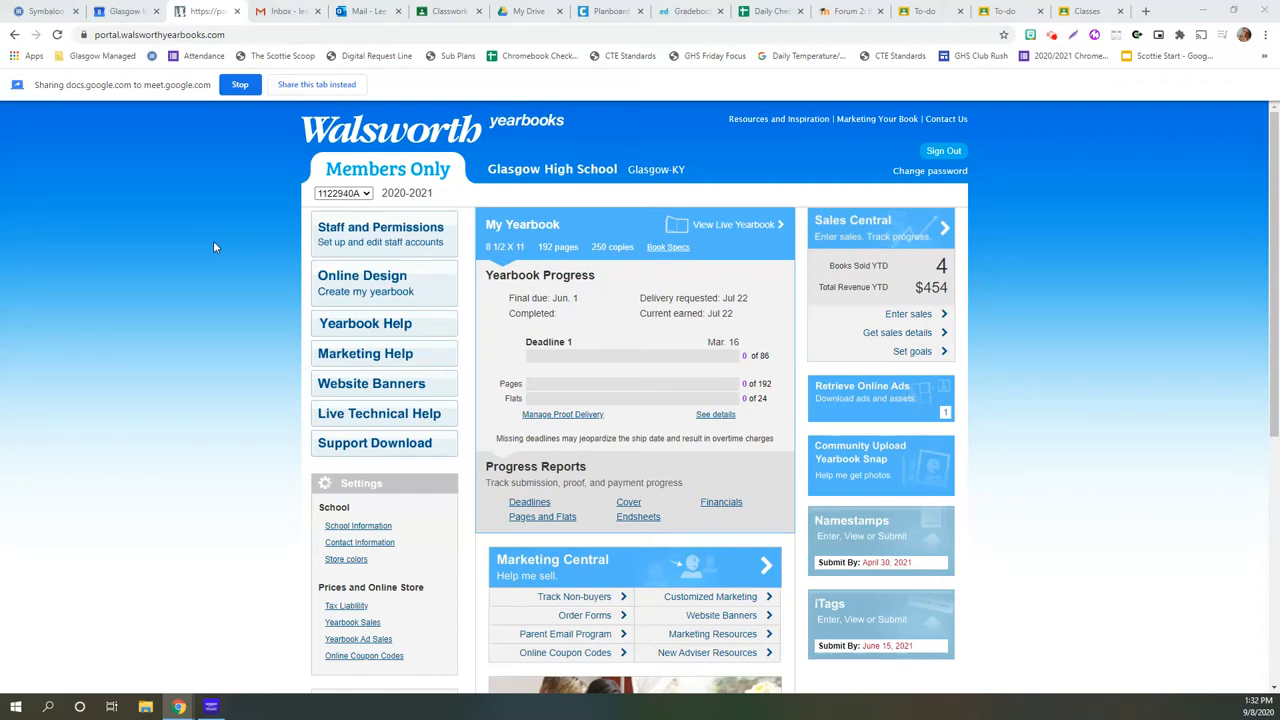
{"action": "mouse_move", "coordinate": [224, 234]}
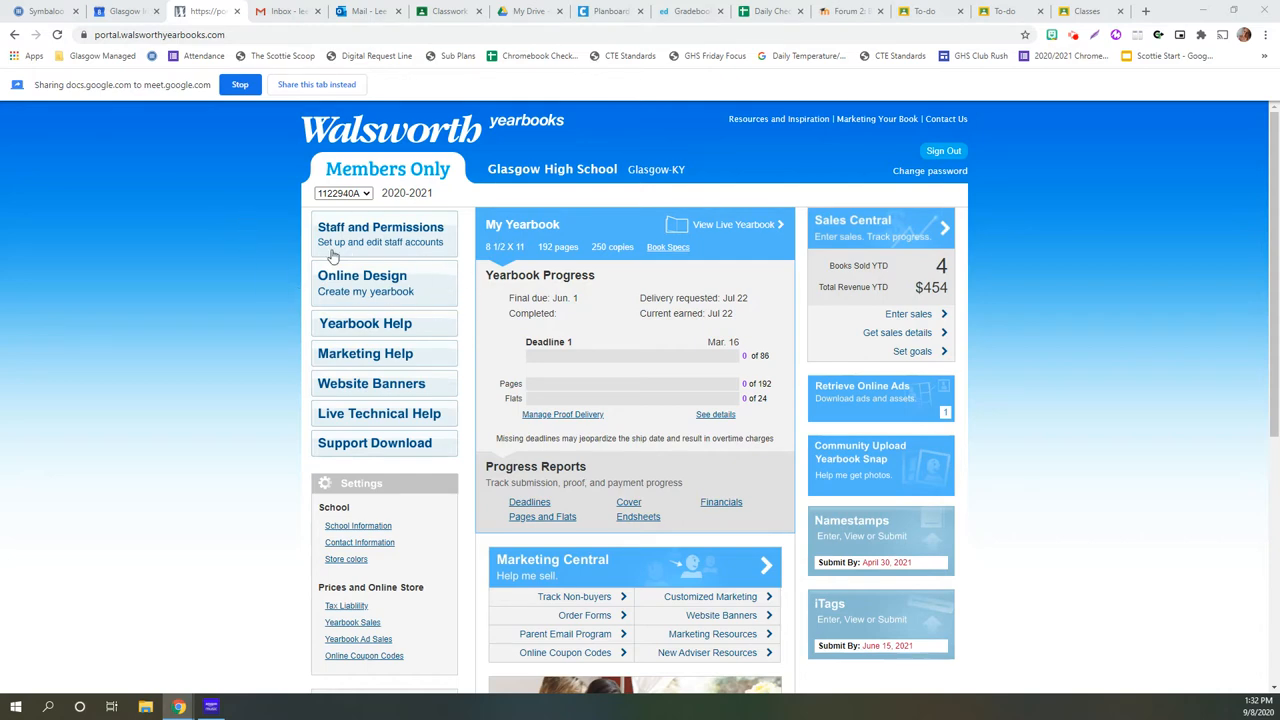
{"action": "mouse_move", "coordinate": [370, 291]}
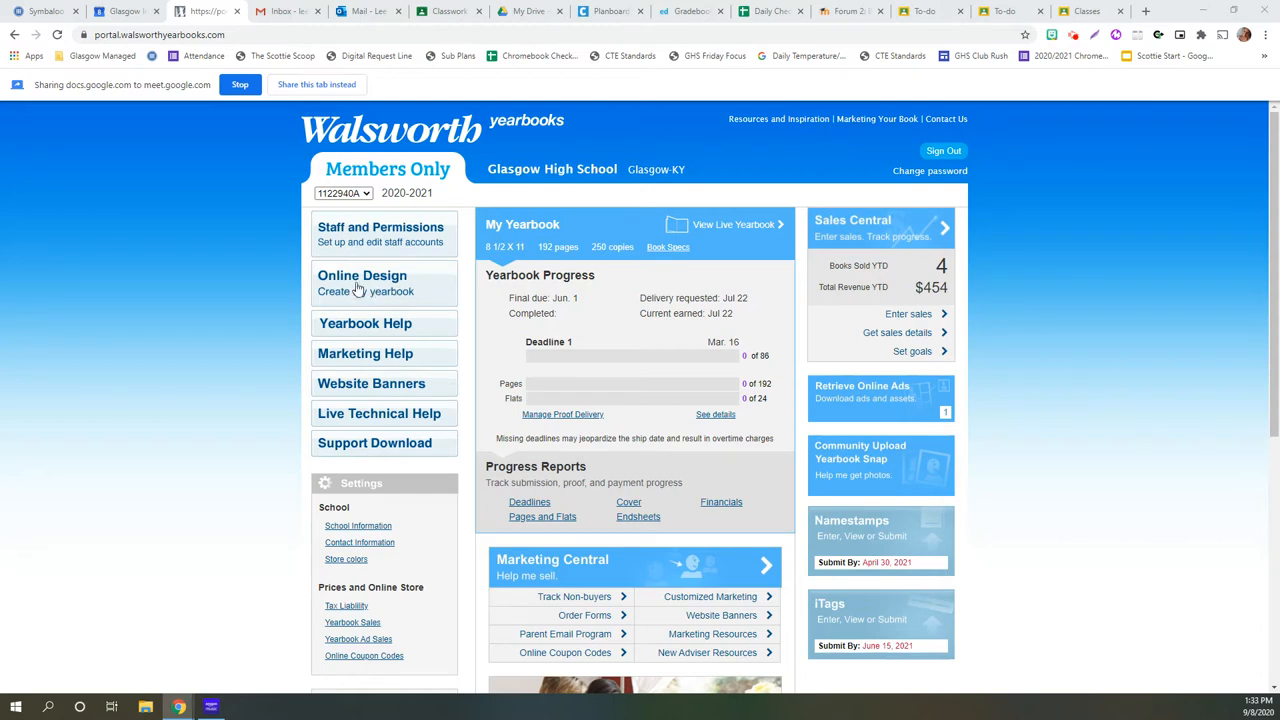
{"action": "mouse_move", "coordinate": [1067, 293]}
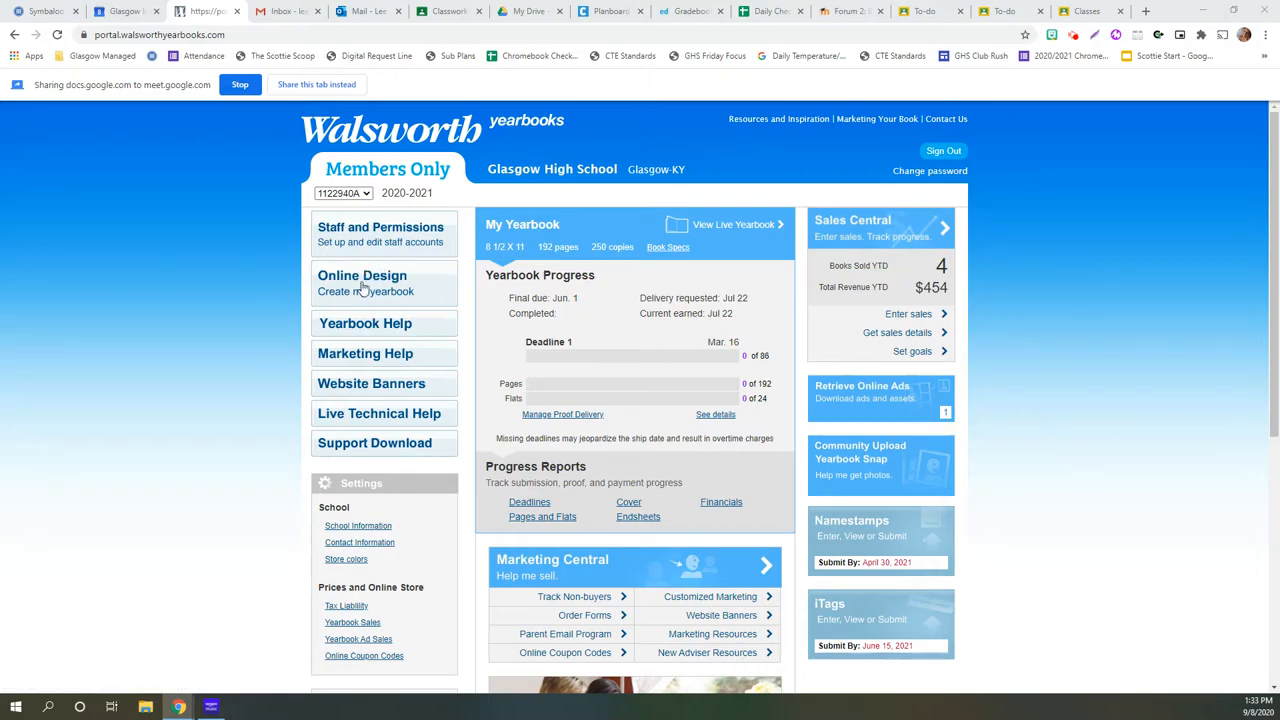
Enter the Online Design workspace and open the Aug 31-Sept 4 spread (pages 18-19) overview.
{"action": "left_click", "coordinate": [362, 283]}
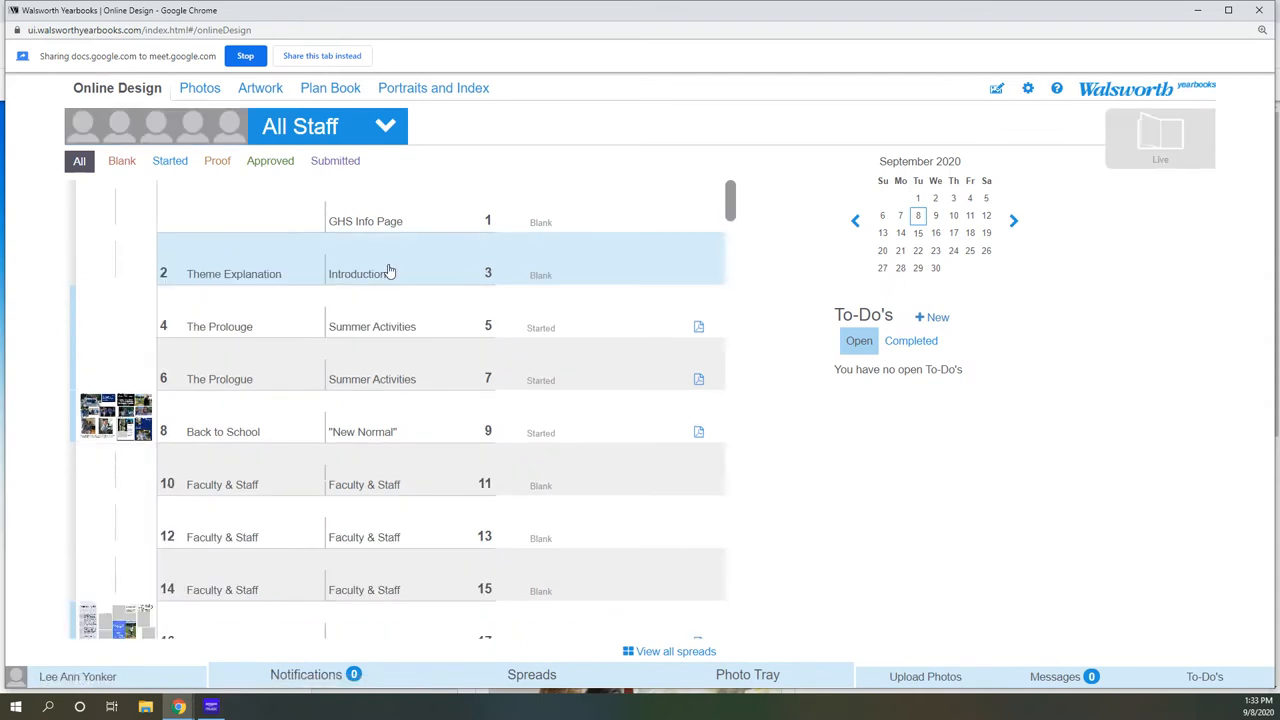
{"action": "mouse_move", "coordinate": [445, 162]}
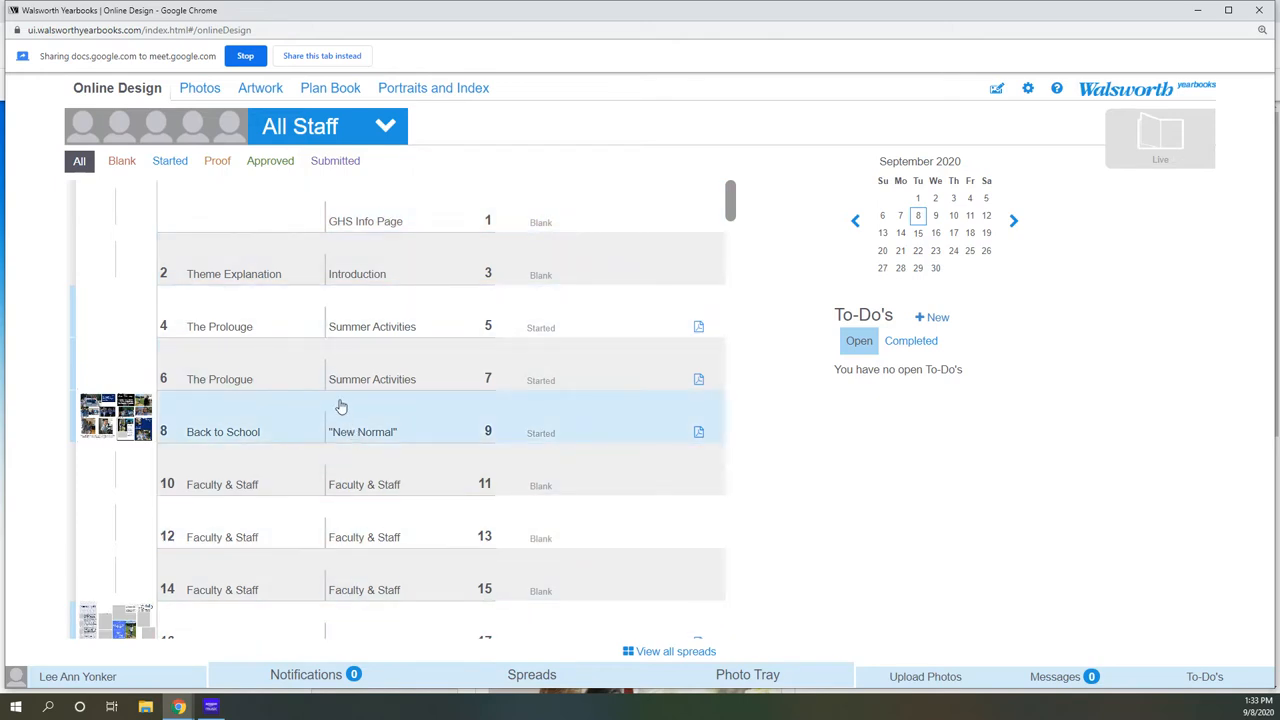
{"action": "mouse_move", "coordinate": [390, 219]}
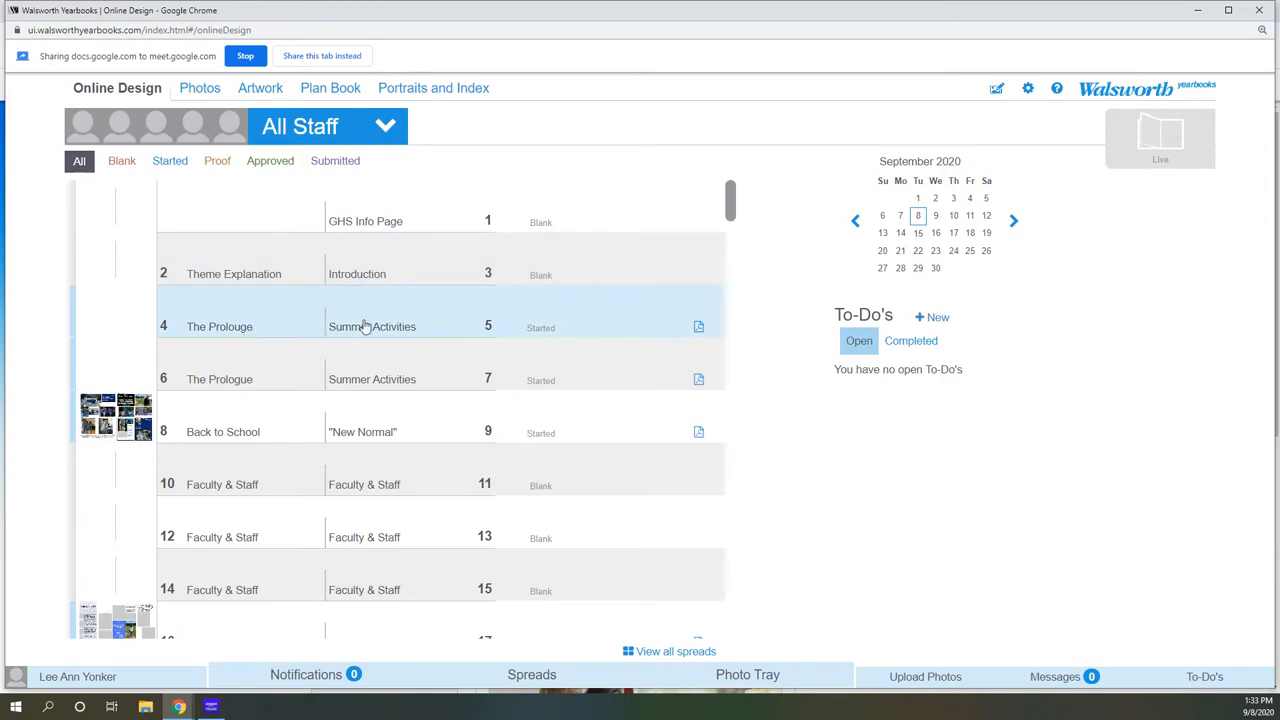
{"action": "mouse_move", "coordinate": [348, 459]}
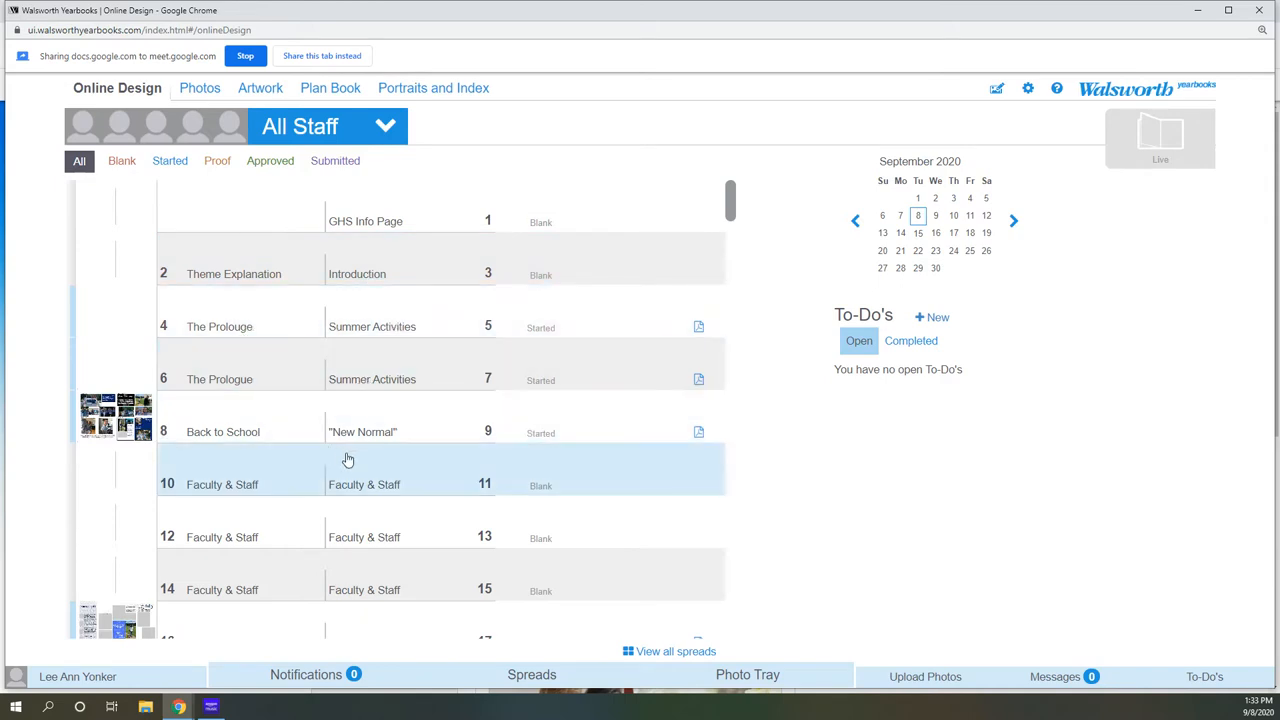
{"action": "scroll", "scroll_direction": "down", "scroll_amount": 3}
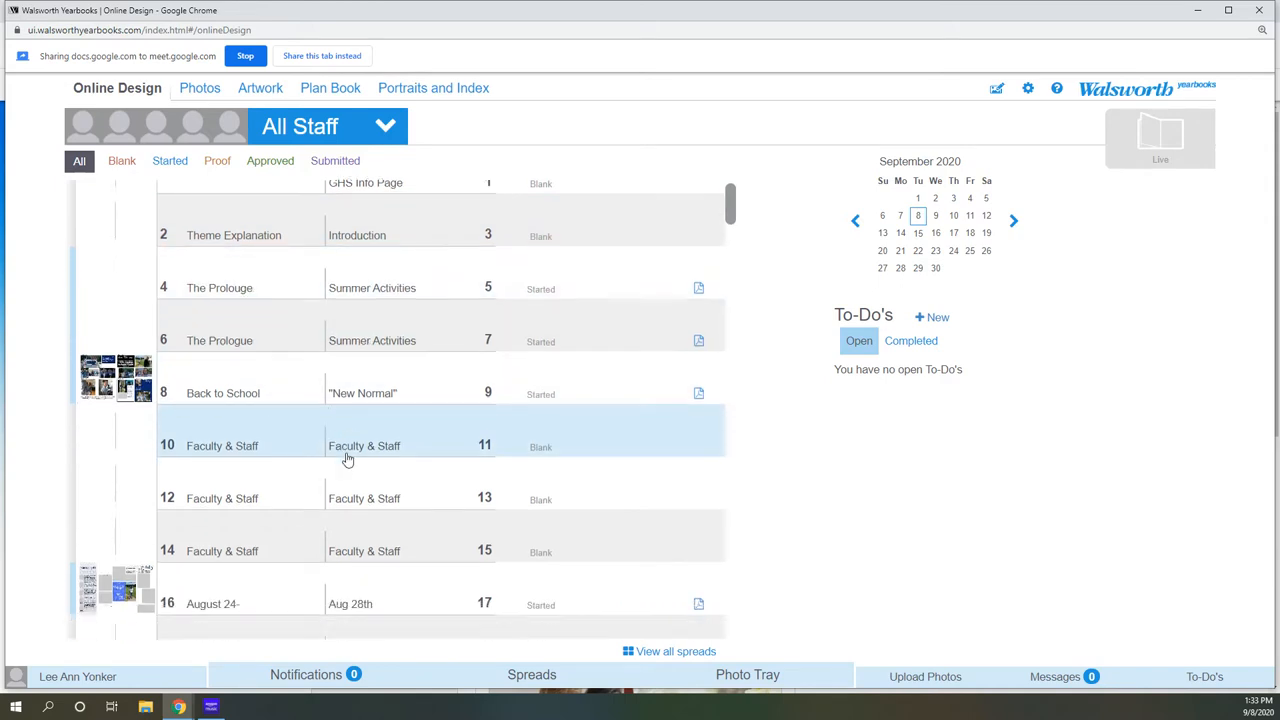
{"action": "scroll", "scroll_direction": "down", "scroll_amount": 3}
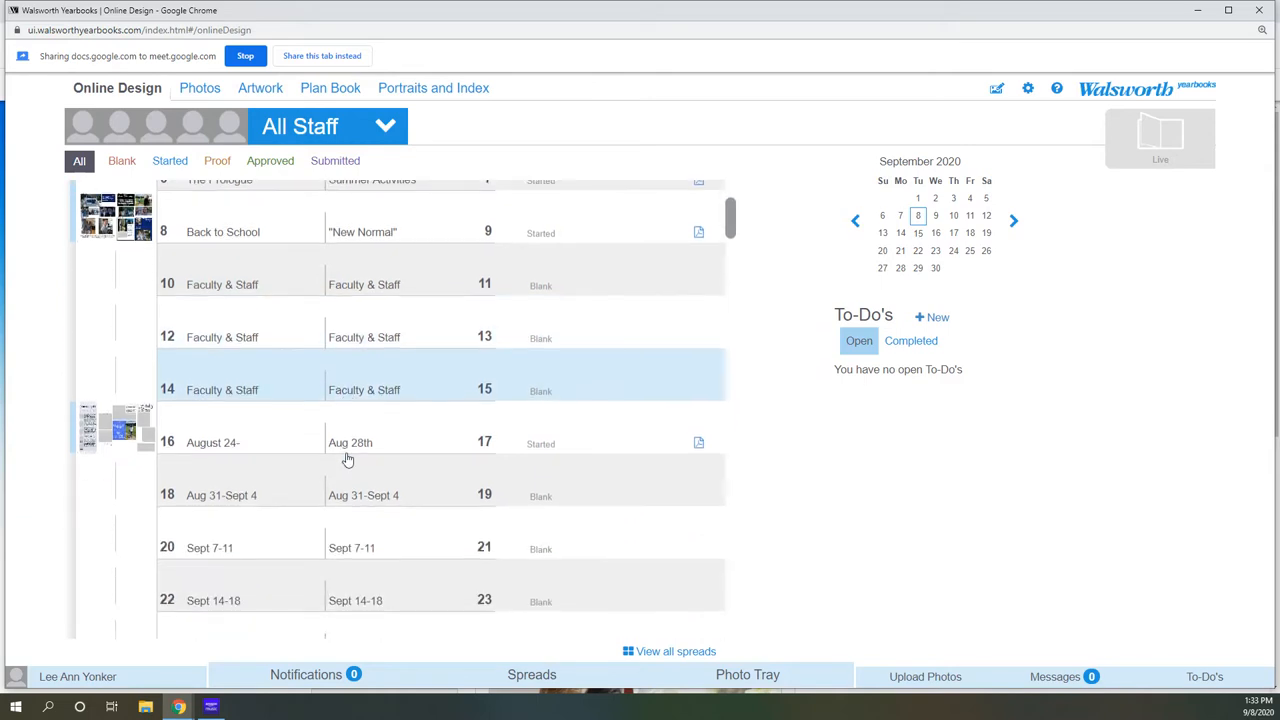
{"action": "scroll", "scroll_direction": "down", "scroll_amount": 3}
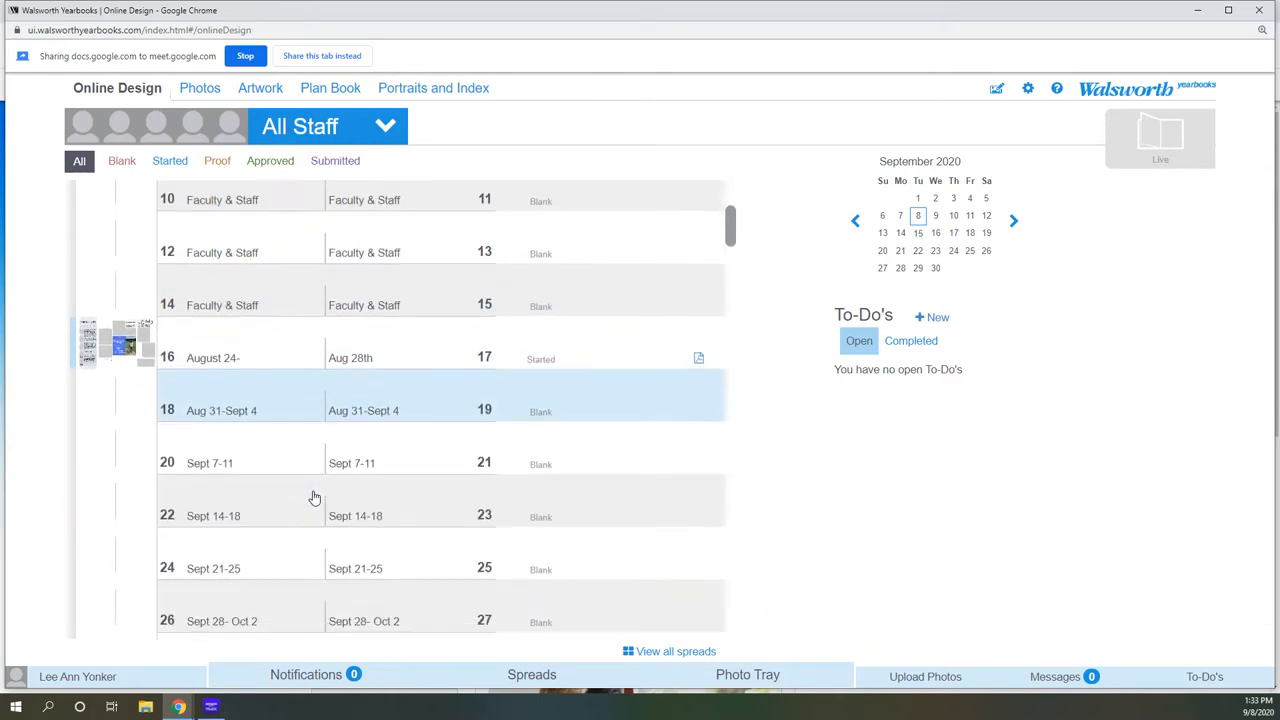
{"action": "scroll", "scroll_direction": "down", "scroll_amount": 3}
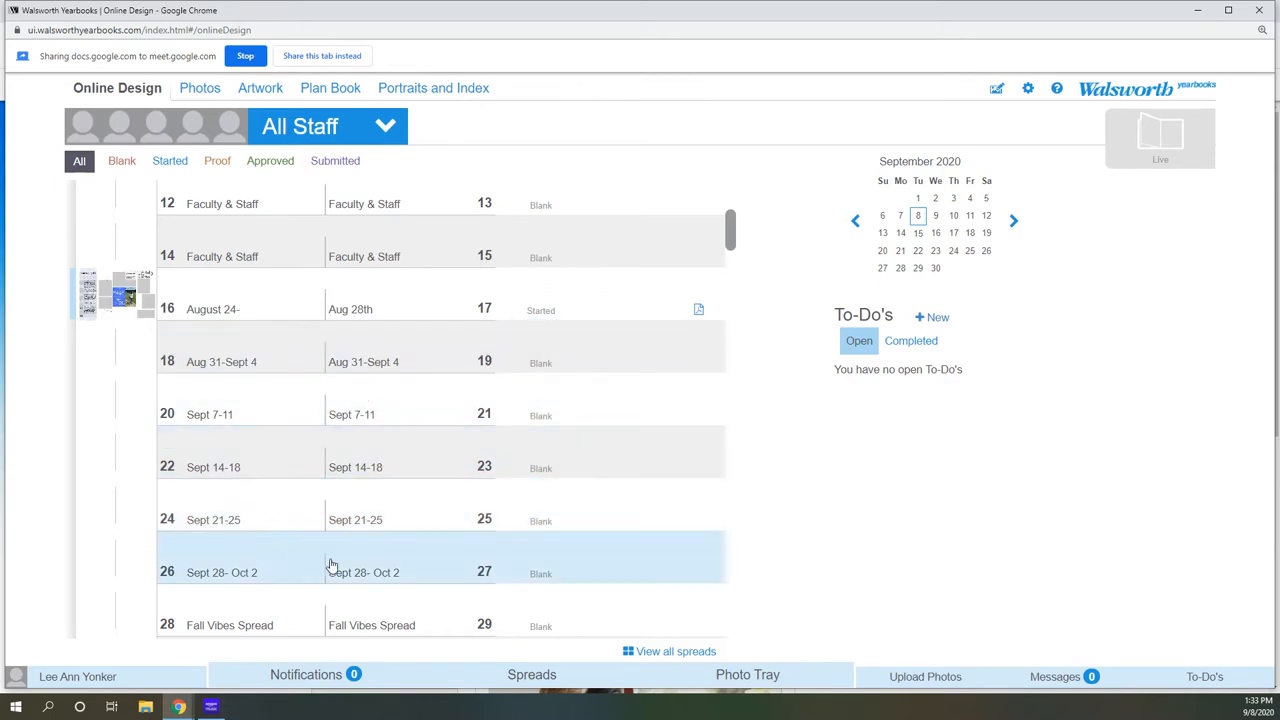
{"action": "scroll", "scroll_direction": "down", "scroll_amount": 3}
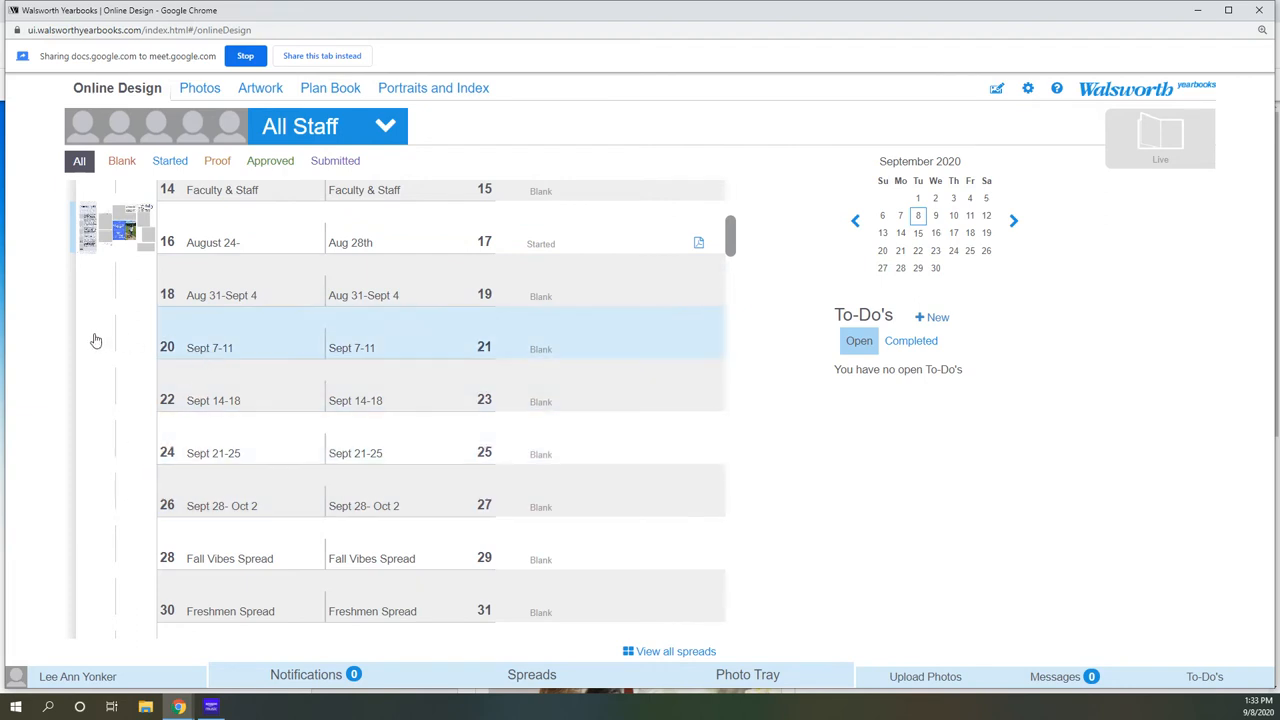
{"action": "mouse_move", "coordinate": [391, 329]}
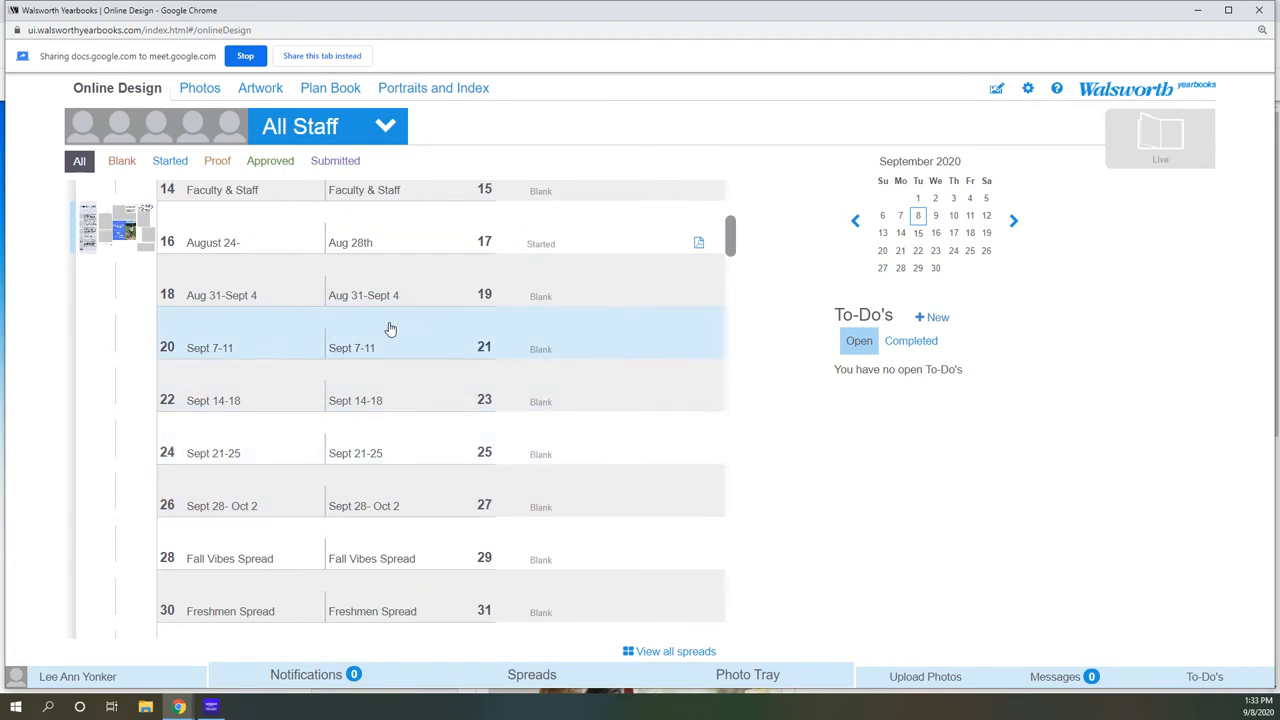
{"action": "mouse_move", "coordinate": [256, 338]}
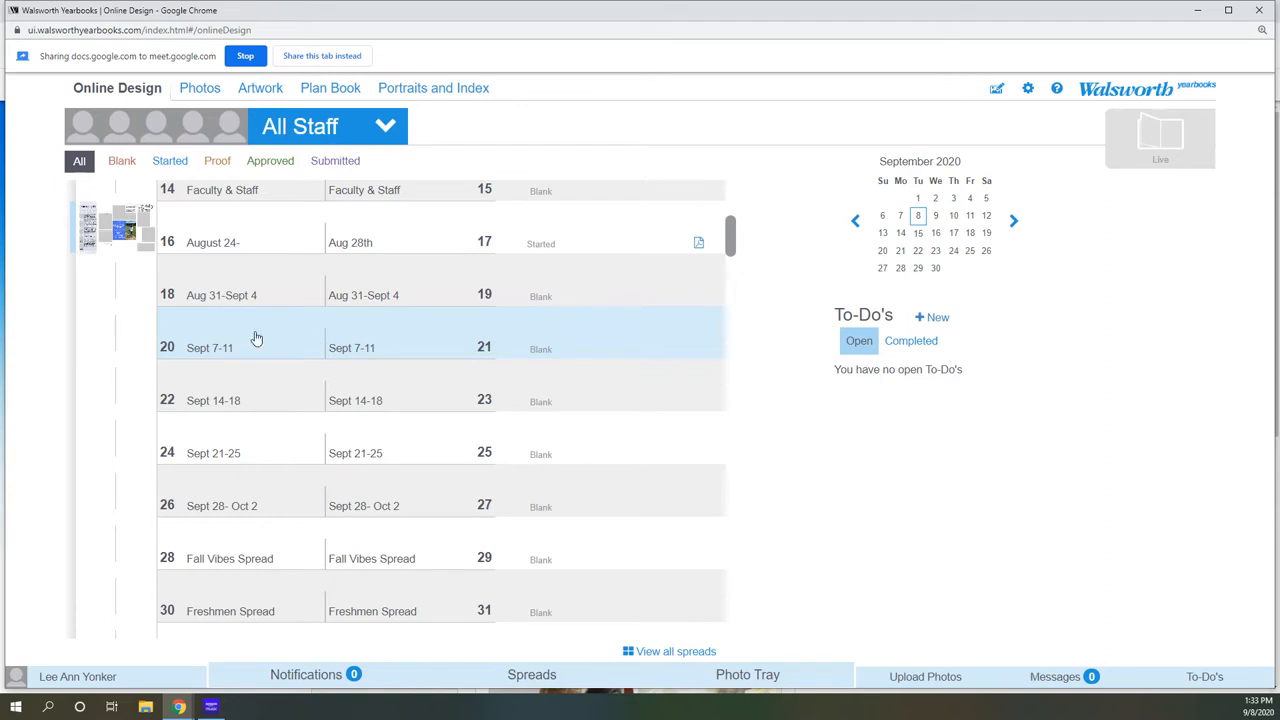
{"action": "mouse_move", "coordinate": [420, 326]}
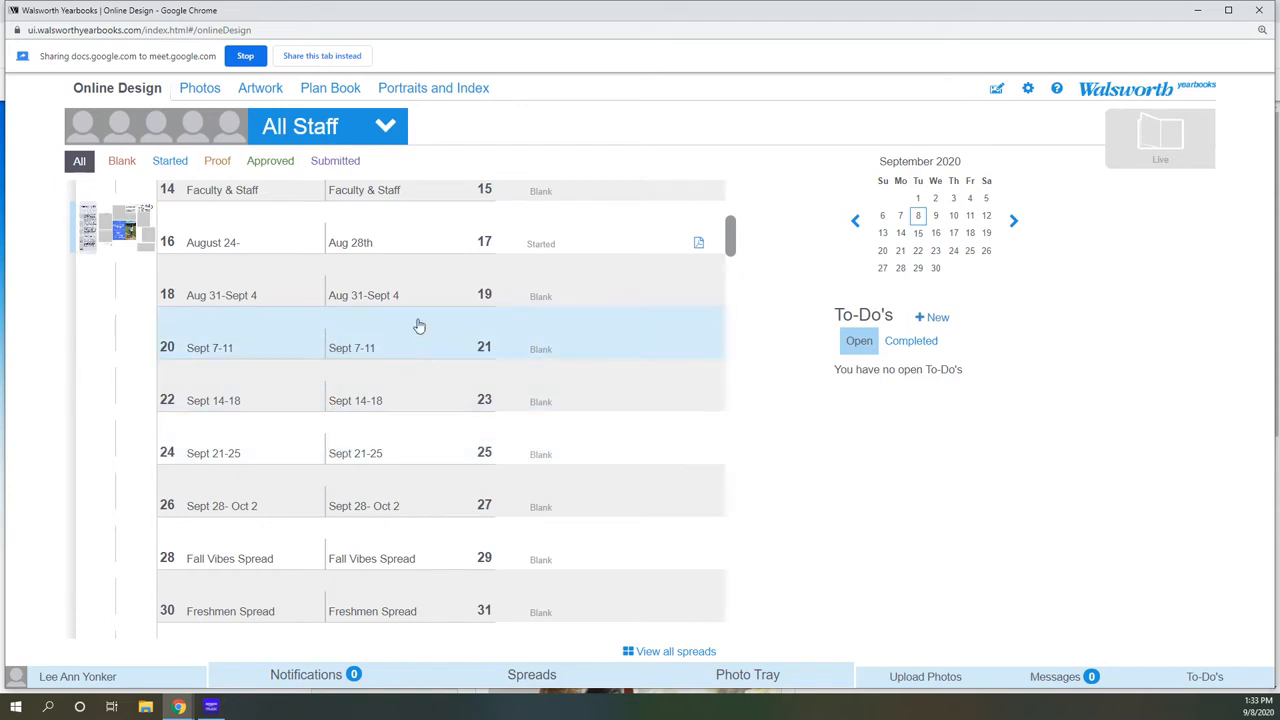
{"action": "mouse_move", "coordinate": [295, 281]}
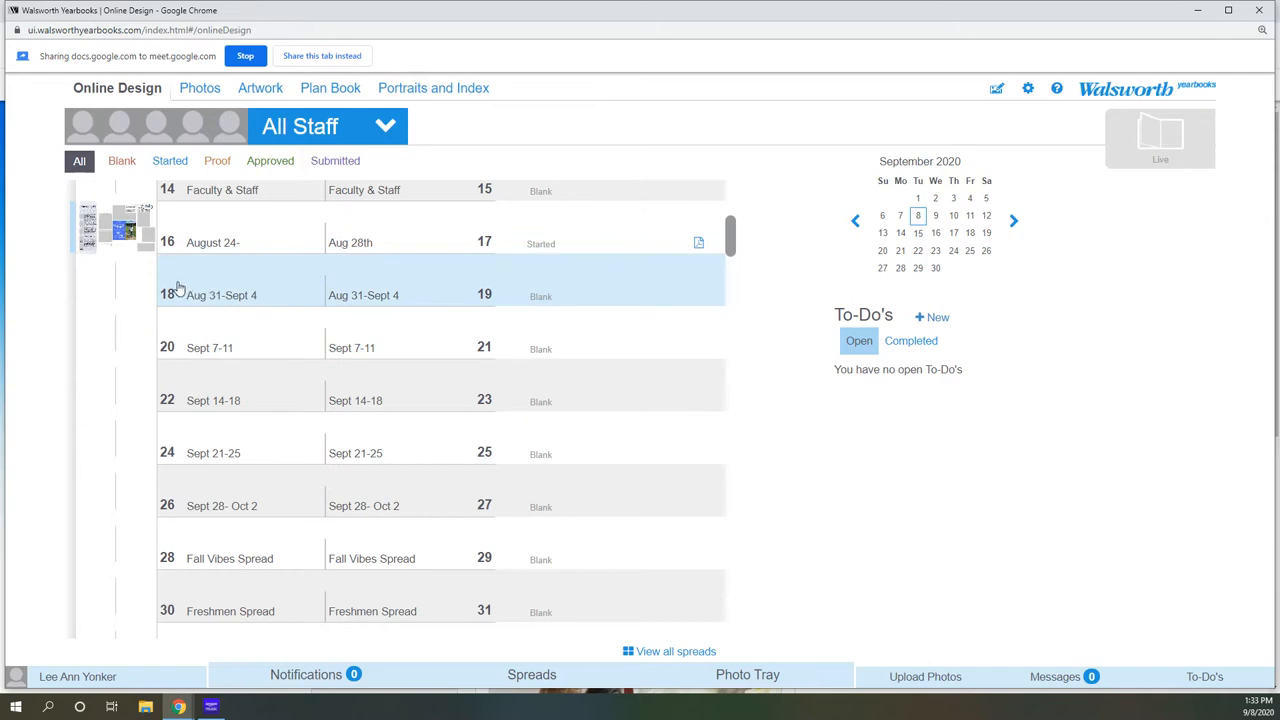
{"action": "mouse_move", "coordinate": [163, 289]}
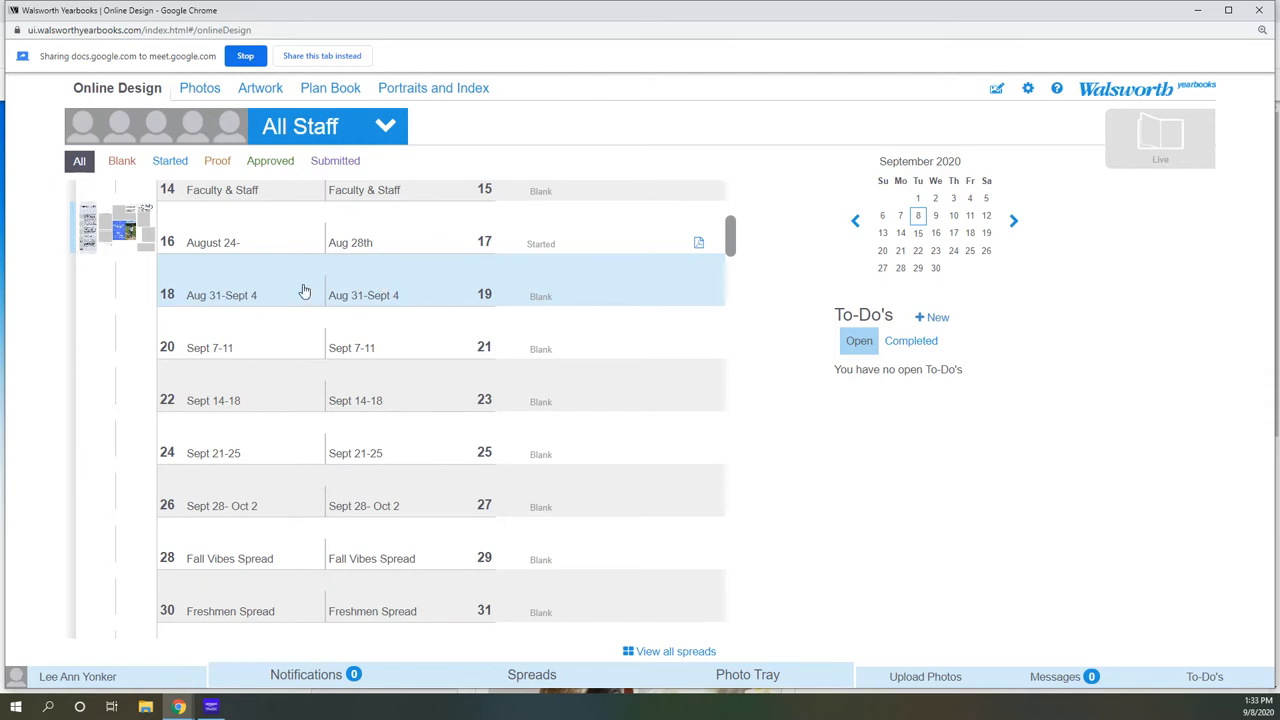
{"action": "mouse_move", "coordinate": [325, 295]}
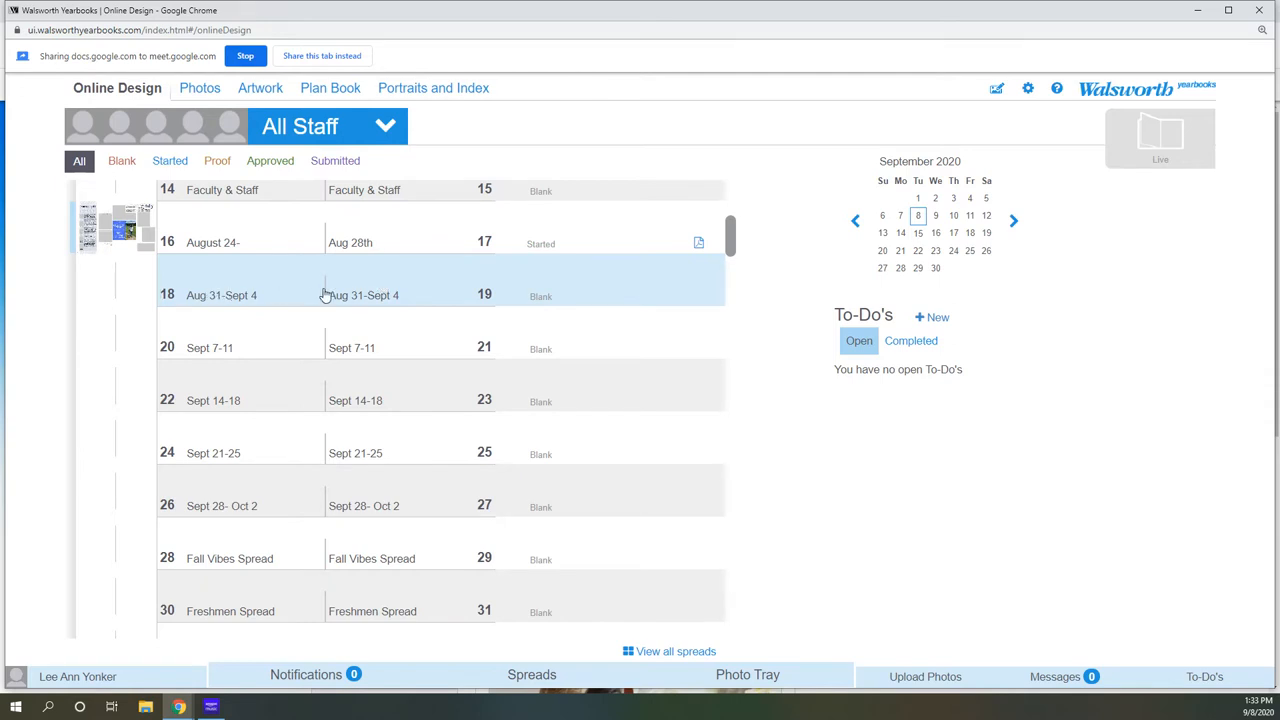
{"action": "mouse_move", "coordinate": [333, 291]}
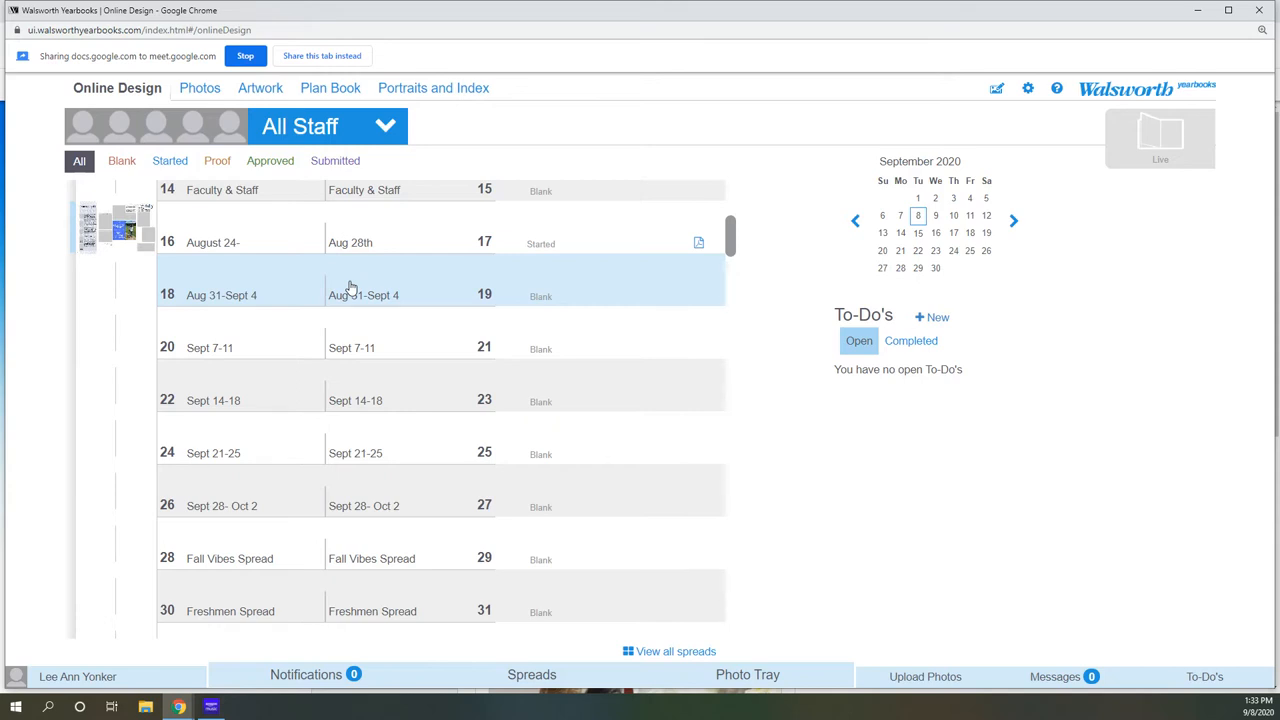
{"action": "mouse_move", "coordinate": [266, 284]}
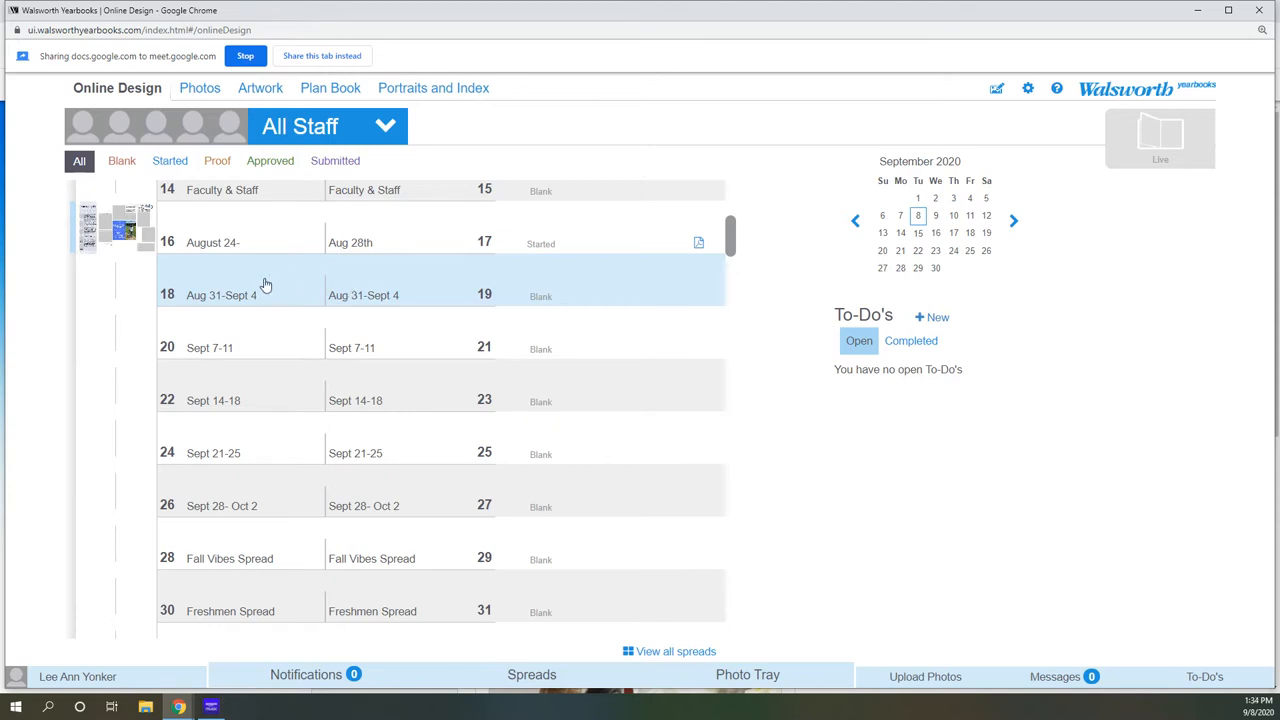
{"action": "left_click", "coordinate": [266, 287]}
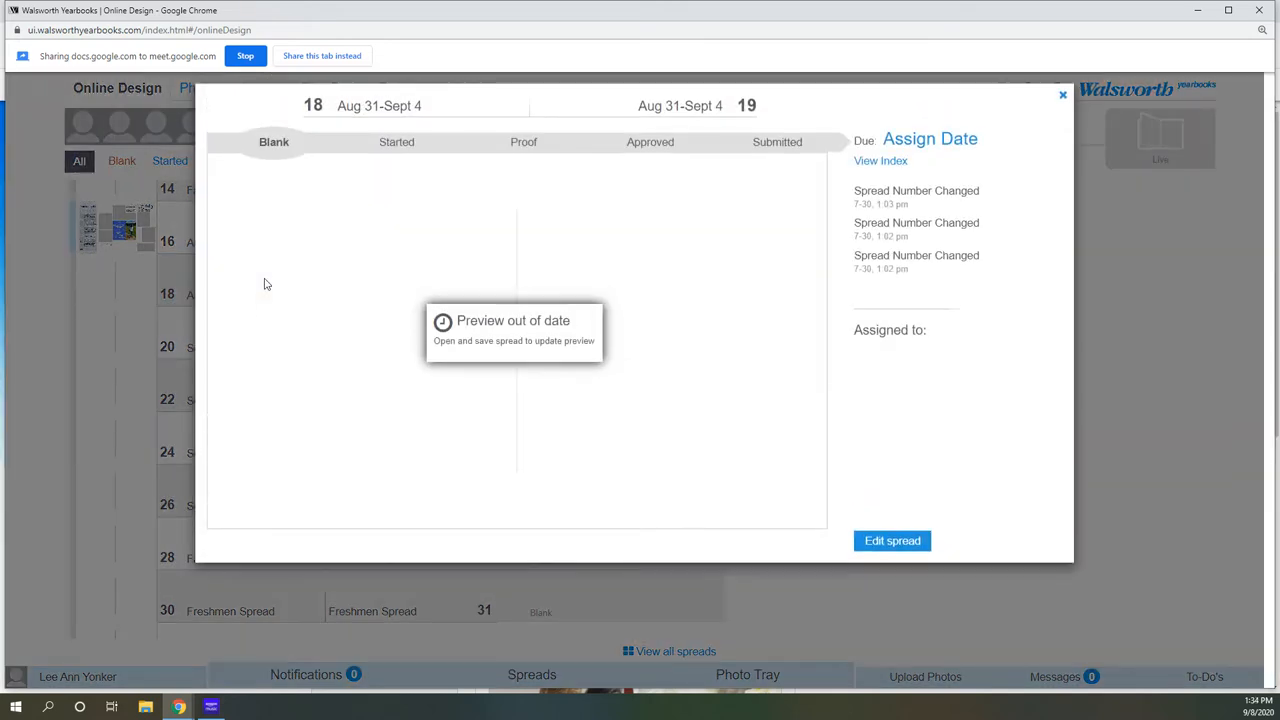
{"action": "mouse_move", "coordinate": [543, 341]}
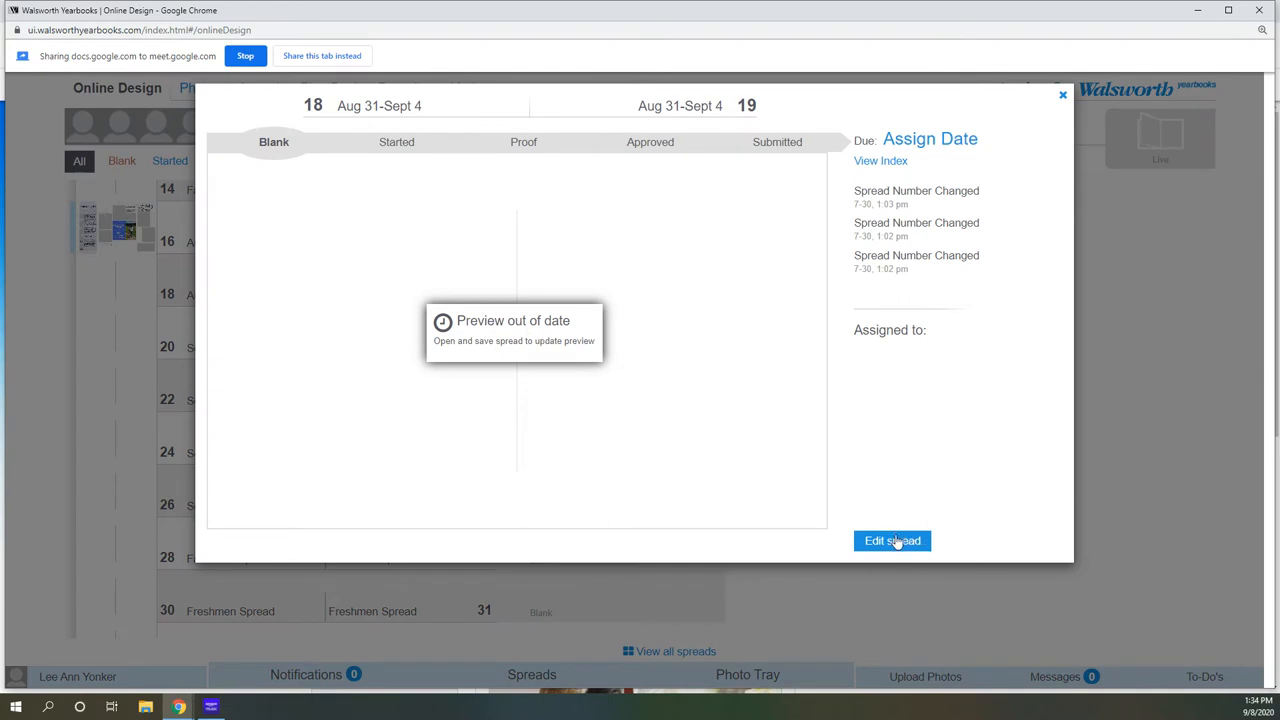
Edit the Aug 31-Sept 4 spread and show the Templates panel.
{"action": "left_click", "coordinate": [892, 540]}
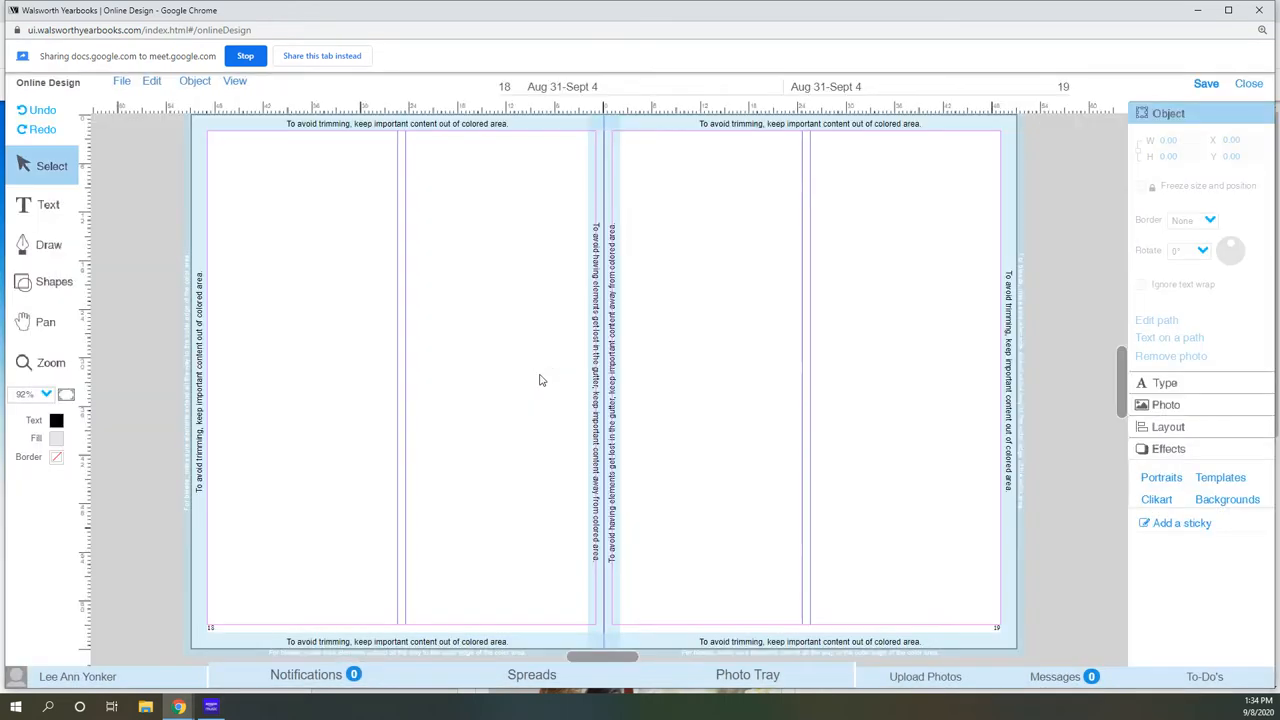
{"action": "mouse_move", "coordinate": [1063, 299]}
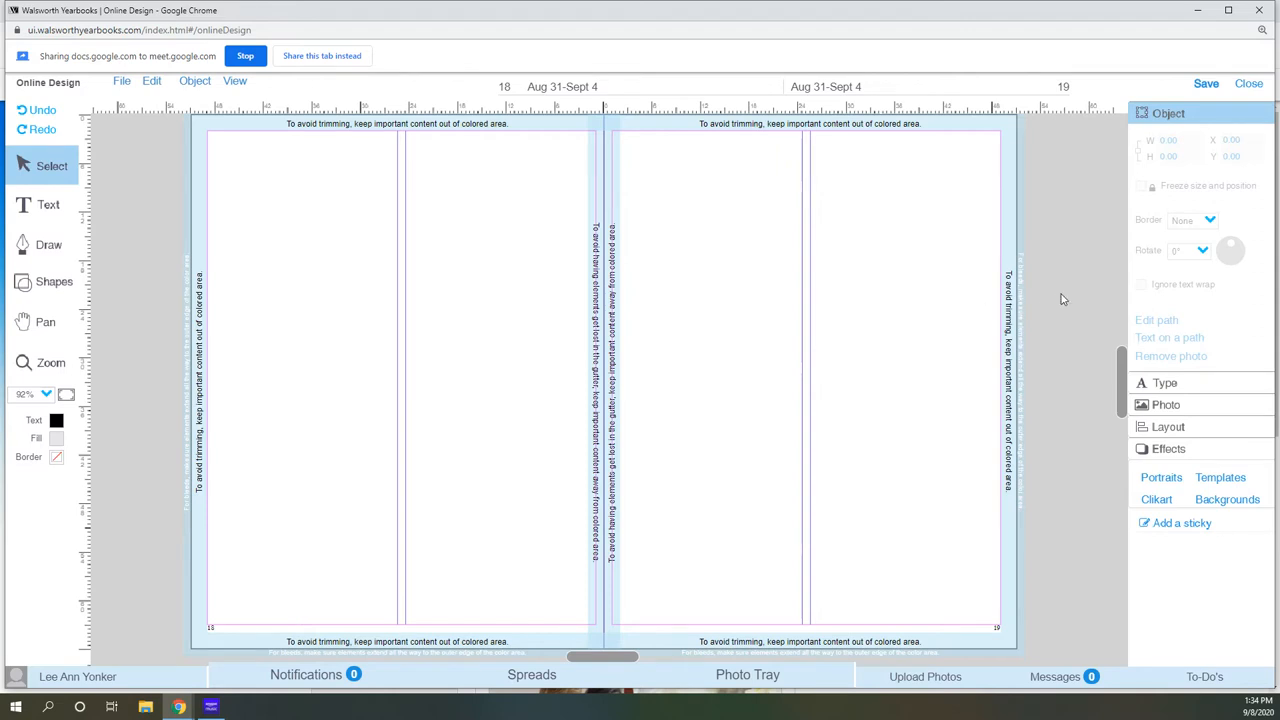
{"action": "mouse_move", "coordinate": [1061, 313]}
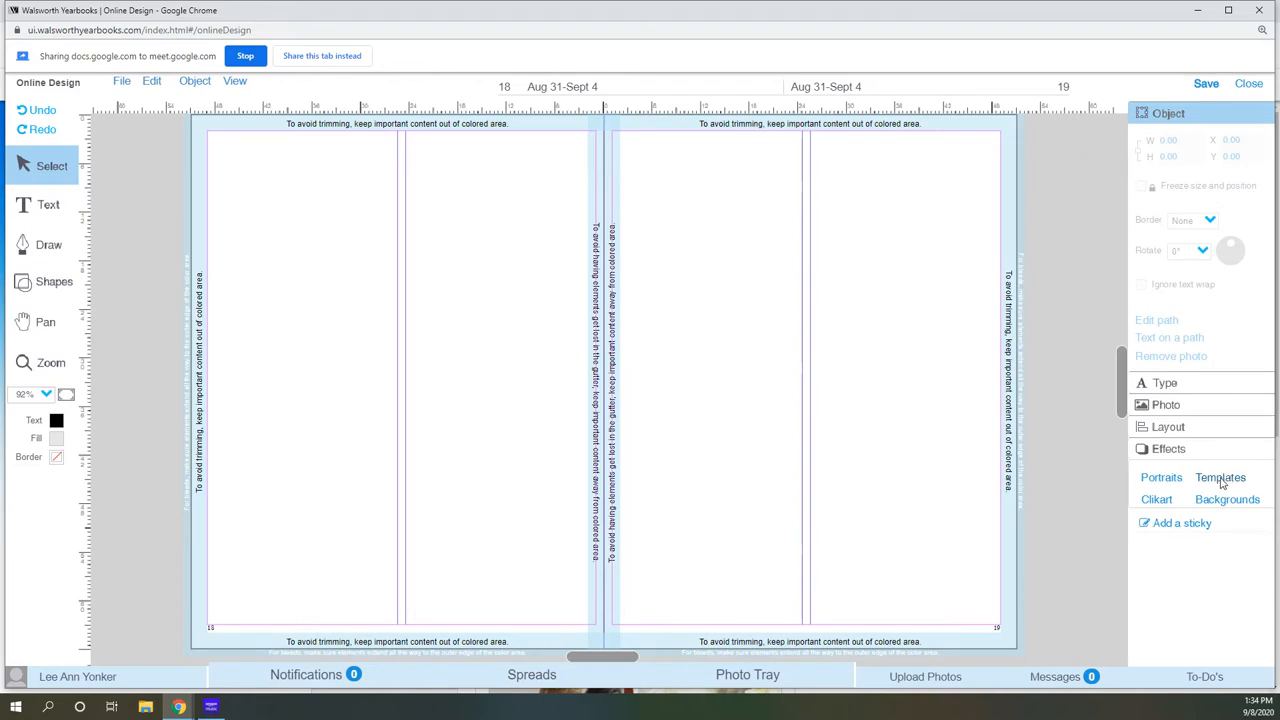
{"action": "left_click", "coordinate": [1221, 477]}
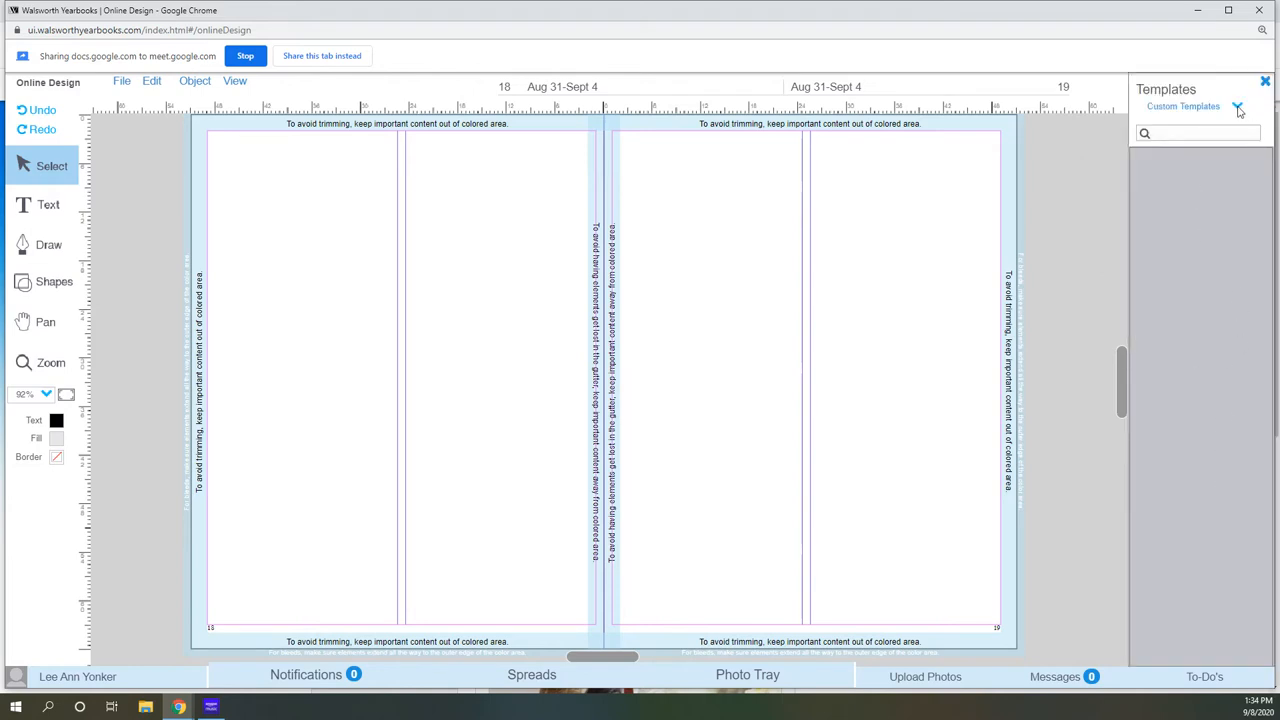
Switch the template collection from 180 Days to 180 Days Express and browse its layouts.
{"action": "left_click", "coordinate": [1238, 106]}
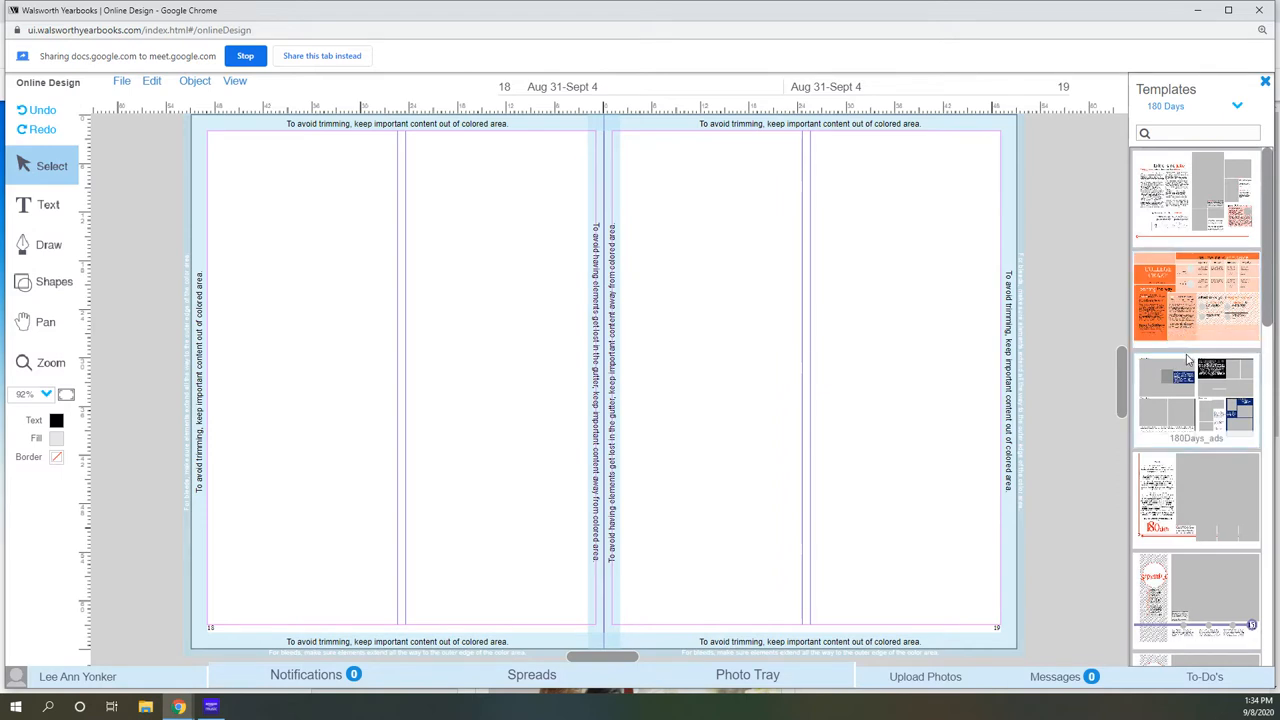
{"action": "scroll", "scroll_direction": "down", "scroll_amount": 3}
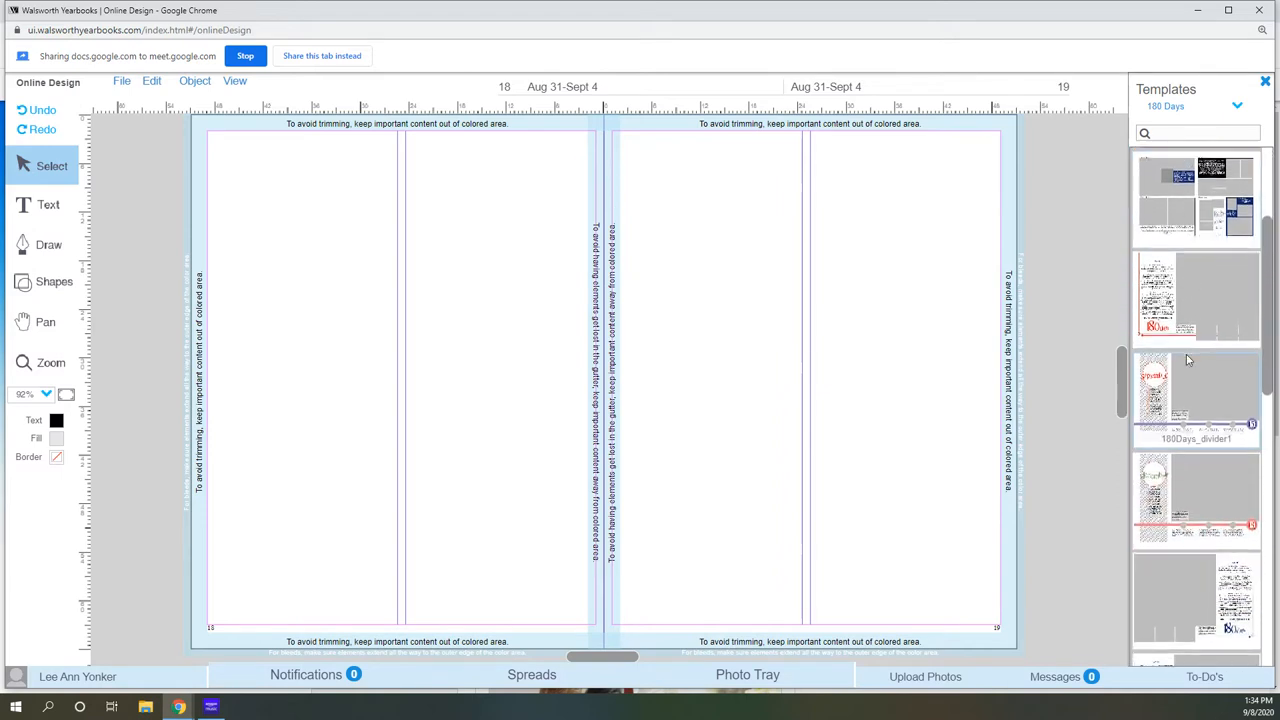
{"action": "scroll", "scroll_direction": "down", "scroll_amount": 3}
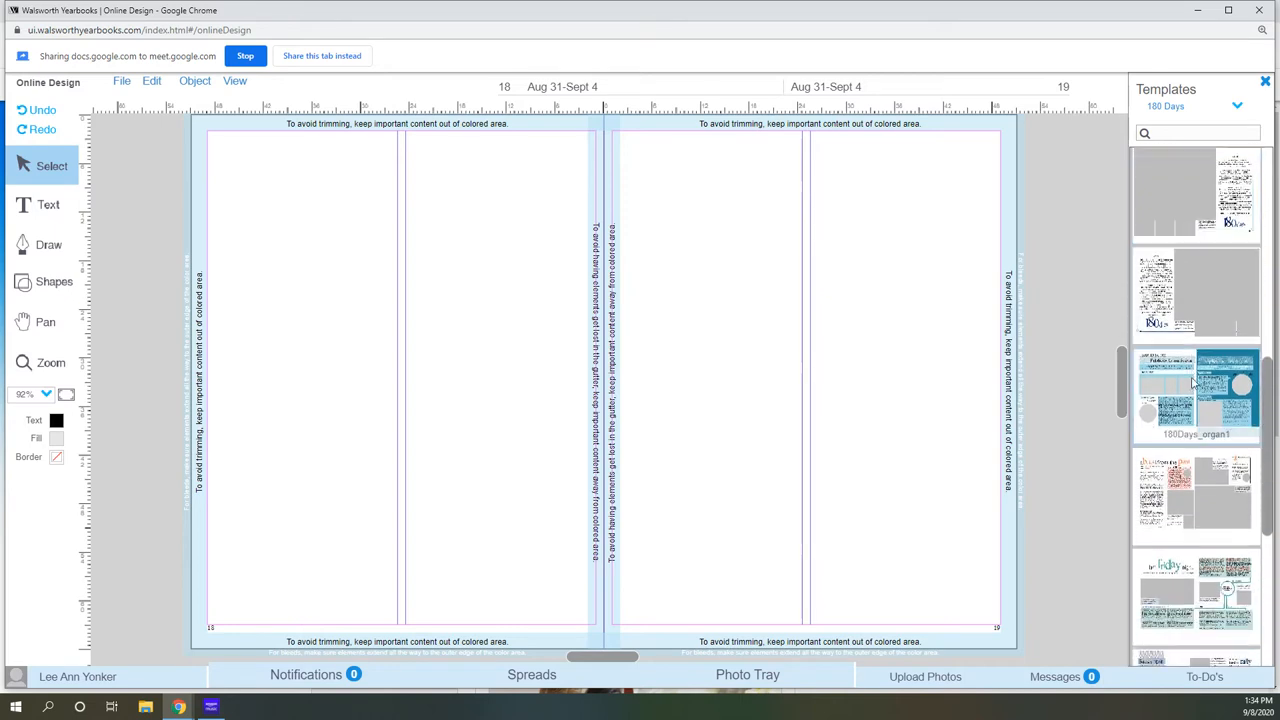
{"action": "scroll", "scroll_direction": "down", "scroll_amount": 3}
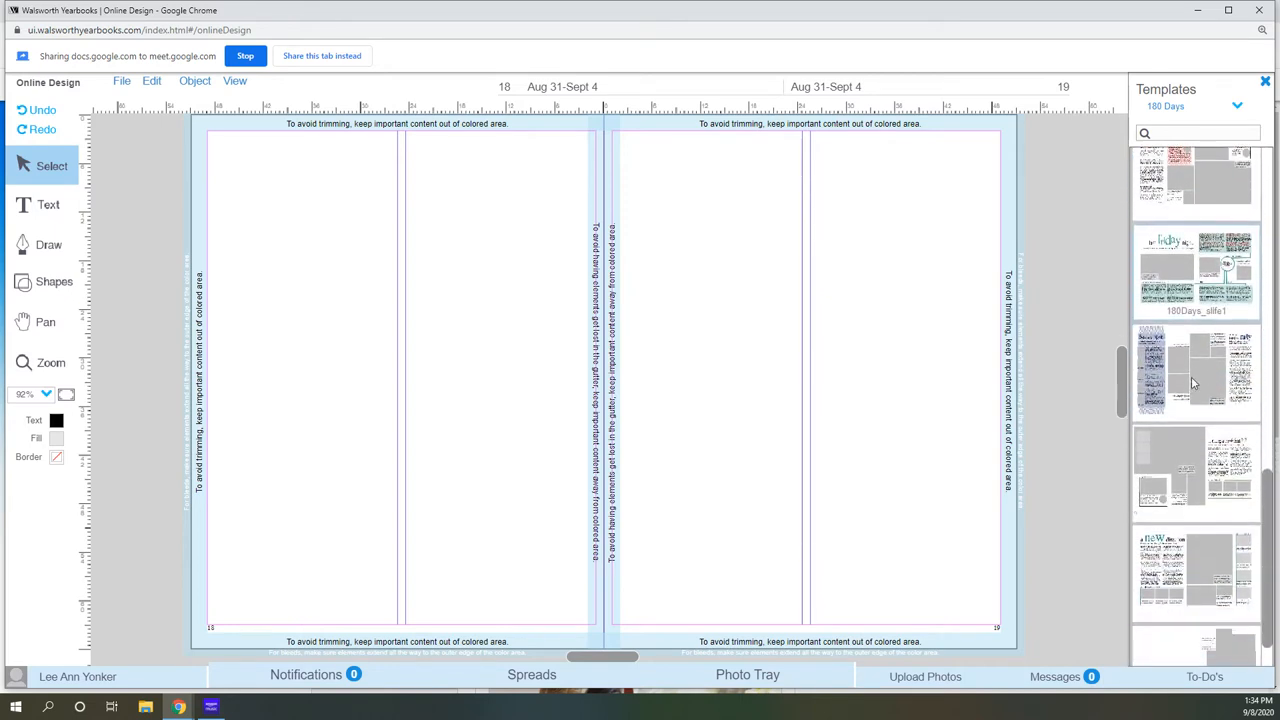
{"action": "scroll", "scroll_direction": "down", "scroll_amount": 3}
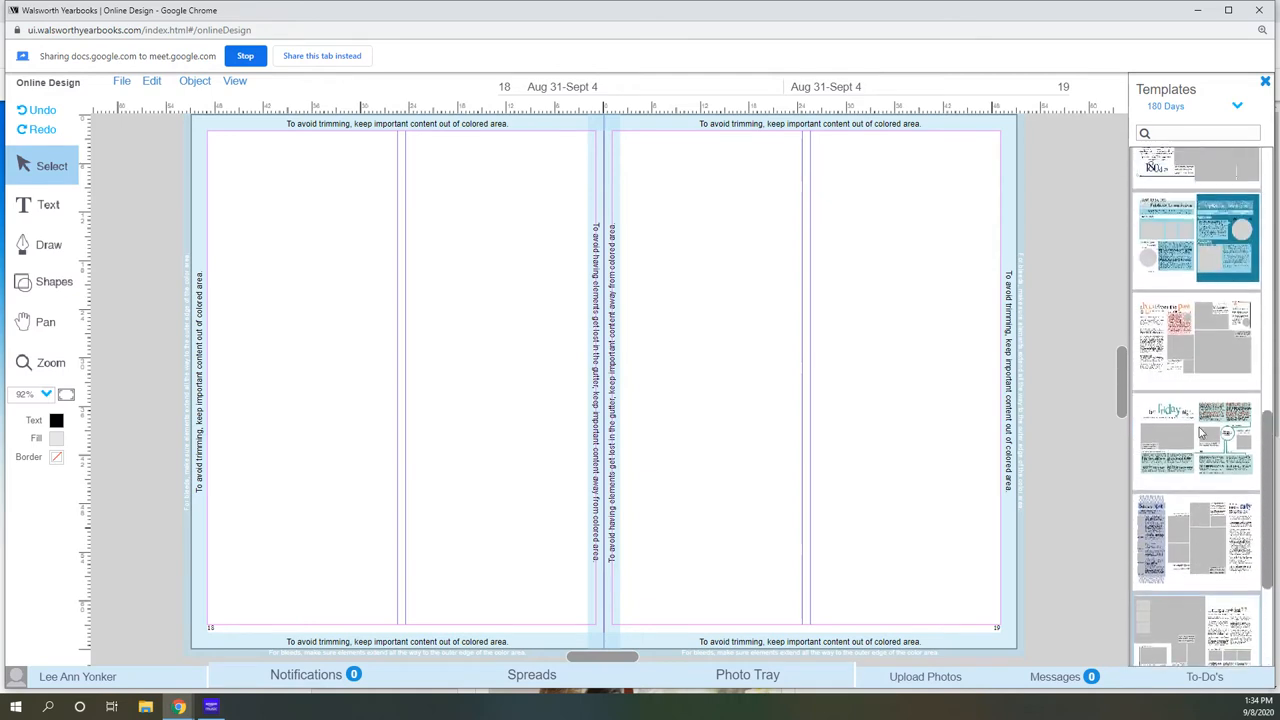
{"action": "scroll", "scroll_direction": "down", "scroll_amount": 3}
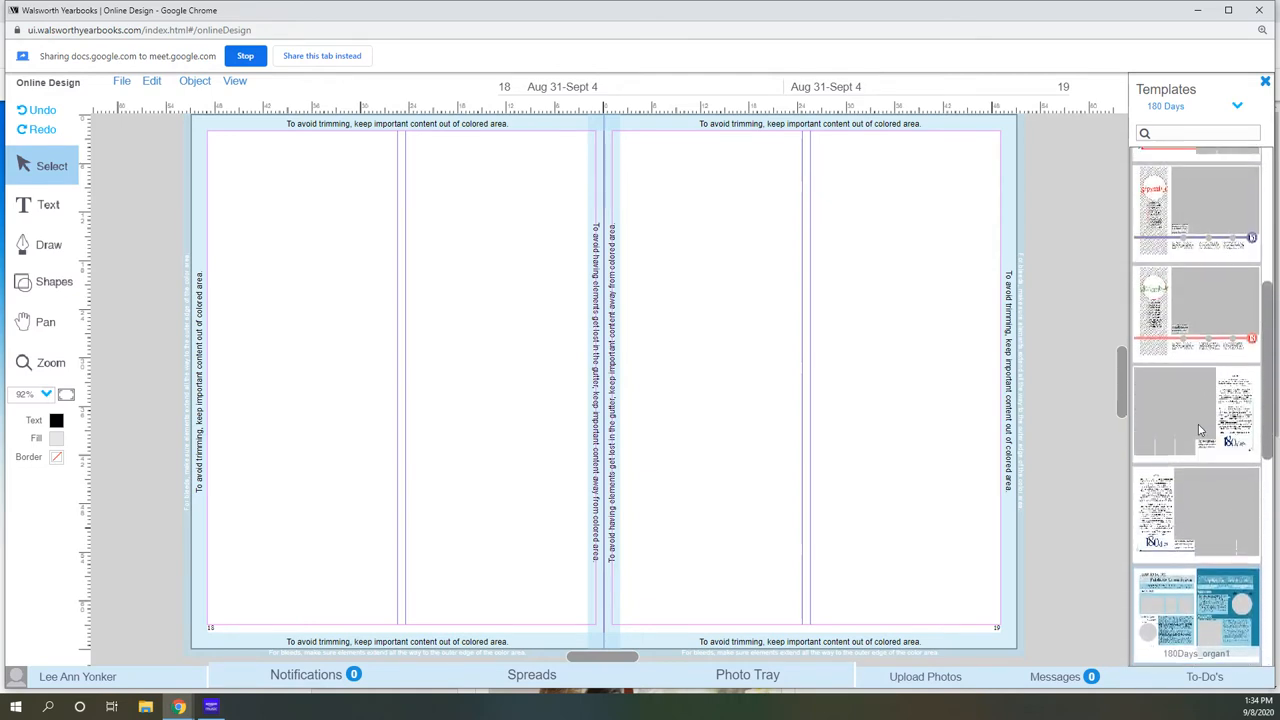
{"action": "scroll", "scroll_direction": "down", "scroll_amount": 3}
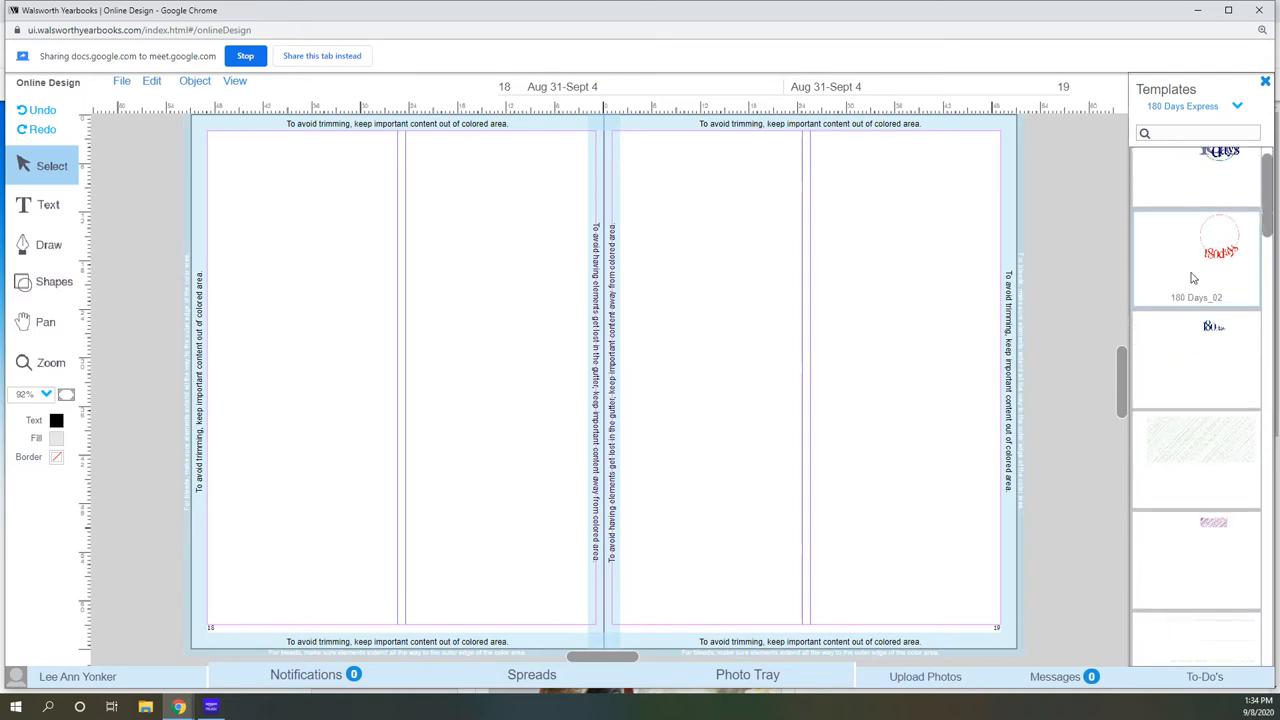
{"action": "scroll", "scroll_direction": "down", "scroll_amount": 3}
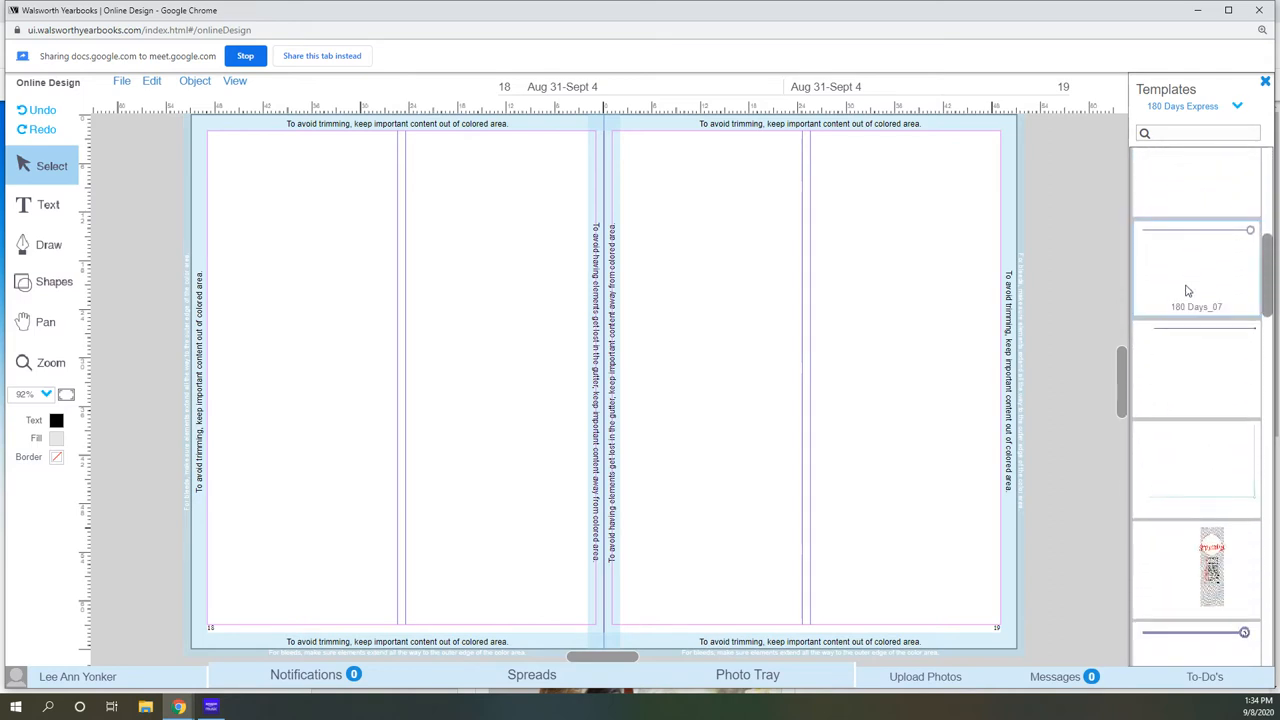
Drag the 180 Days_10 September accent template onto the left page's outer edge.
{"action": "scroll", "scroll_direction": "down", "scroll_amount": 3}
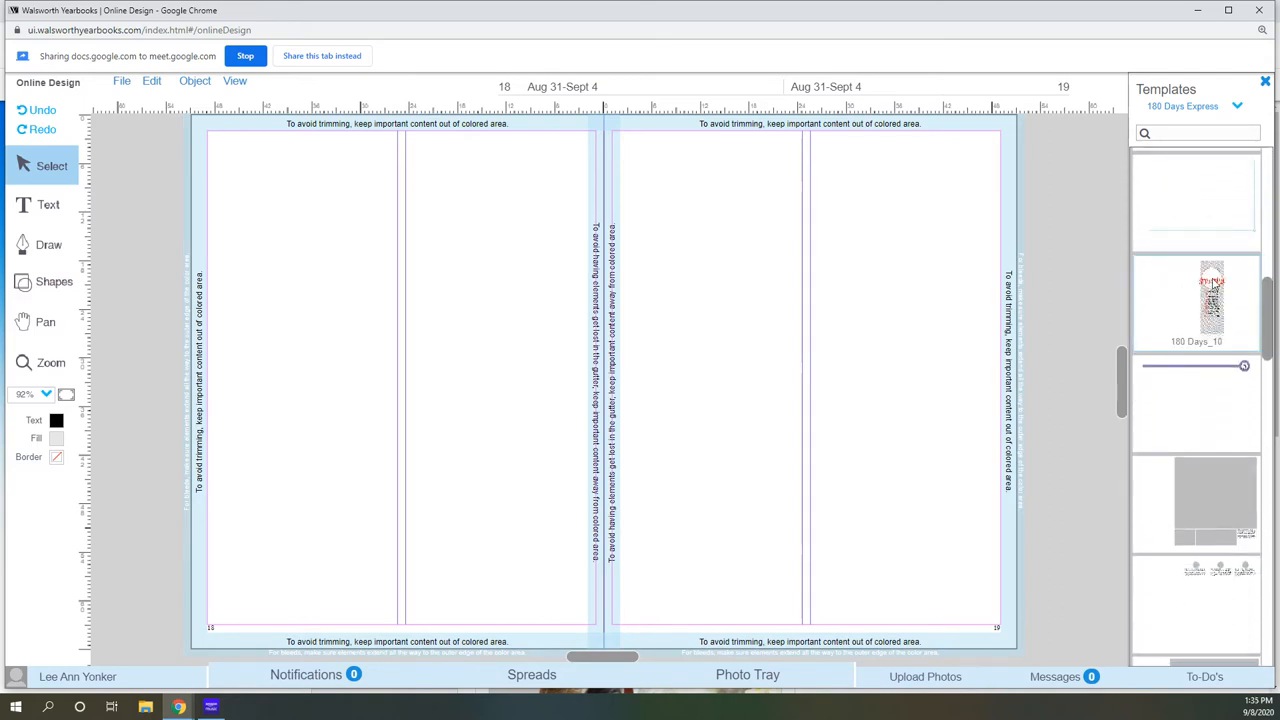
{"action": "left_click", "coordinate": [1198, 302]}
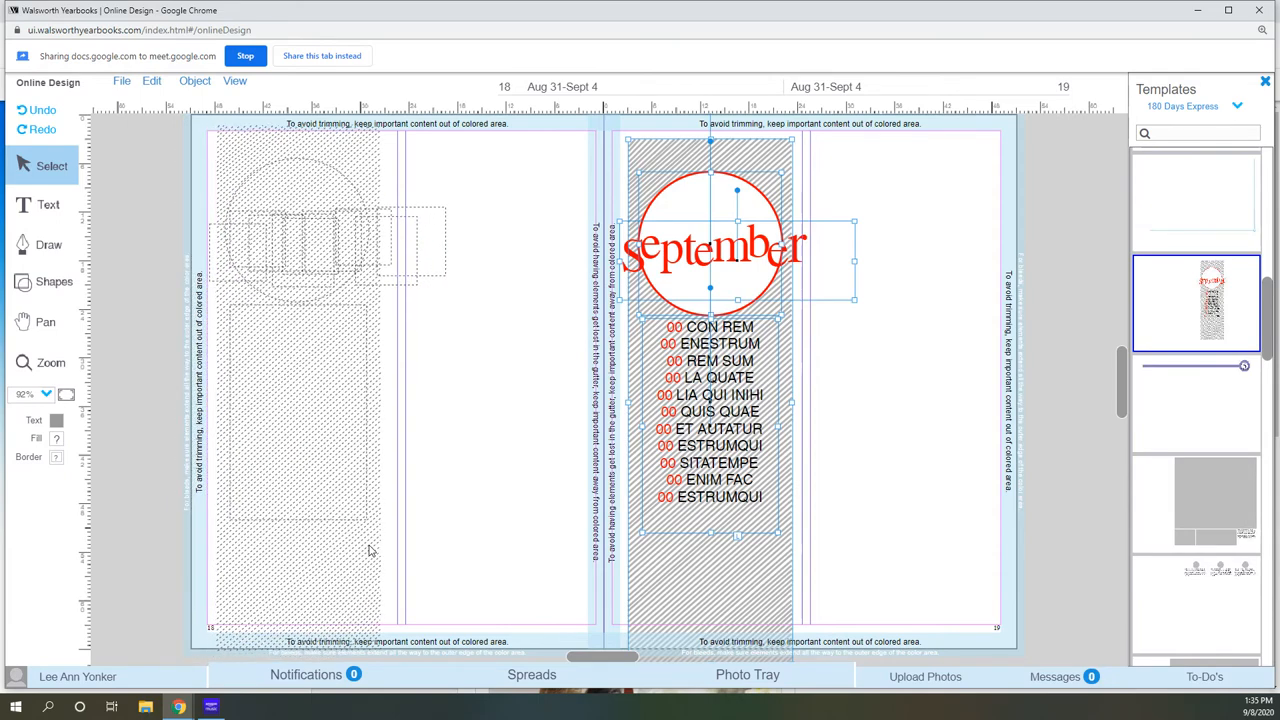
{"action": "left_click_drag", "start_coordinate": [710, 240], "coordinate": [325, 247]}
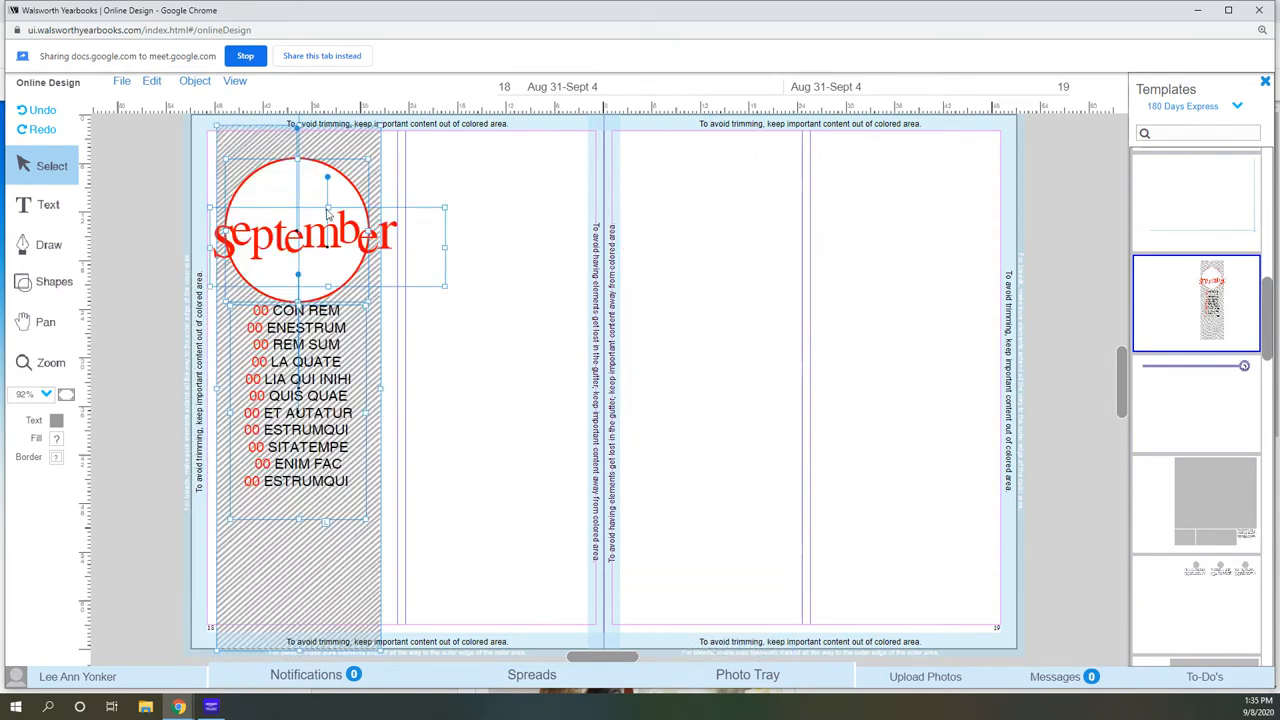
{"action": "mouse_move", "coordinate": [283, 520]}
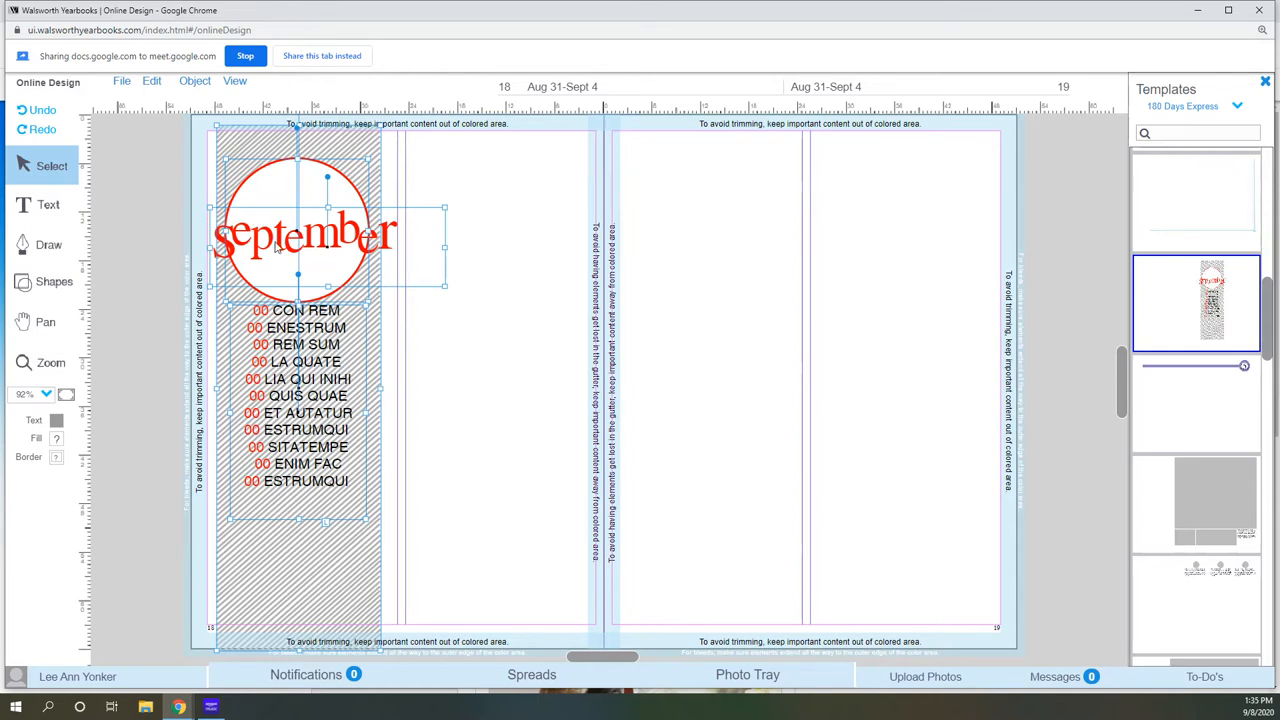
{"action": "mouse_move", "coordinate": [388, 286]}
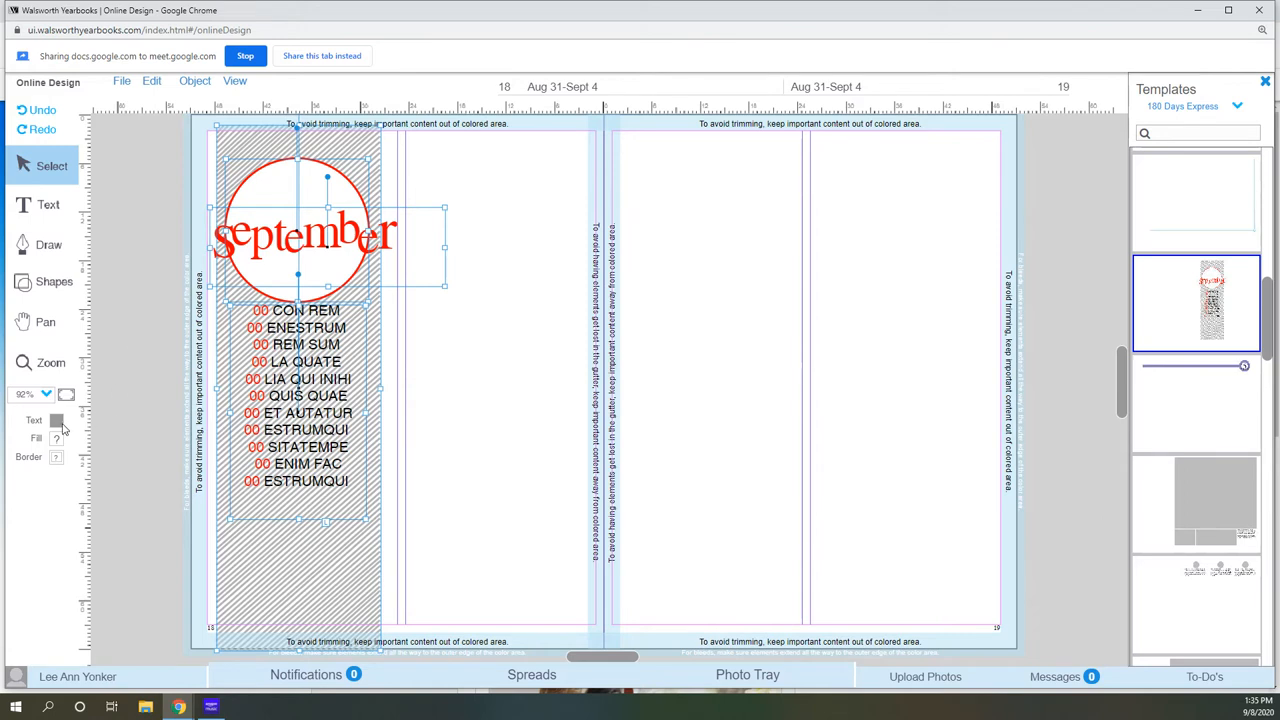
Draw a rectangle on the left page beside the gutter and fill it blue.
{"action": "left_click", "coordinate": [58, 438]}
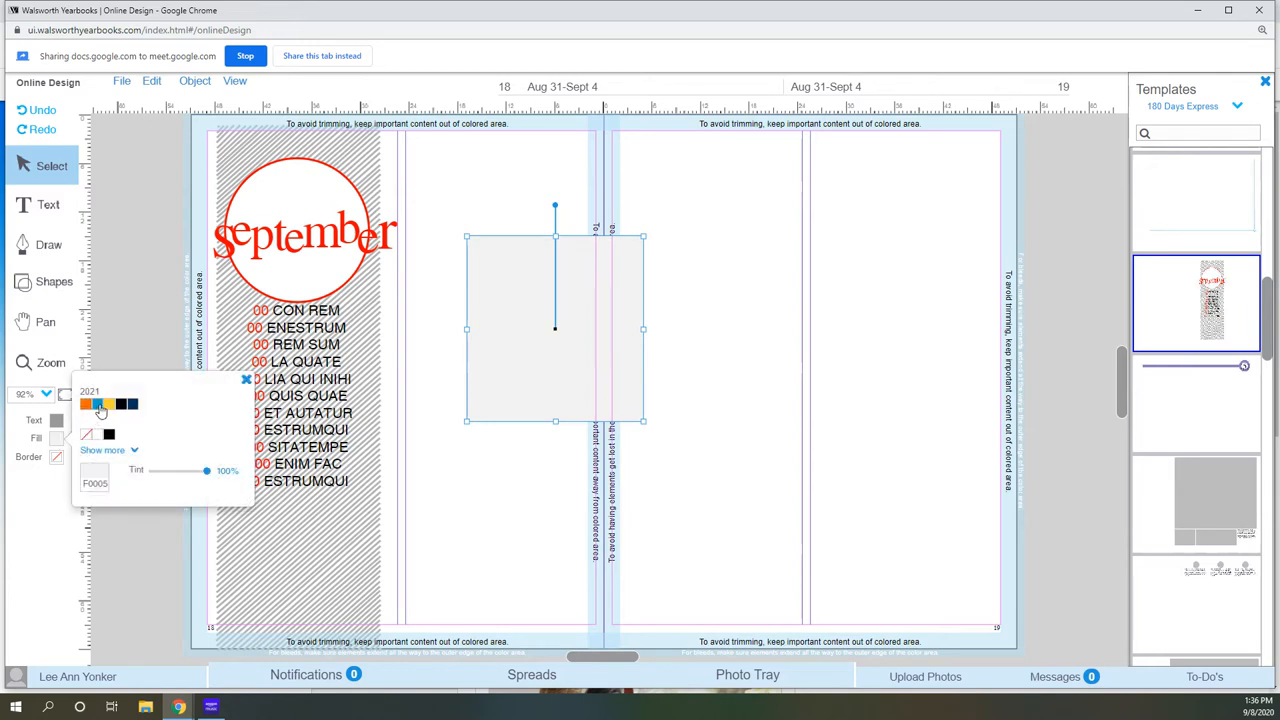
{"action": "left_click", "coordinate": [116, 407]}
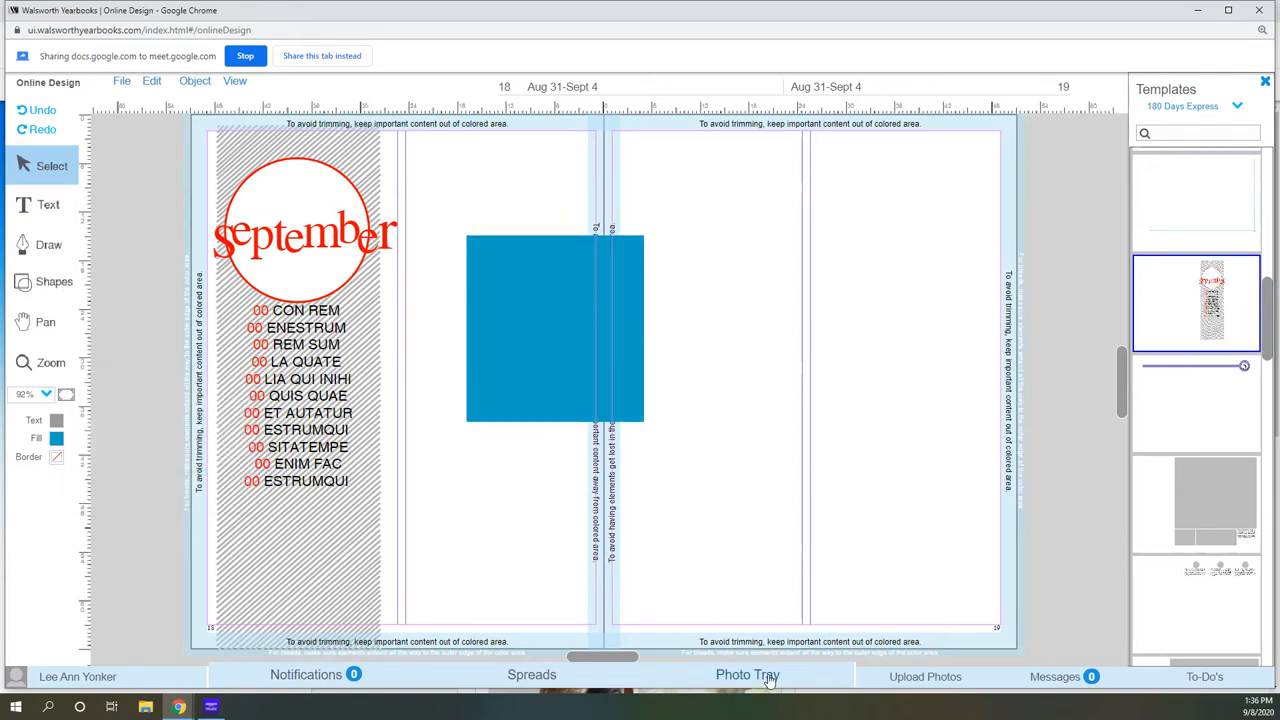
From the Photo Tray's First Days album, place the two-student photo onto the spread.
{"action": "left_click", "coordinate": [746, 676]}
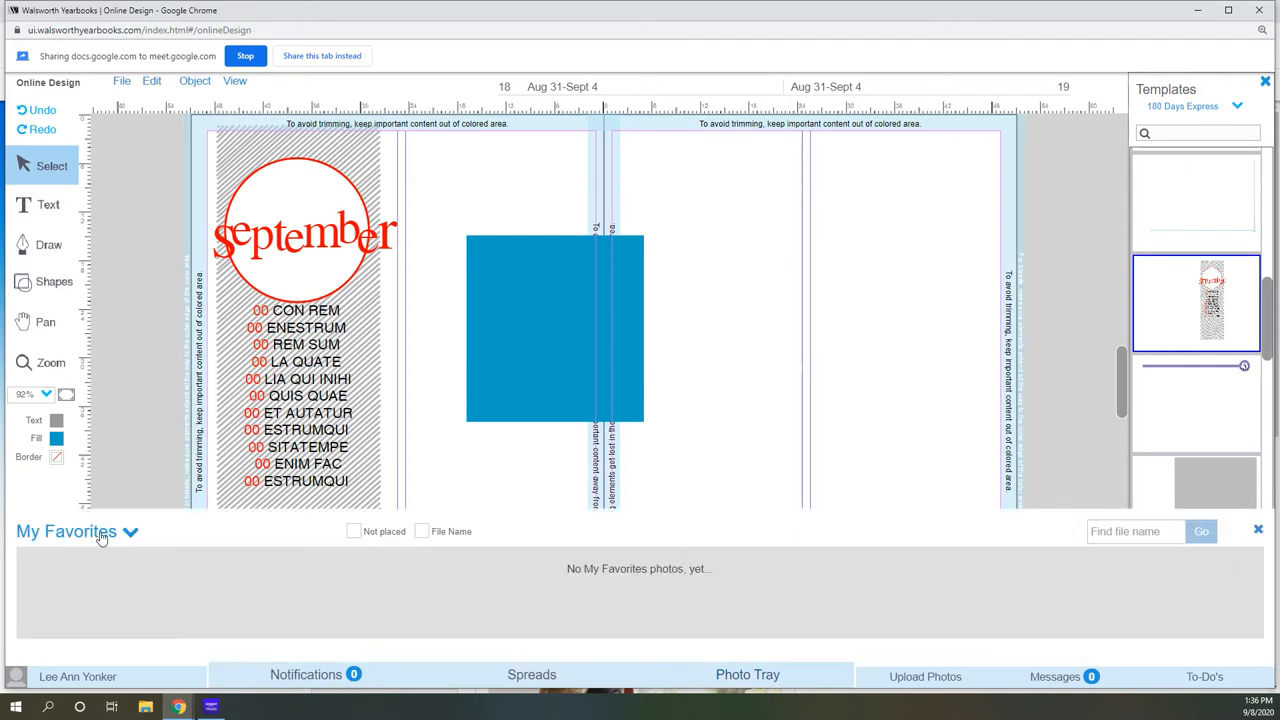
{"action": "left_click", "coordinate": [100, 532]}
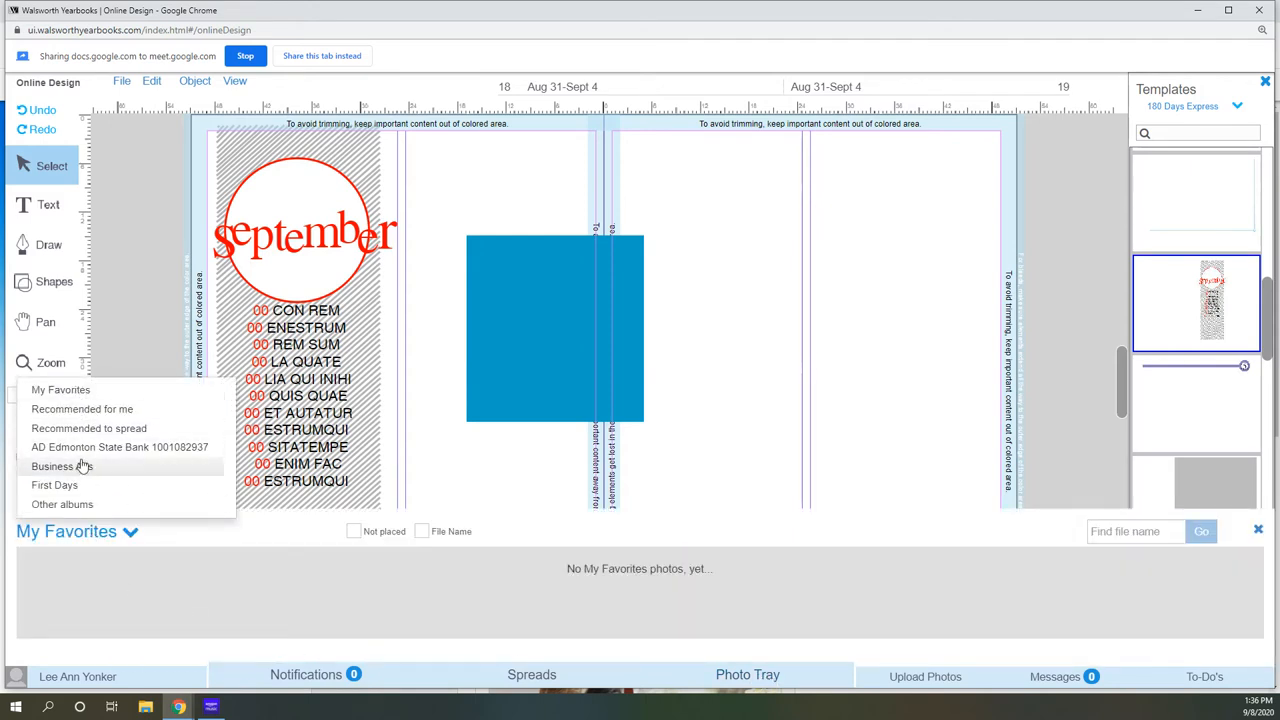
{"action": "left_click", "coordinate": [54, 485]}
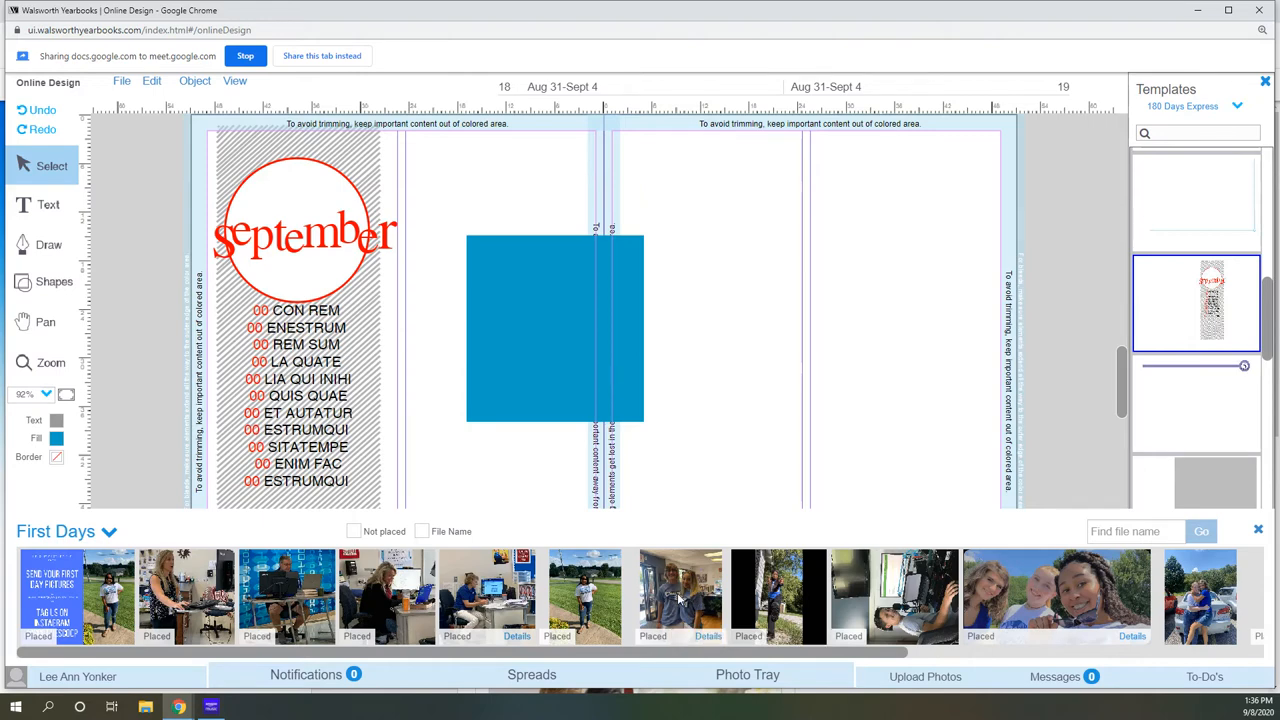
{"action": "left_click_drag", "start_coordinate": [680, 595], "coordinate": [555, 330]}
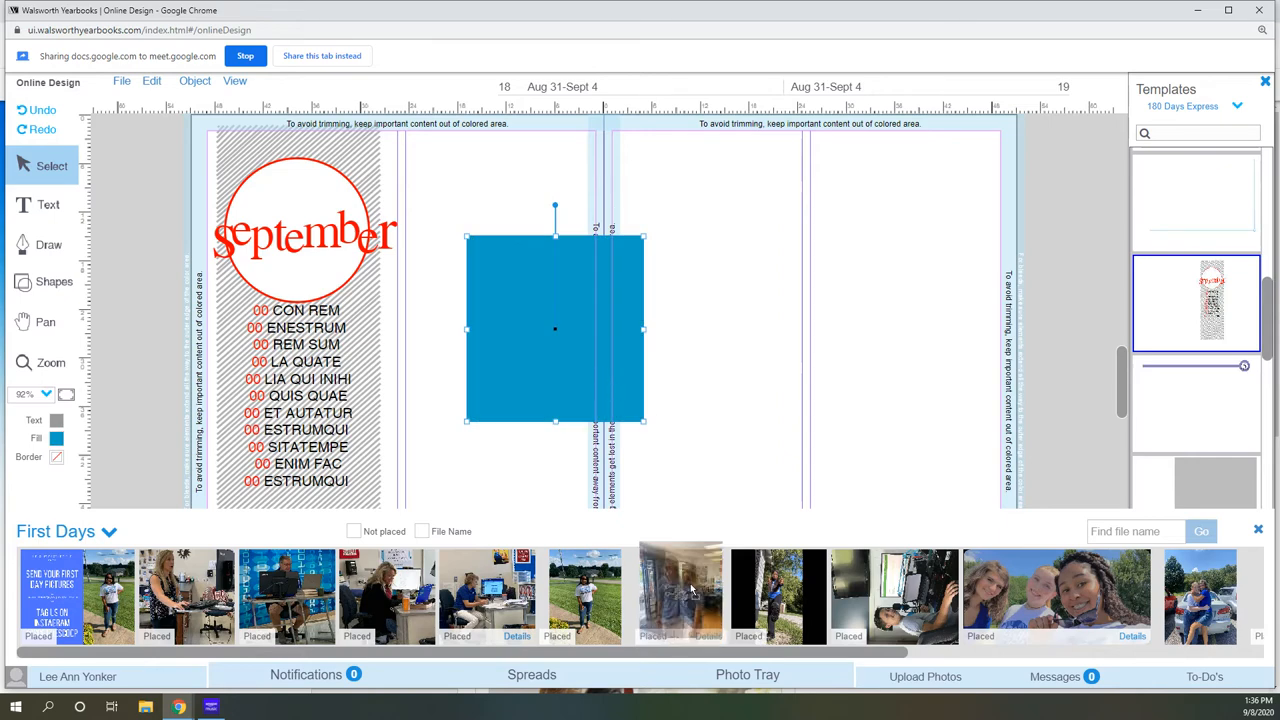
{"action": "left_click_drag", "start_coordinate": [680, 590], "coordinate": [693, 480]}
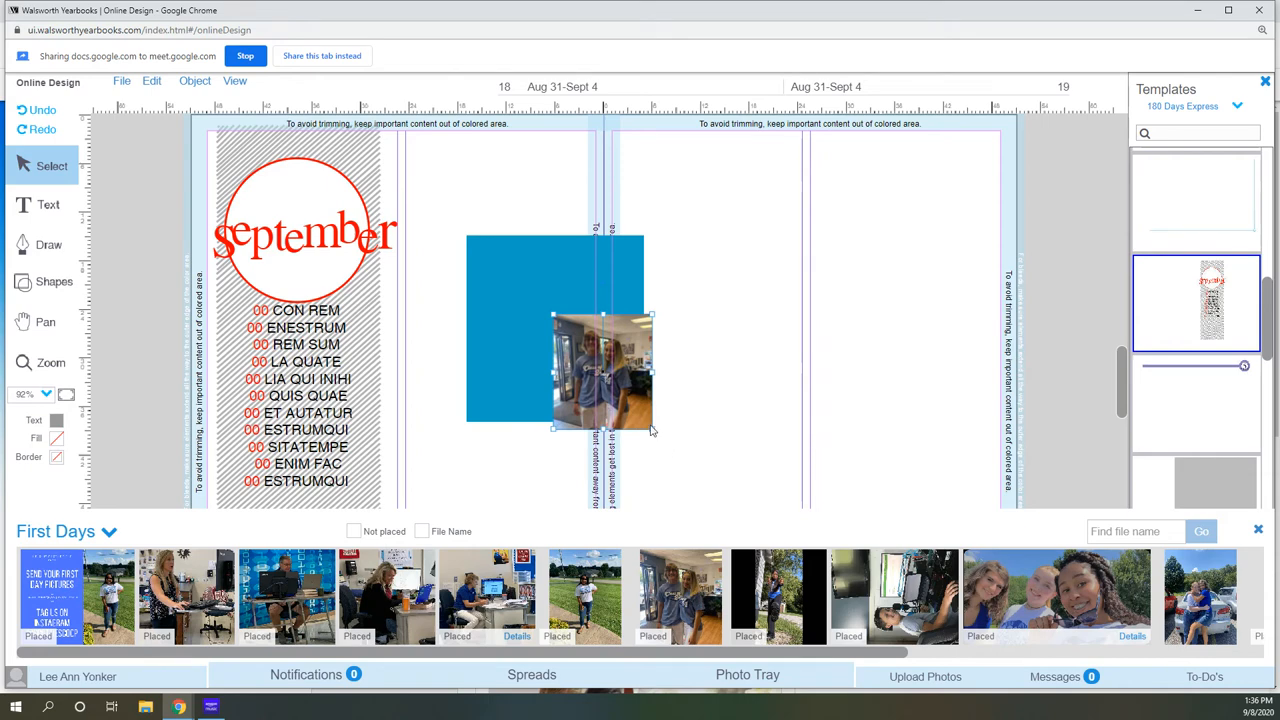
Enlarge the photo and position it over the blue rectangle at the top of the left page.
{"action": "left_click_drag", "start_coordinate": [648, 430], "coordinate": [690, 456]}
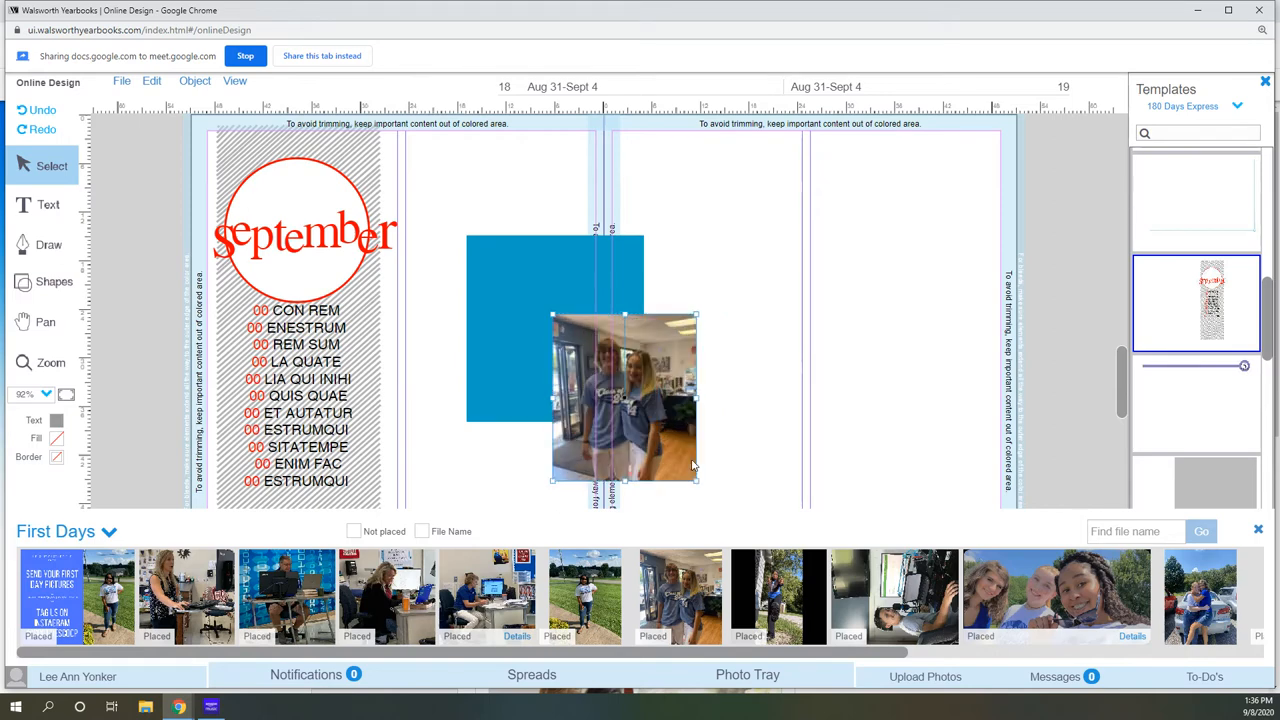
{"action": "left_click_drag", "start_coordinate": [697, 481], "coordinate": [715, 505]}
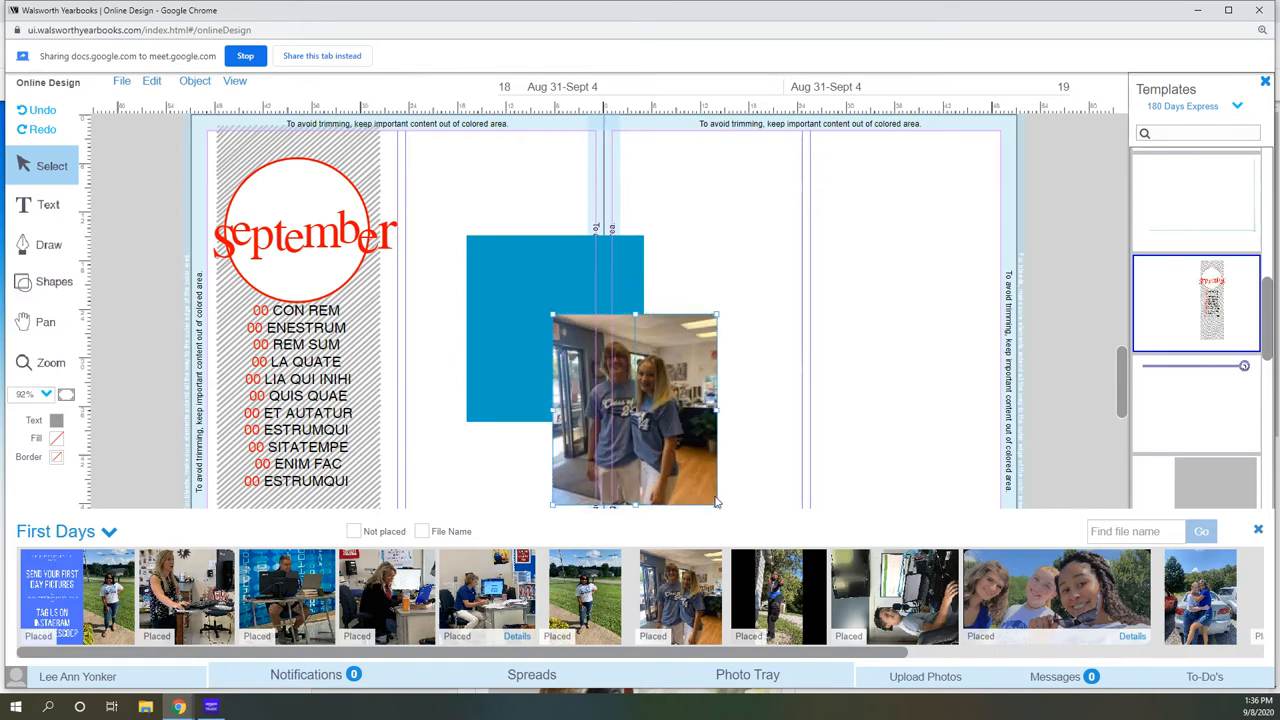
{"action": "left_click_drag", "start_coordinate": [635, 410], "coordinate": [603, 397]}
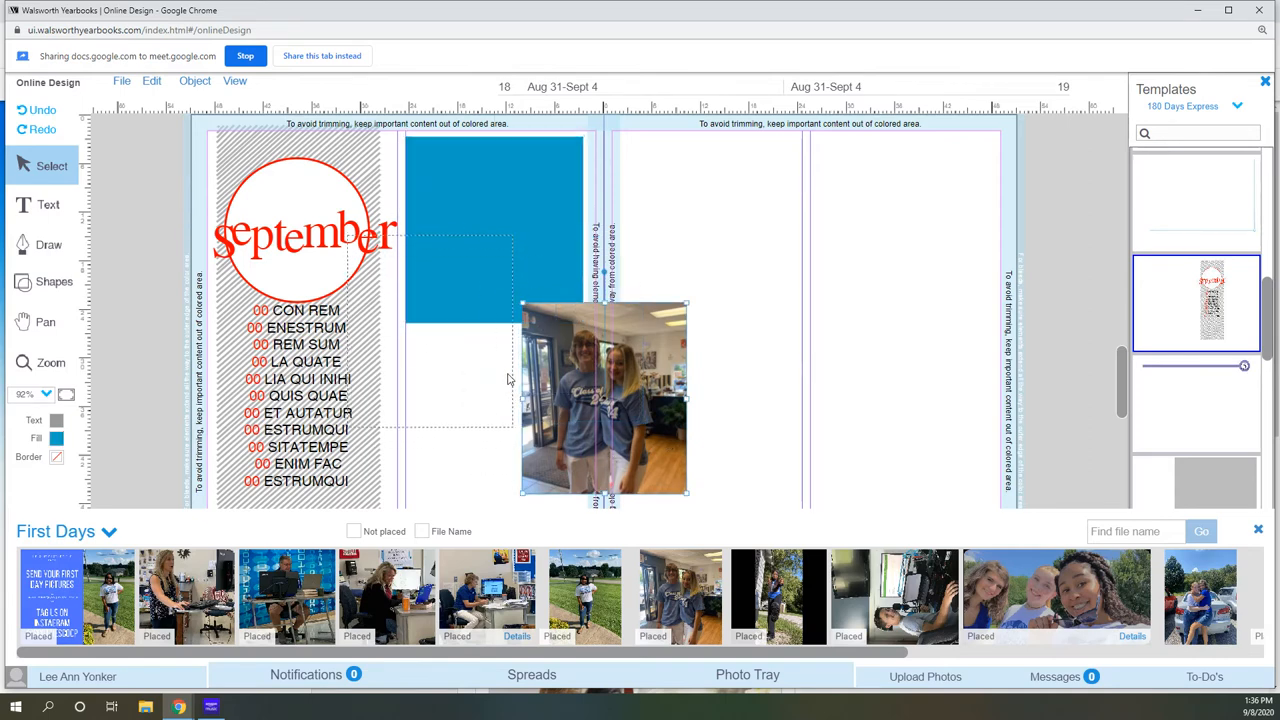
{"action": "left_click_drag", "start_coordinate": [603, 400], "coordinate": [455, 295]}
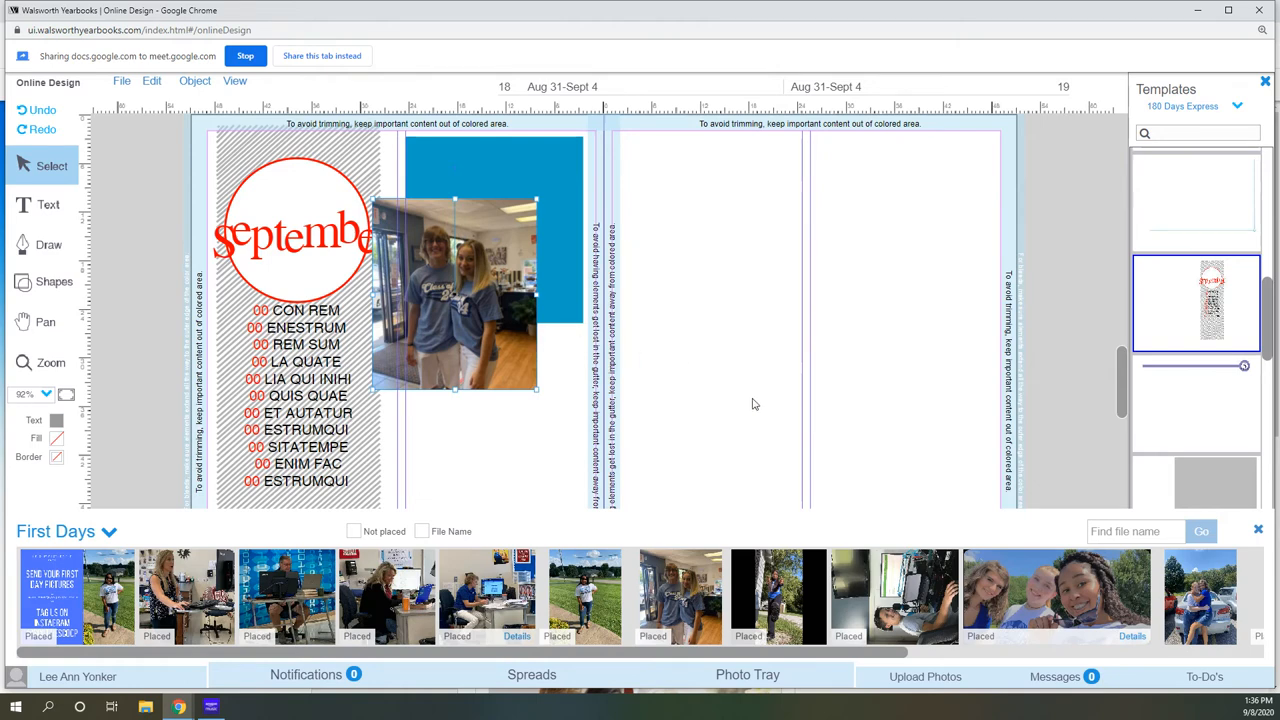
{"action": "left_click", "coordinate": [450, 300]}
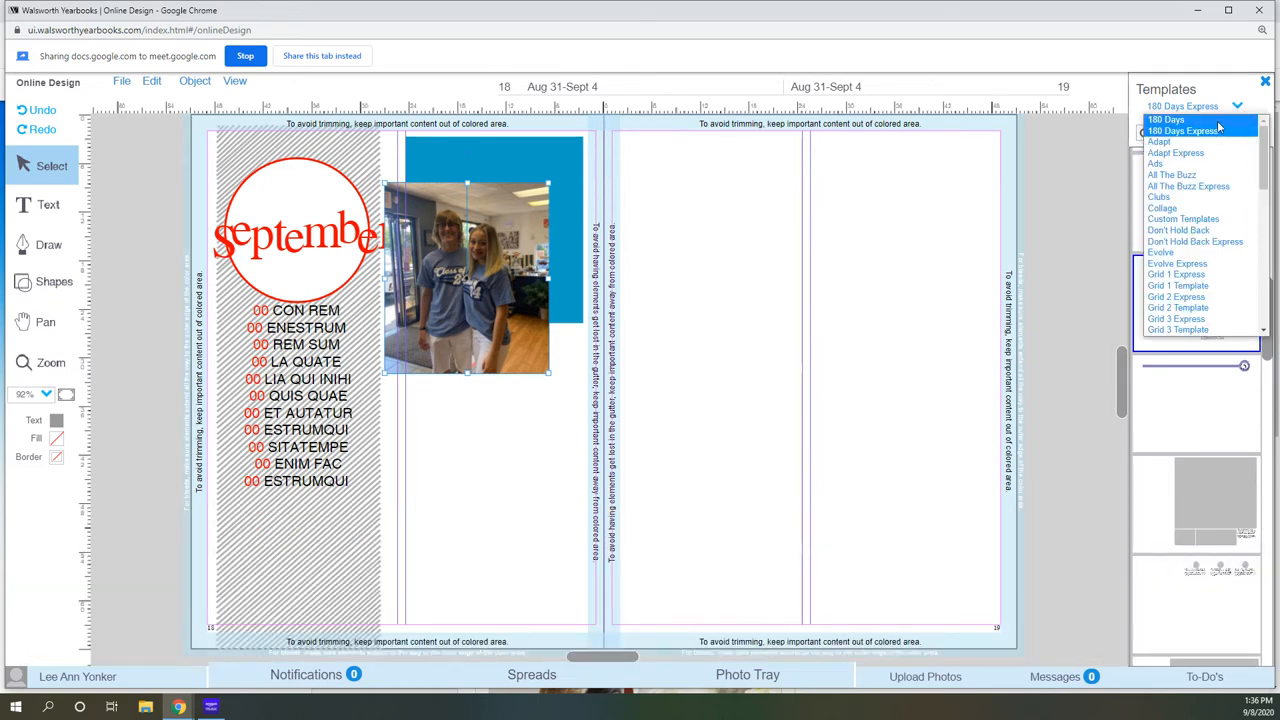
Switch templates back to the 180 Days collection and highlight its first layout.
{"action": "left_click", "coordinate": [1162, 129]}
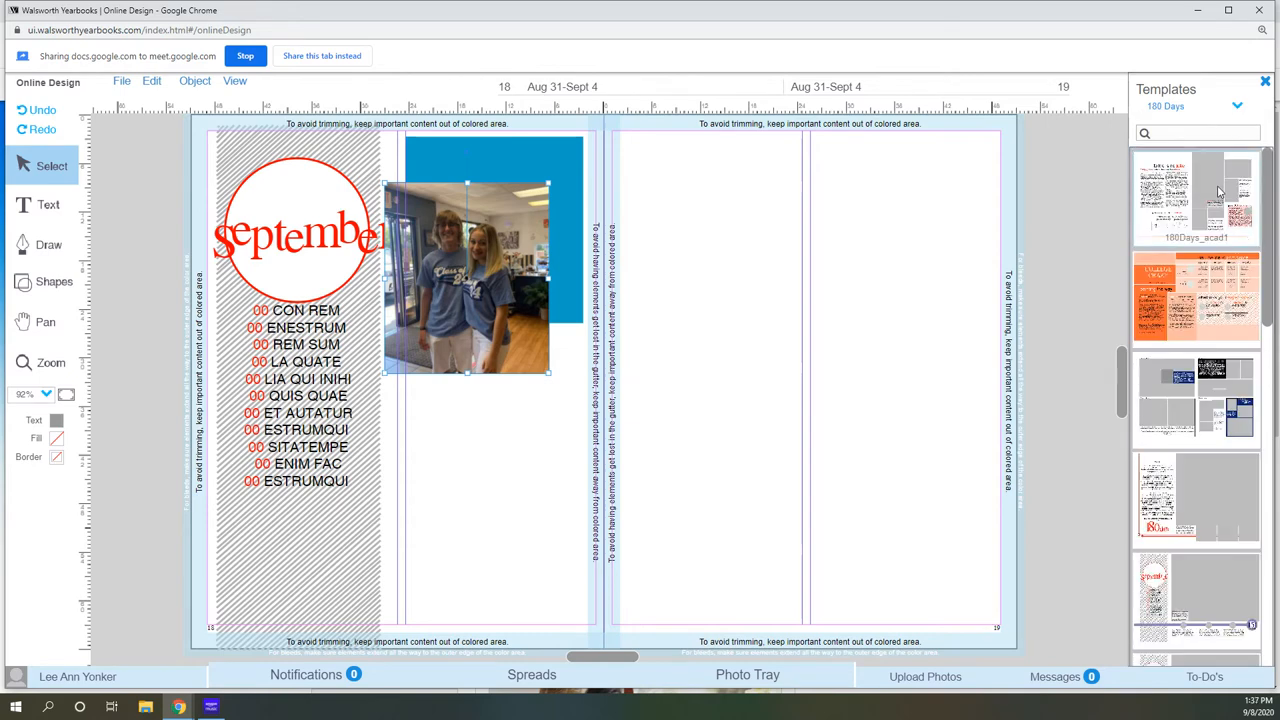
{"action": "left_click", "coordinate": [1195, 196]}
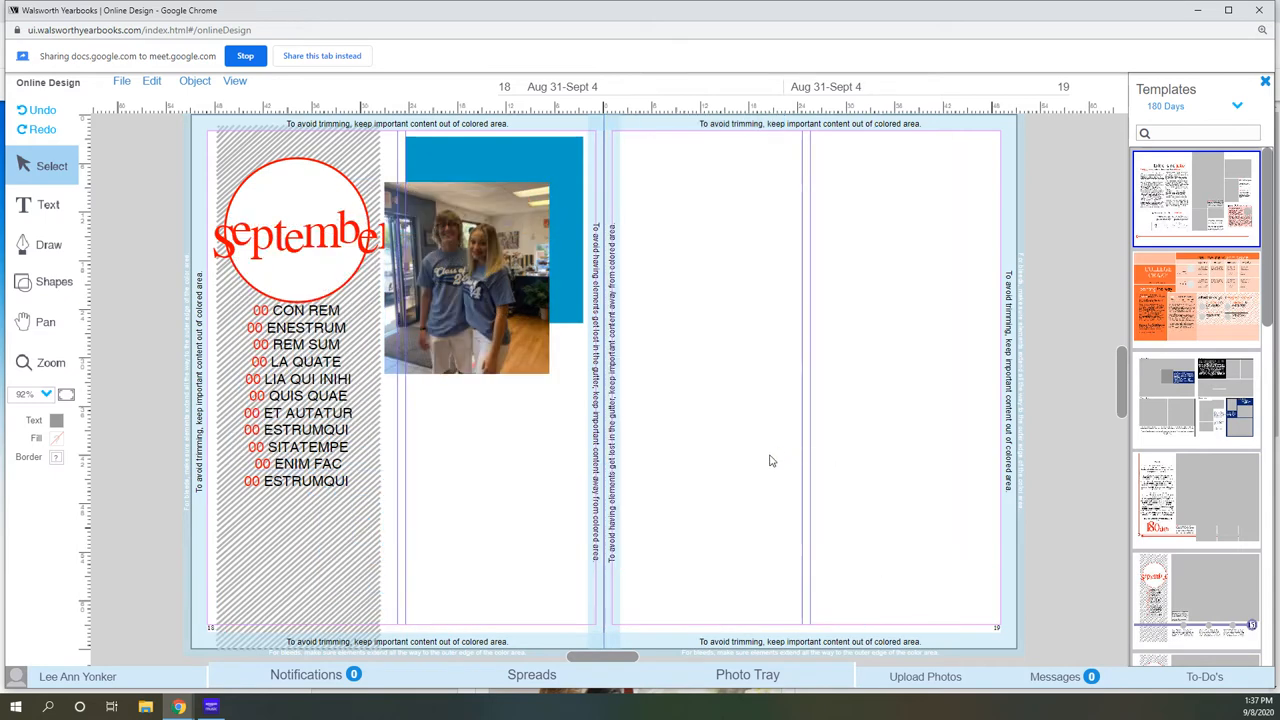
{"action": "mouse_move", "coordinate": [518, 327]}
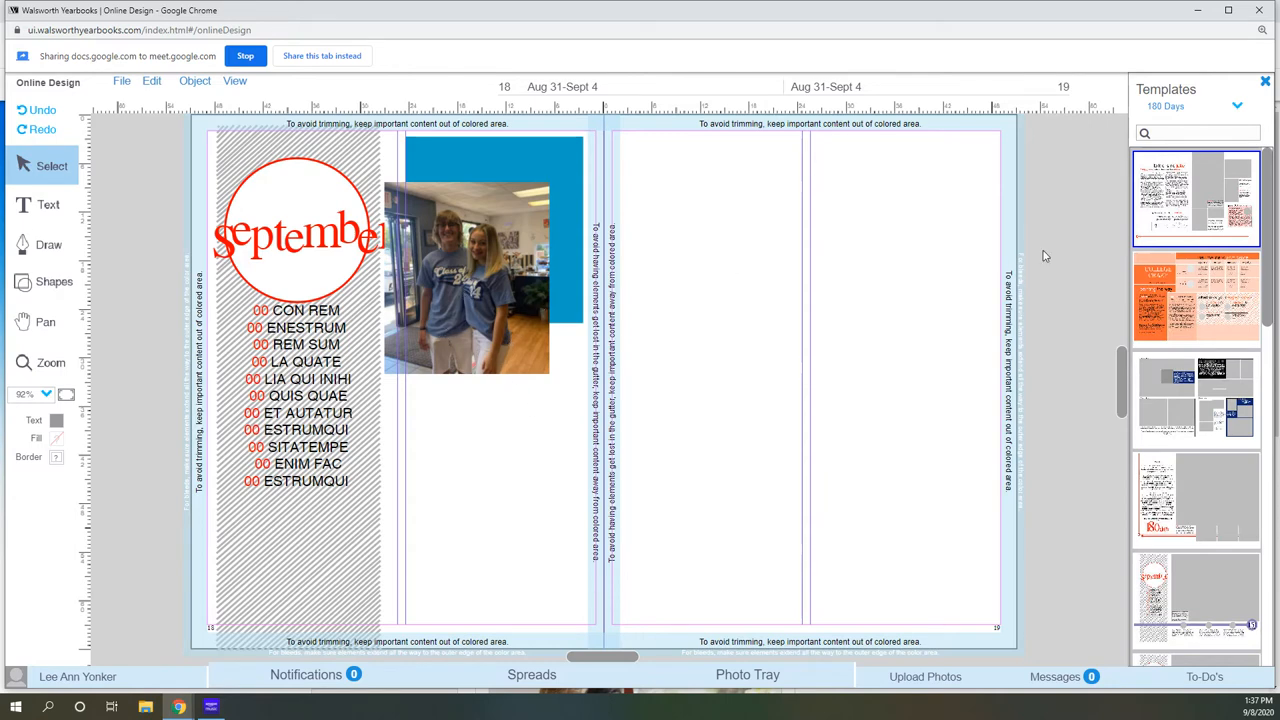
{"action": "mouse_move", "coordinate": [12, 181]}
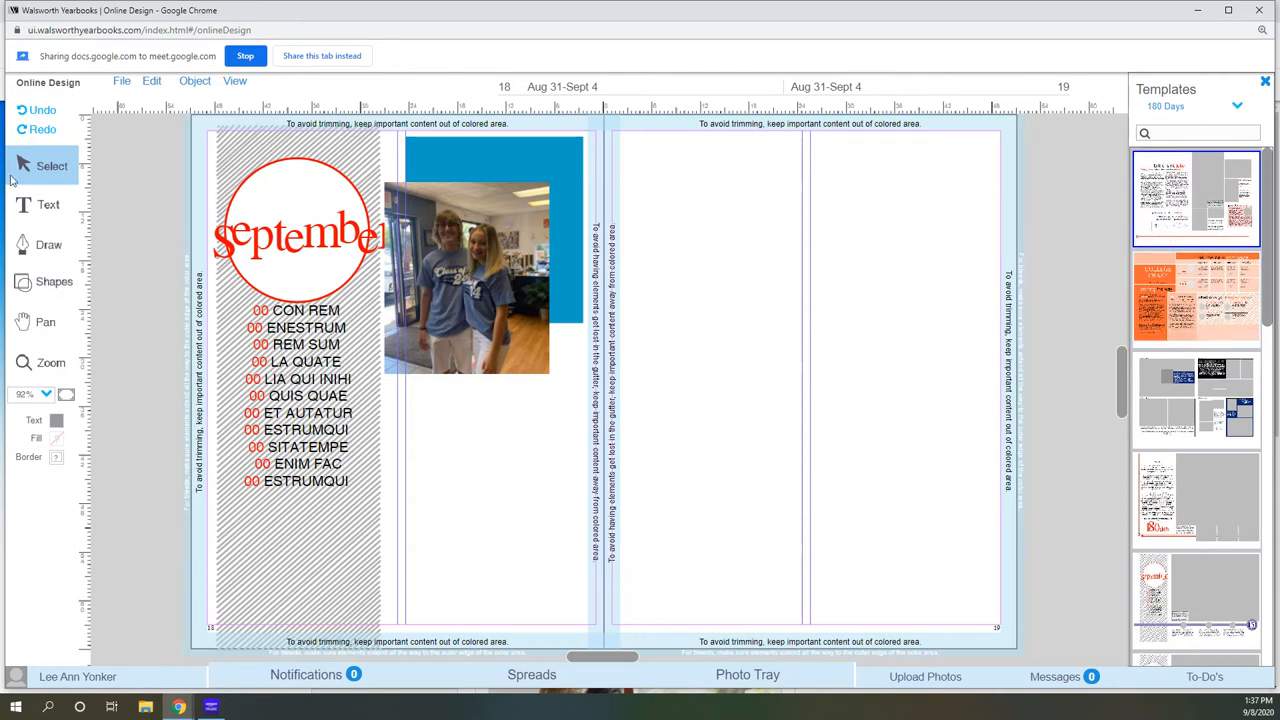
Add a text frame below the photo set in Handschrift Cursive at 72 pt.
{"action": "left_click", "coordinate": [42, 204]}
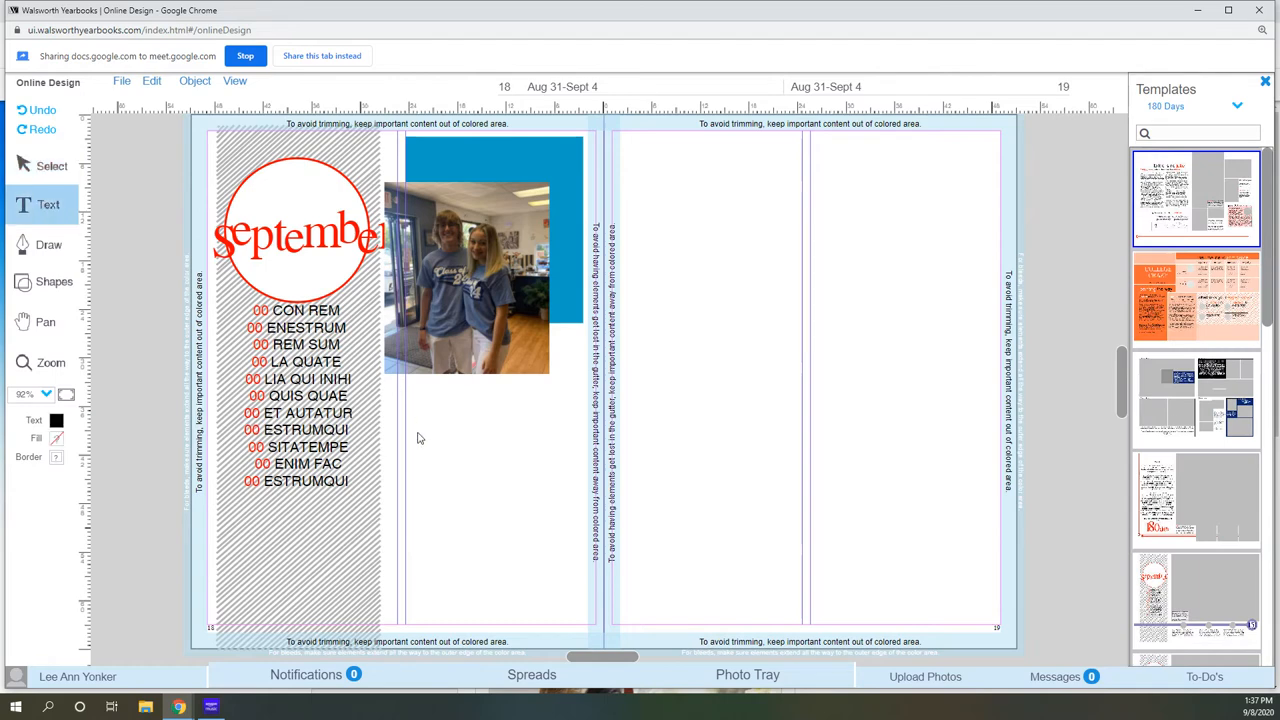
{"action": "left_click_drag", "start_coordinate": [408, 413], "coordinate": [818, 503]}
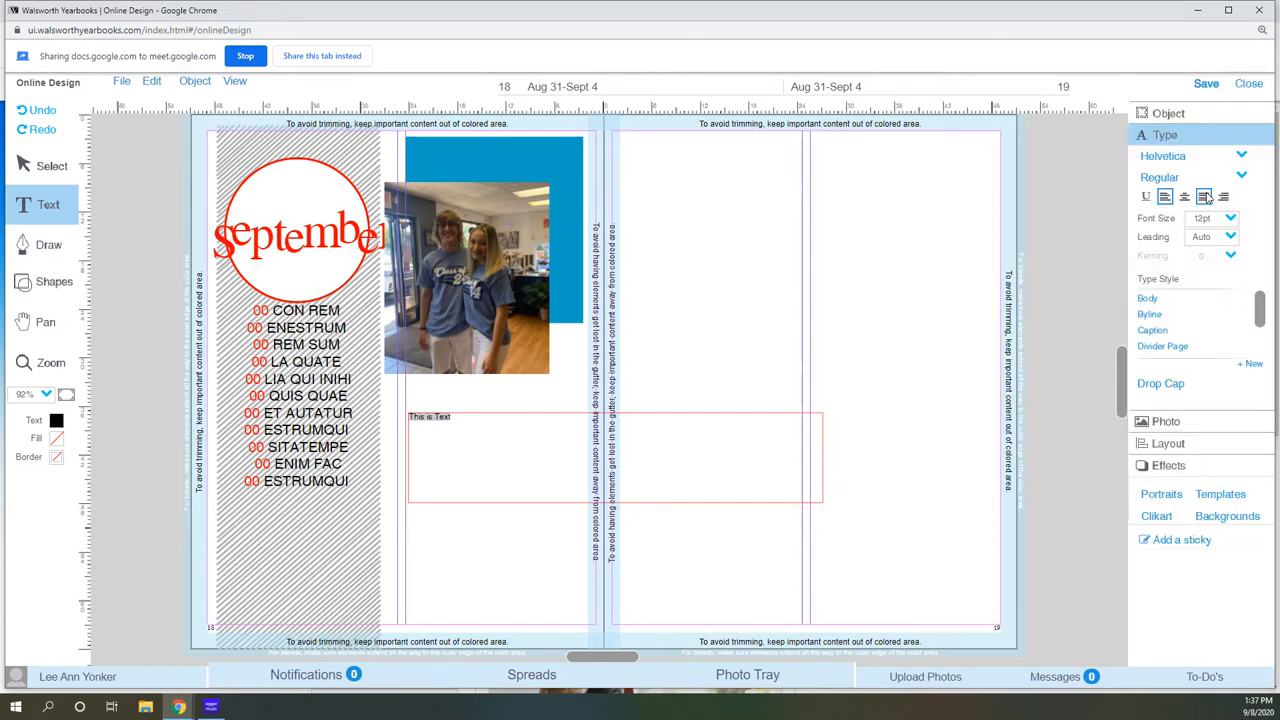
{"action": "left_click", "coordinate": [1236, 156]}
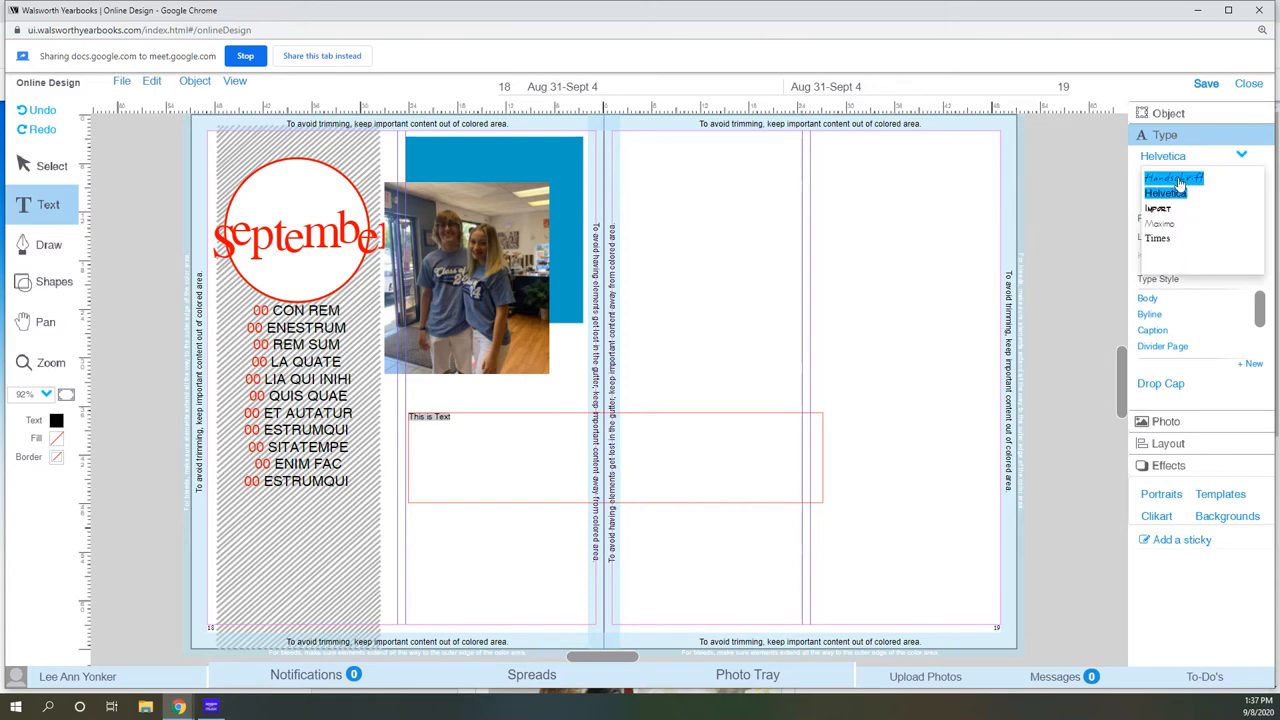
{"action": "left_click", "coordinate": [1178, 178]}
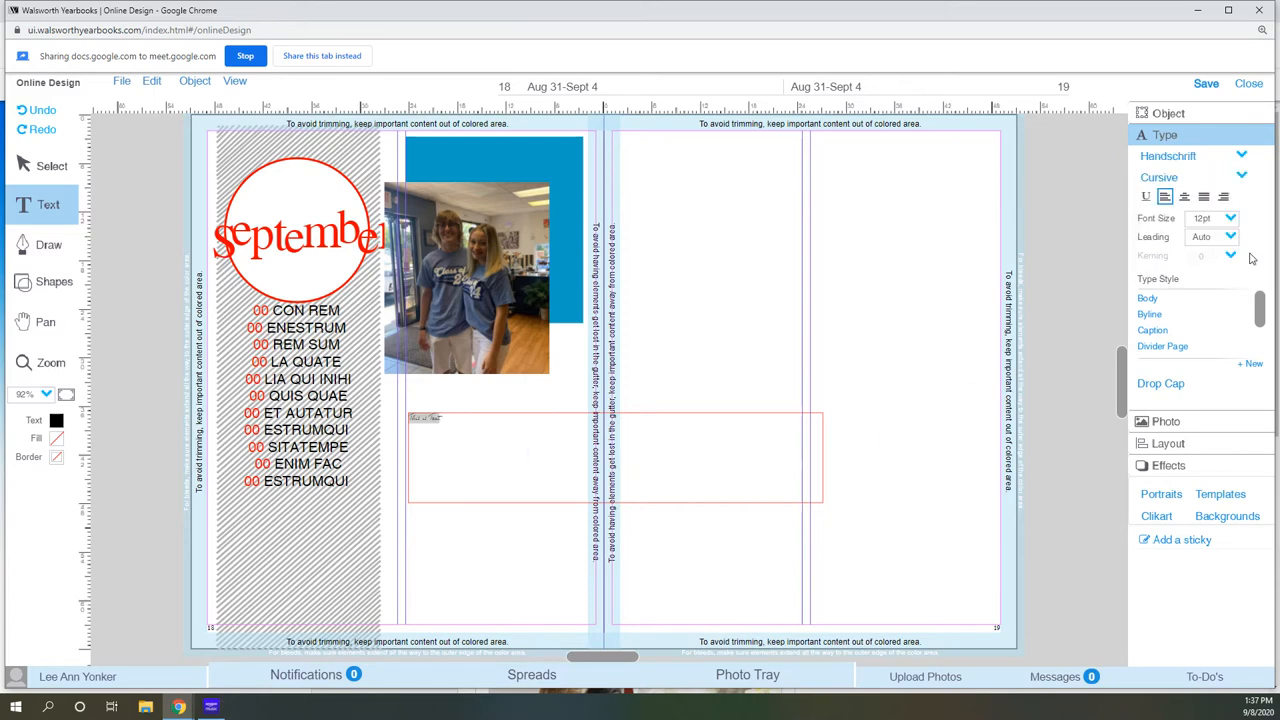
{"action": "left_click", "coordinate": [1229, 218]}
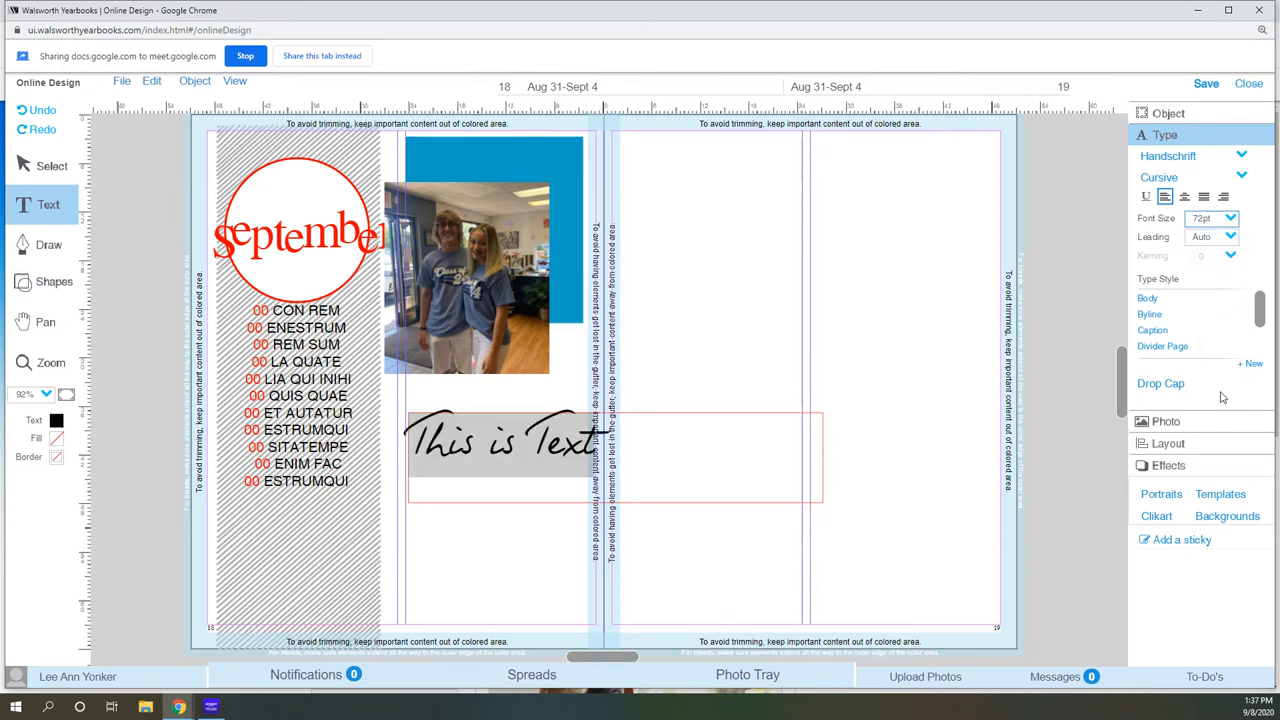
{"action": "mouse_move", "coordinate": [1081, 258]}
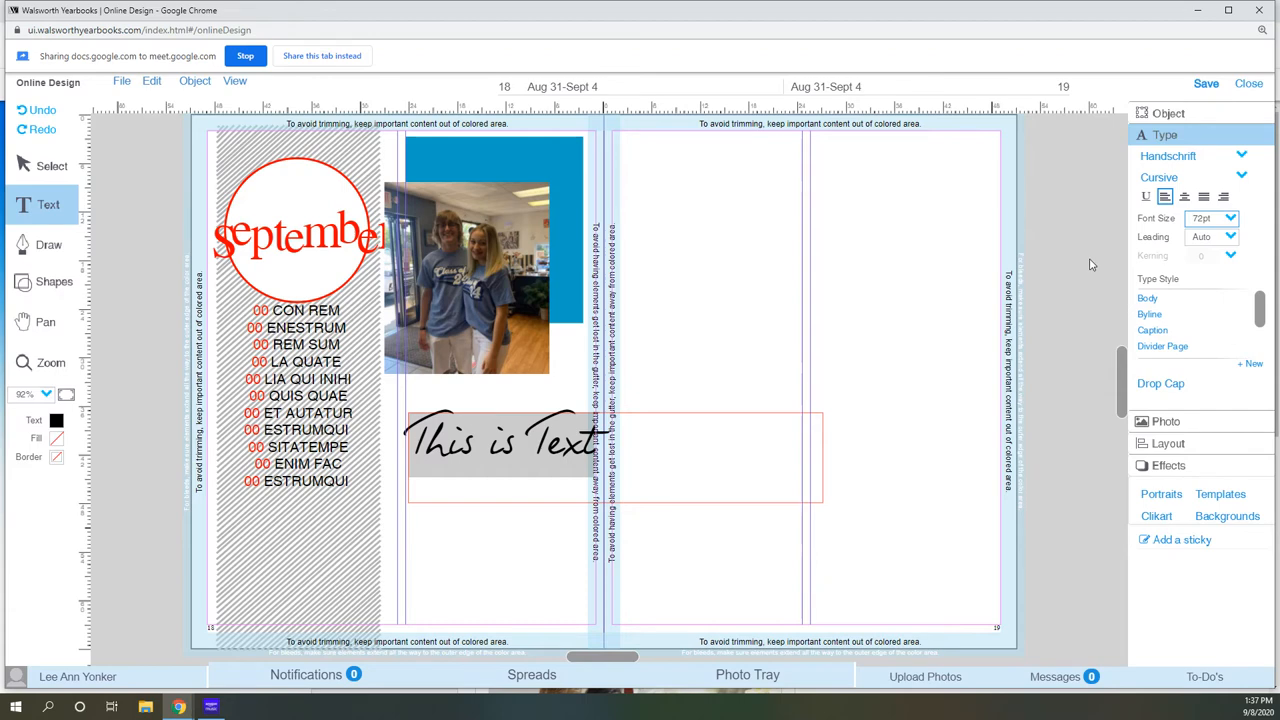
{"action": "left_click", "coordinate": [63, 421]}
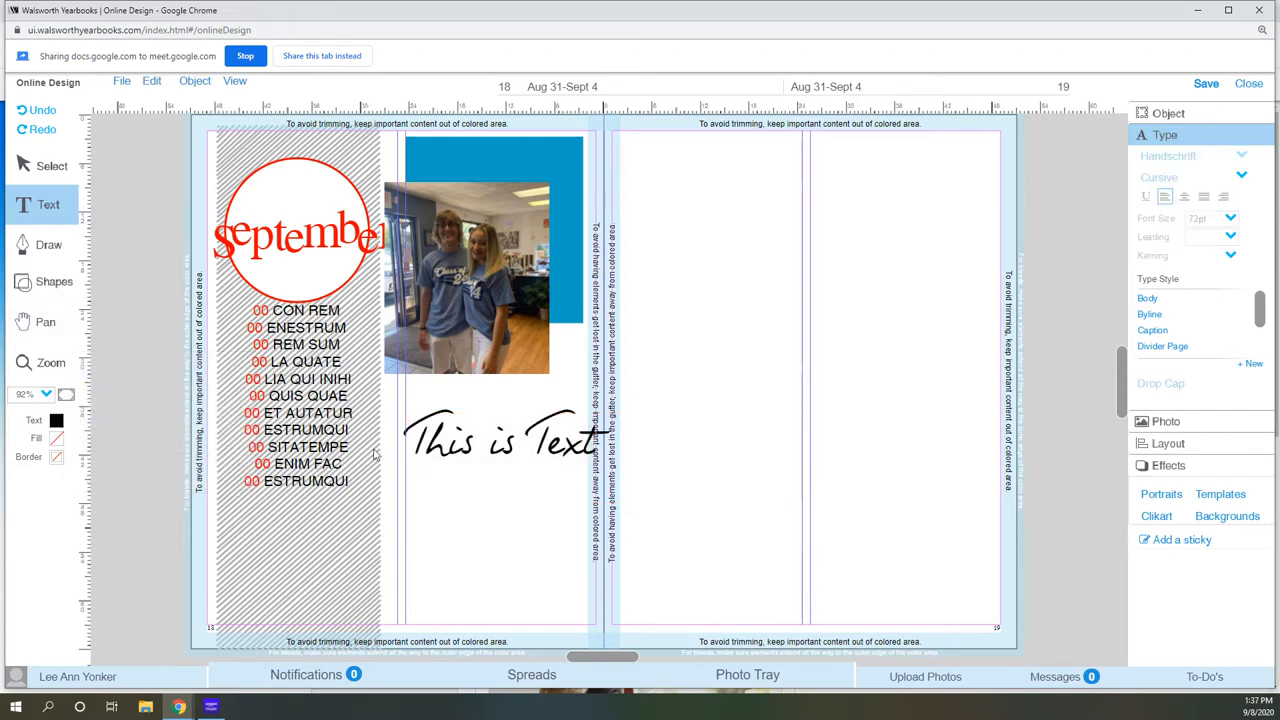
Duplicate the cursive headline and colour the copy yellow, layered over the black original.
{"action": "left_click", "coordinate": [500, 440]}
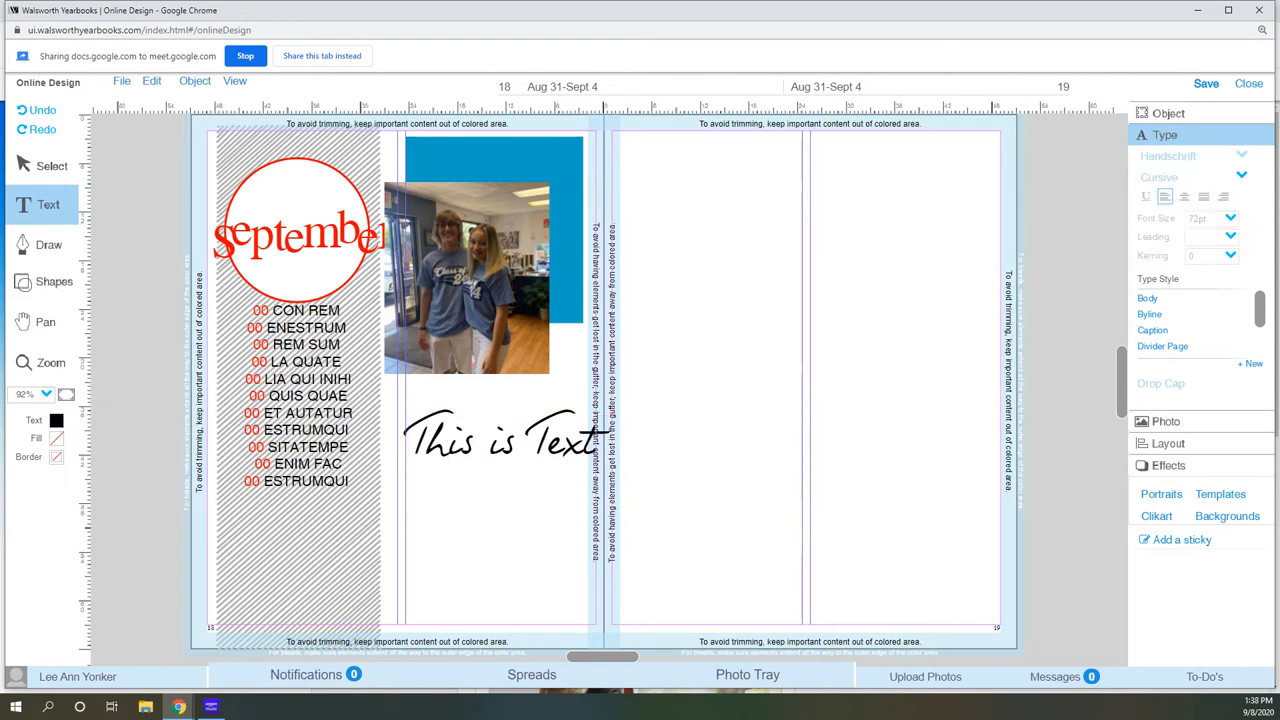
{"action": "left_click", "coordinate": [51, 166]}
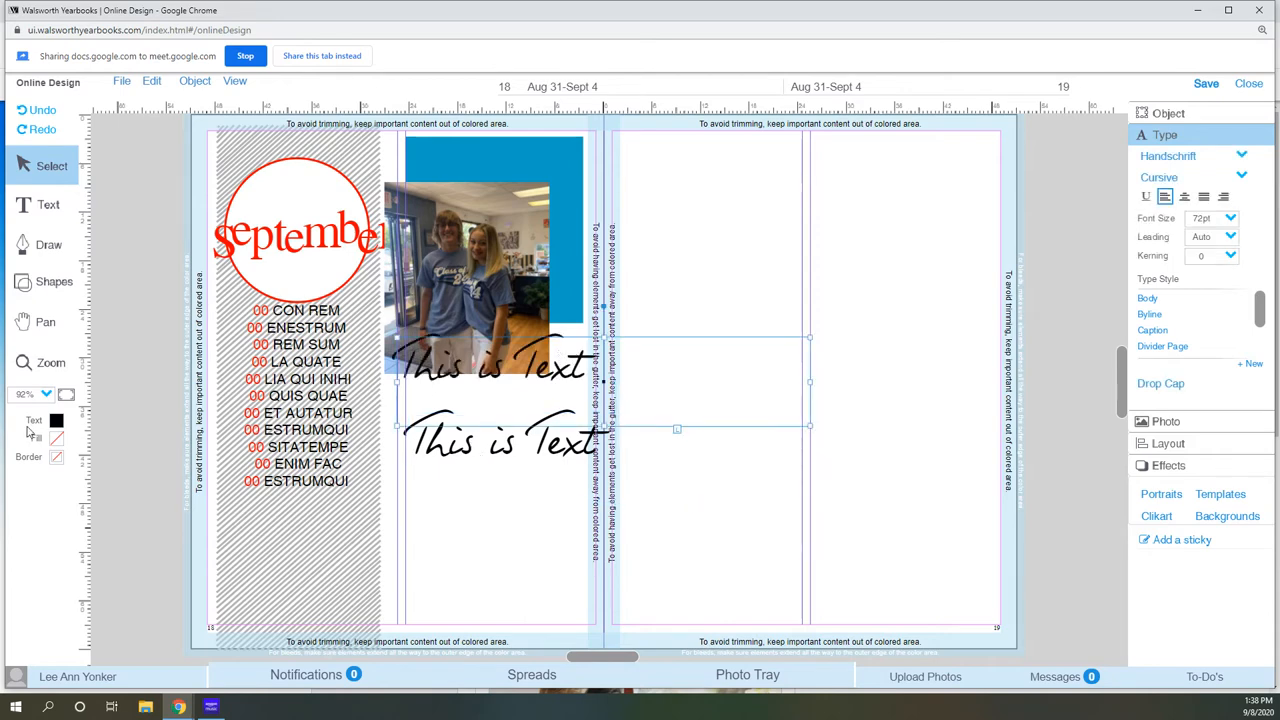
{"action": "left_click", "coordinate": [62, 420]}
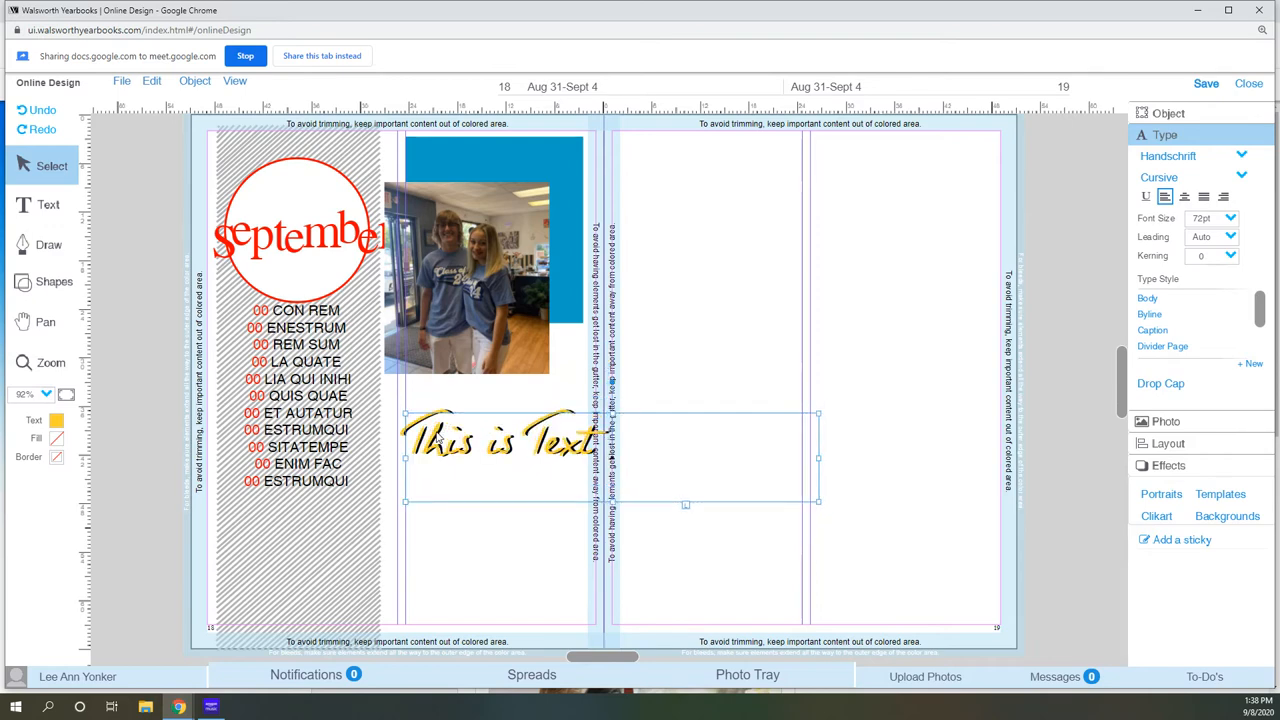
{"action": "left_click", "coordinate": [156, 376]}
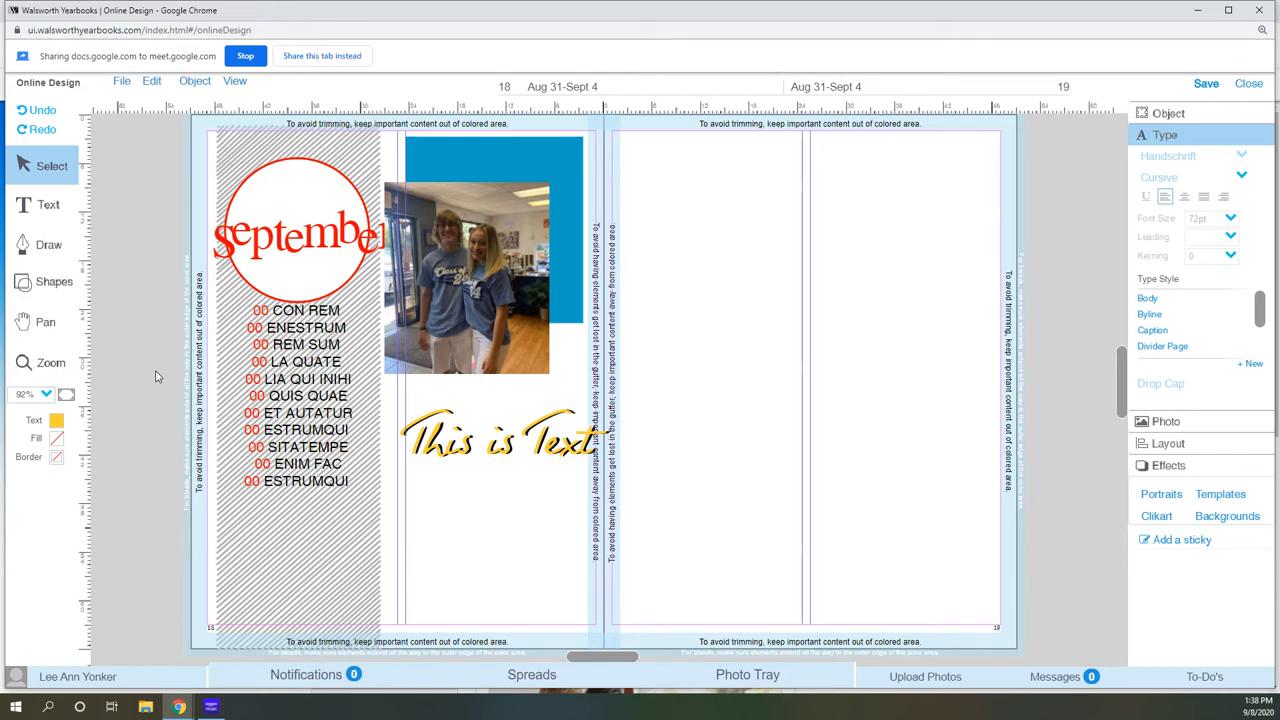
{"action": "mouse_move", "coordinate": [627, 513]}
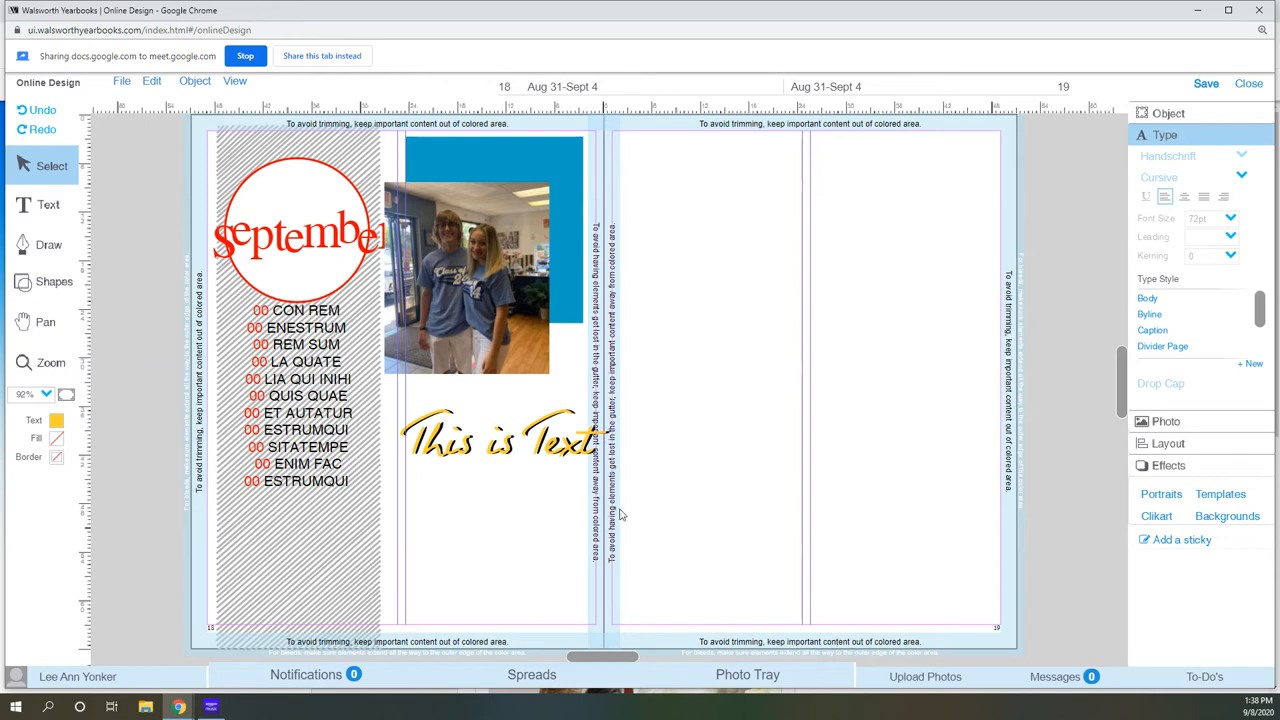
{"action": "mouse_move", "coordinate": [913, 606]}
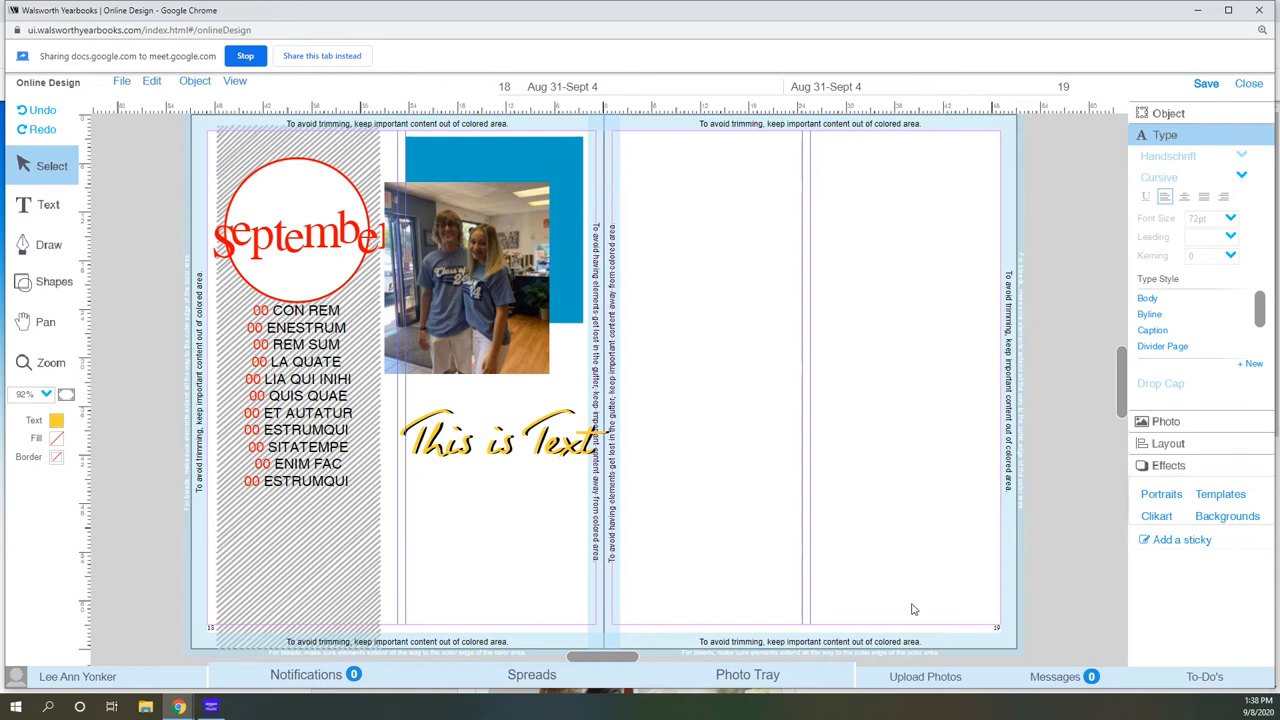
{"action": "mouse_move", "coordinate": [901, 605]}
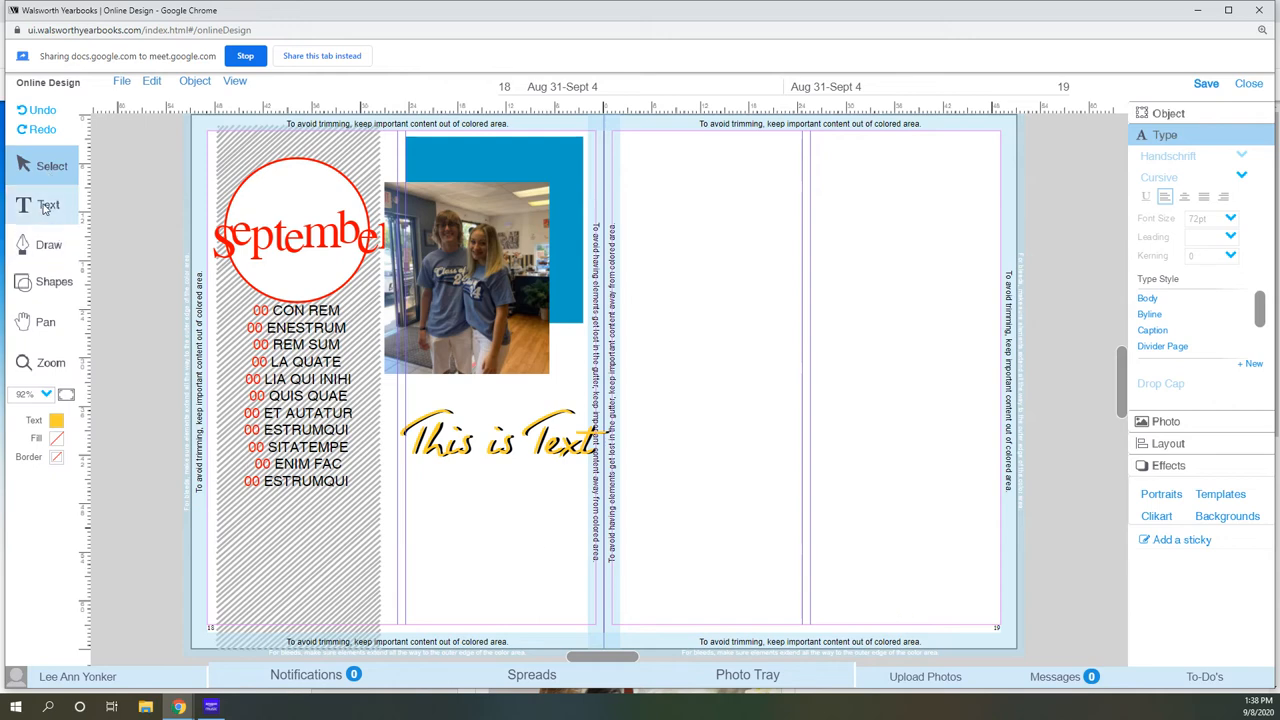
{"action": "mouse_move", "coordinate": [575, 180]}
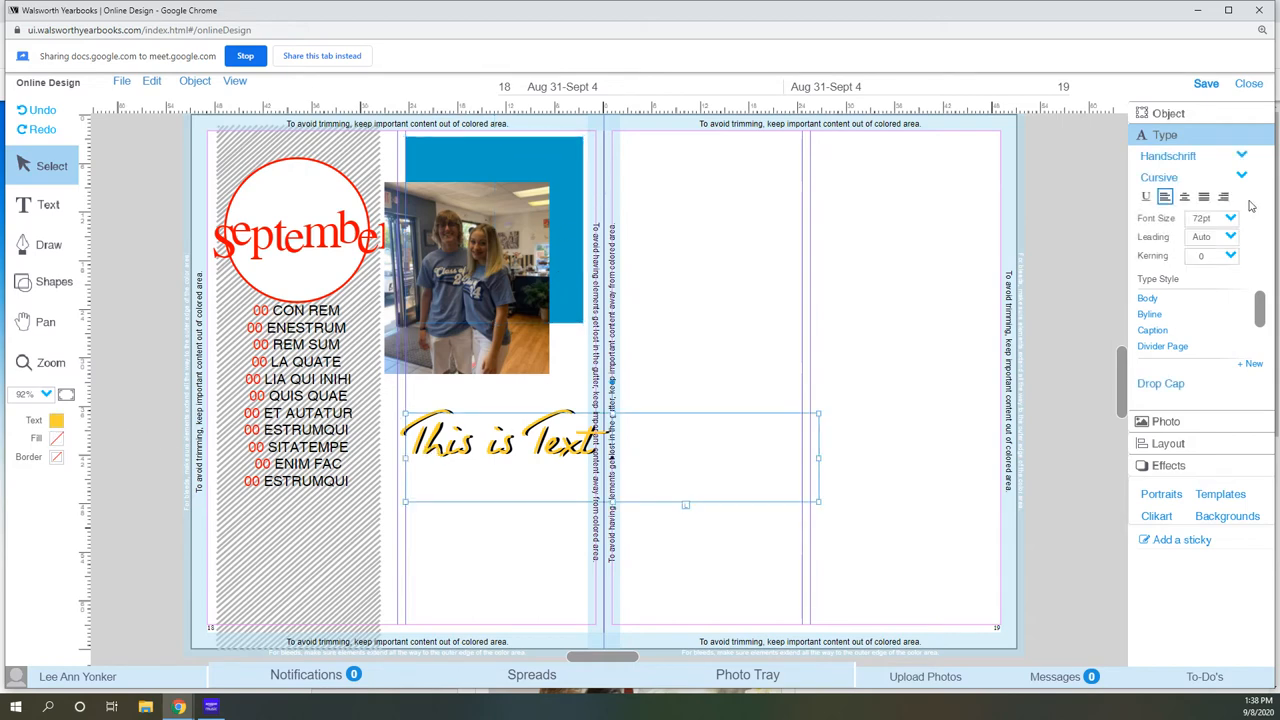
{"action": "mouse_move", "coordinate": [1089, 238]}
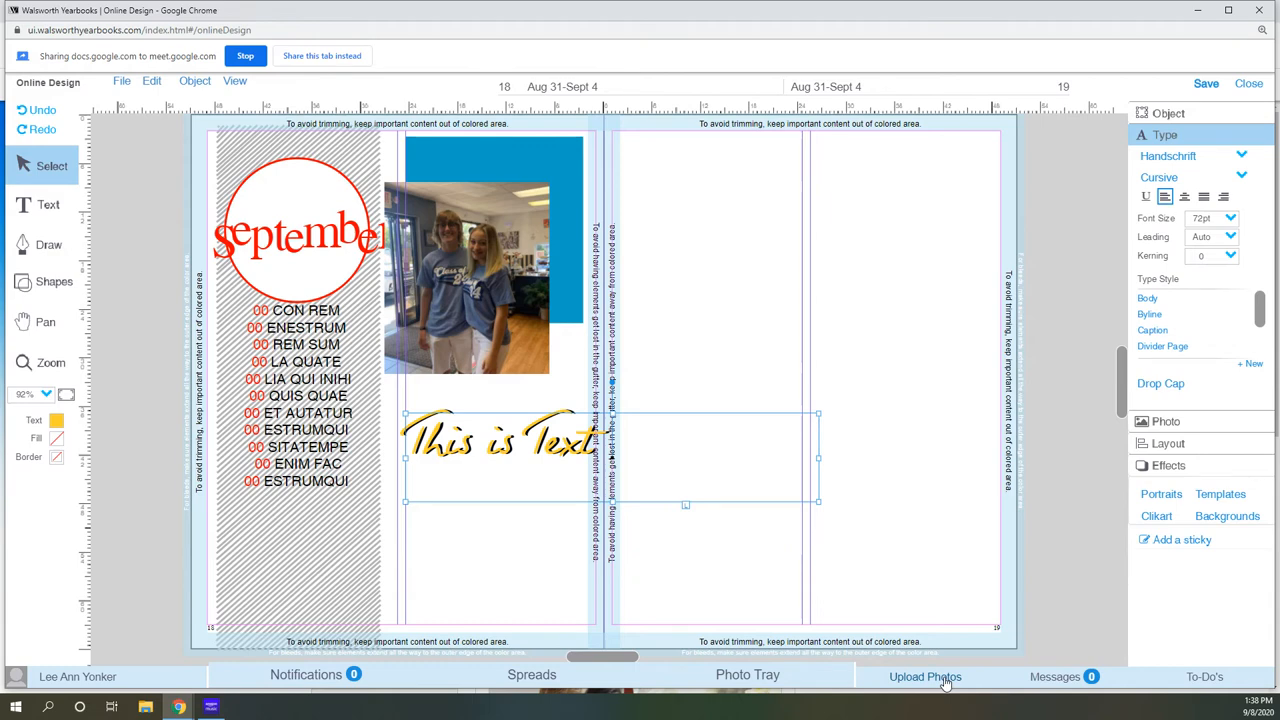
Upload the Chromebook photo from Desktop > YB Photos for practice.
{"action": "left_click", "coordinate": [927, 676]}
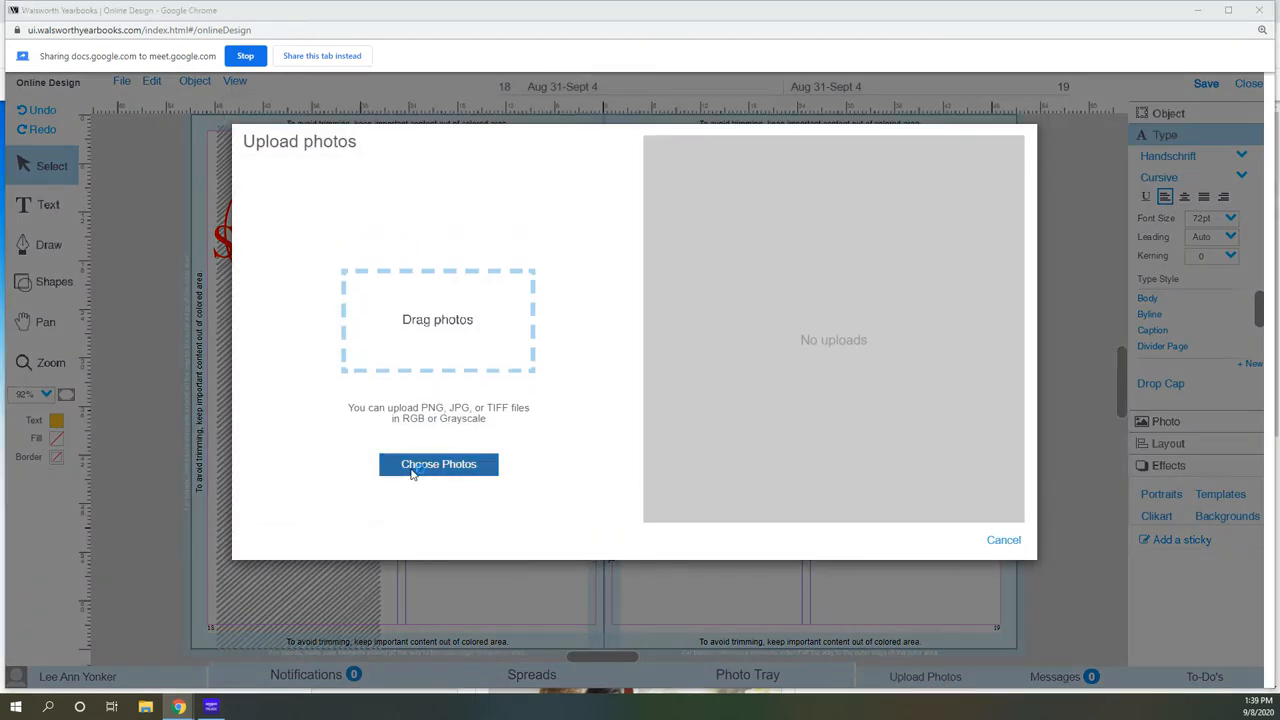
{"action": "left_click", "coordinate": [438, 464]}
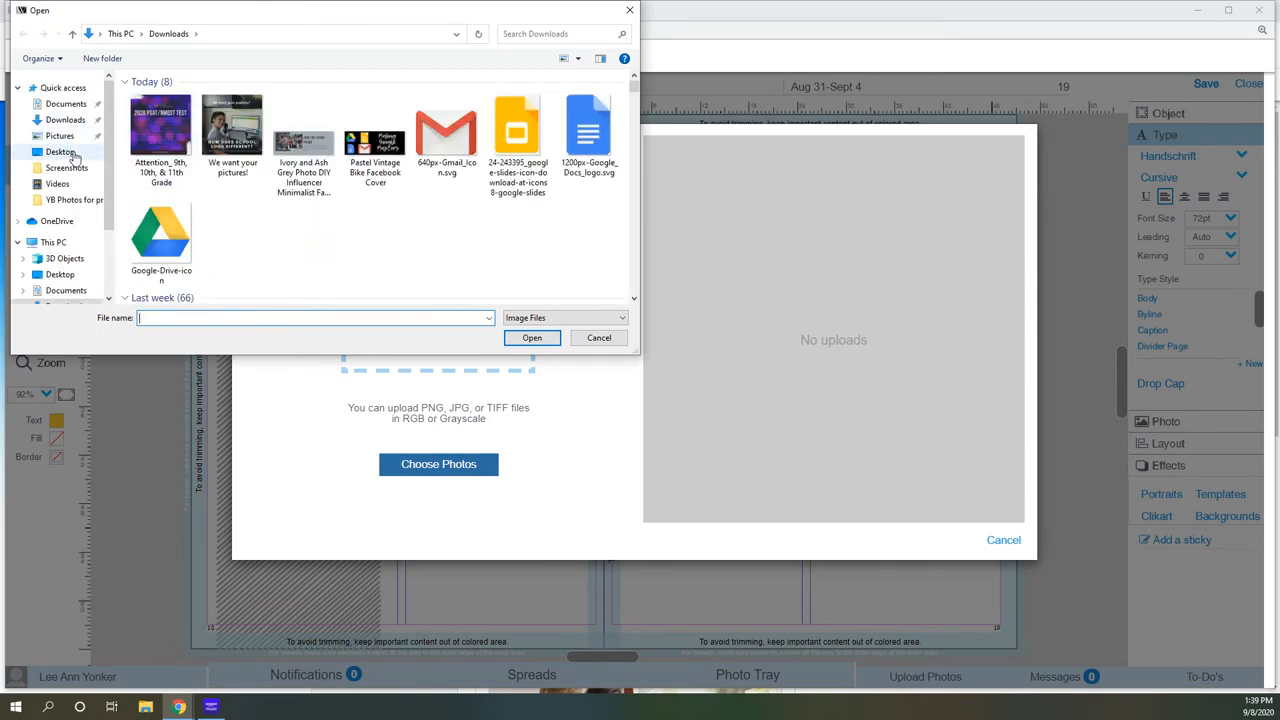
{"action": "left_click", "coordinate": [59, 151]}
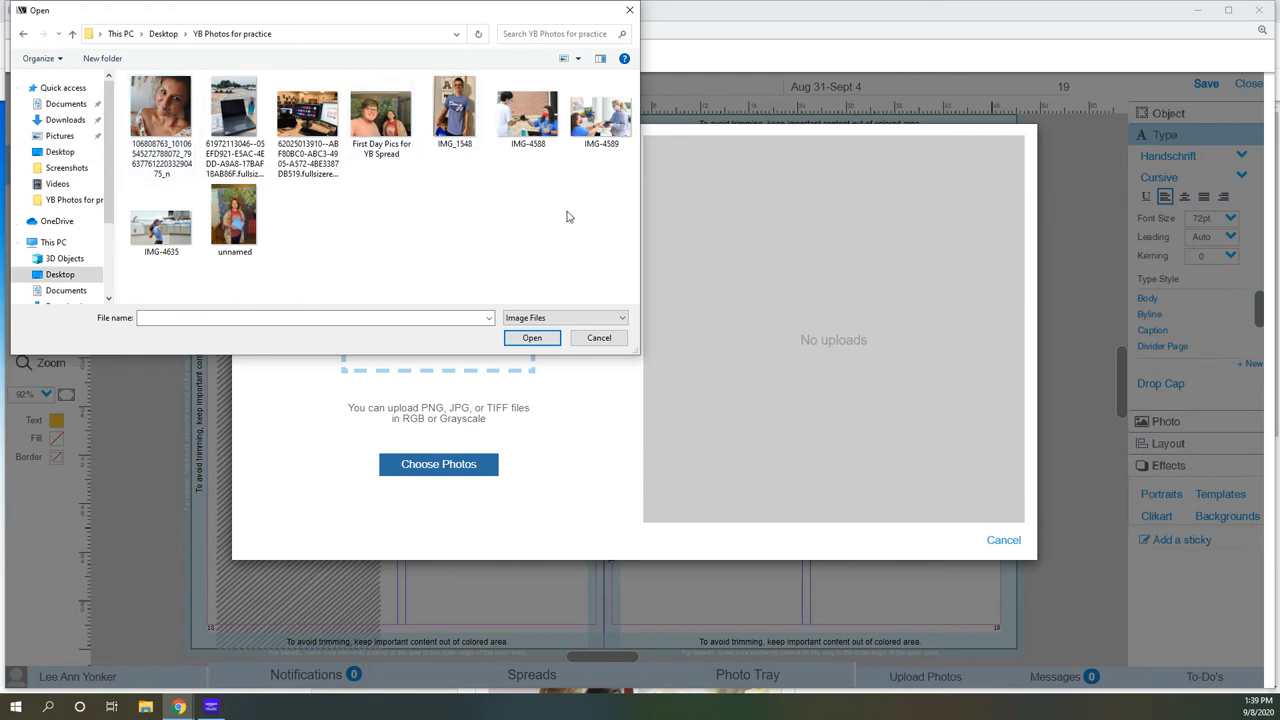
{"action": "left_click", "coordinate": [160, 218]}
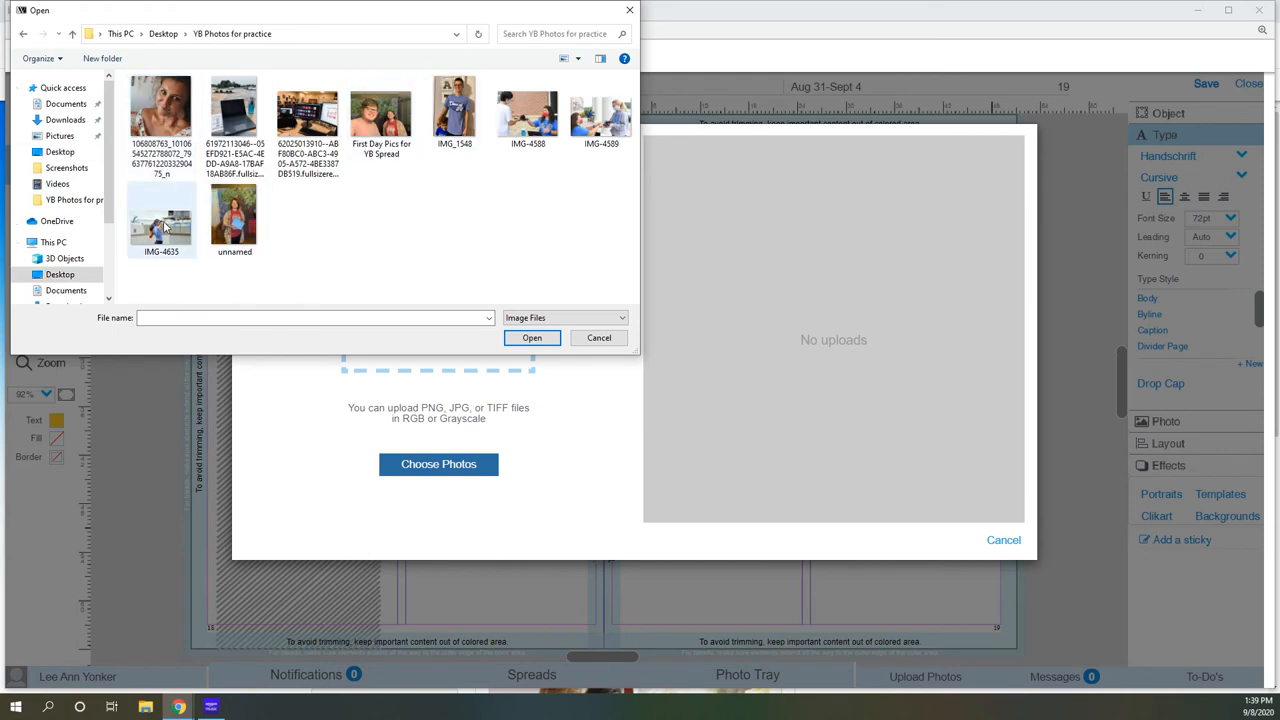
{"action": "left_click", "coordinate": [235, 110]}
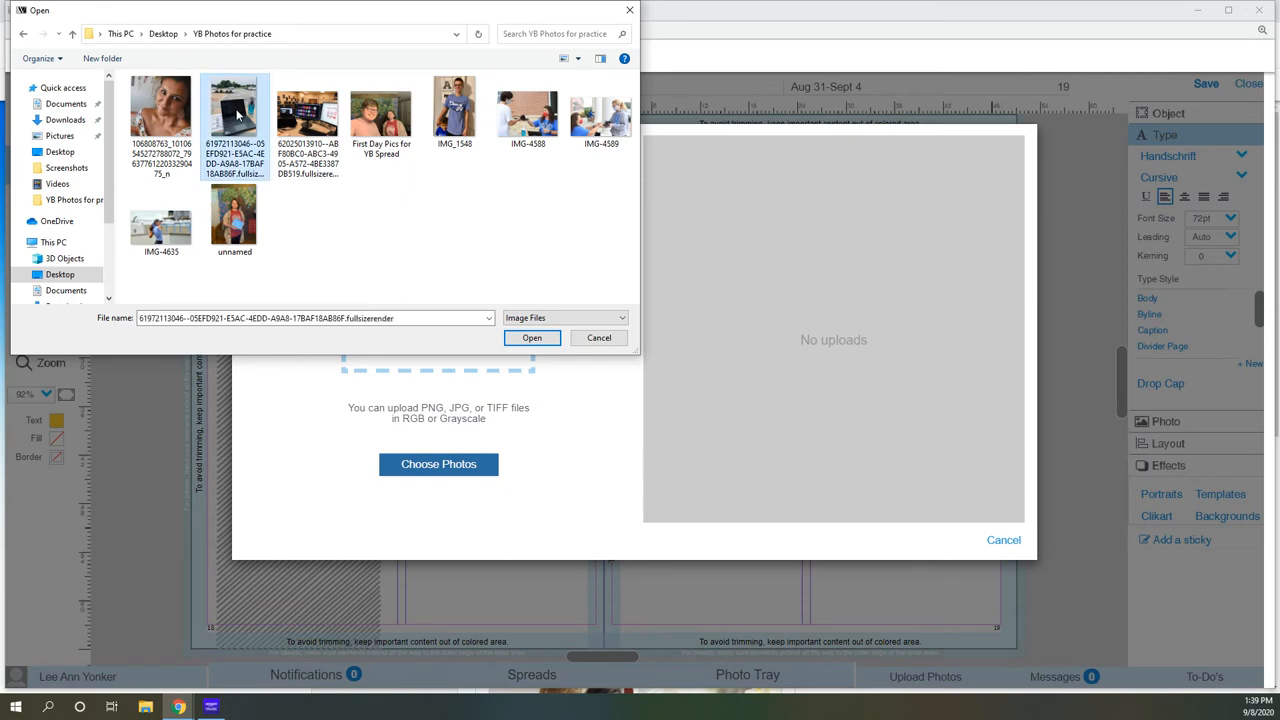
{"action": "mouse_move", "coordinate": [531, 337]}
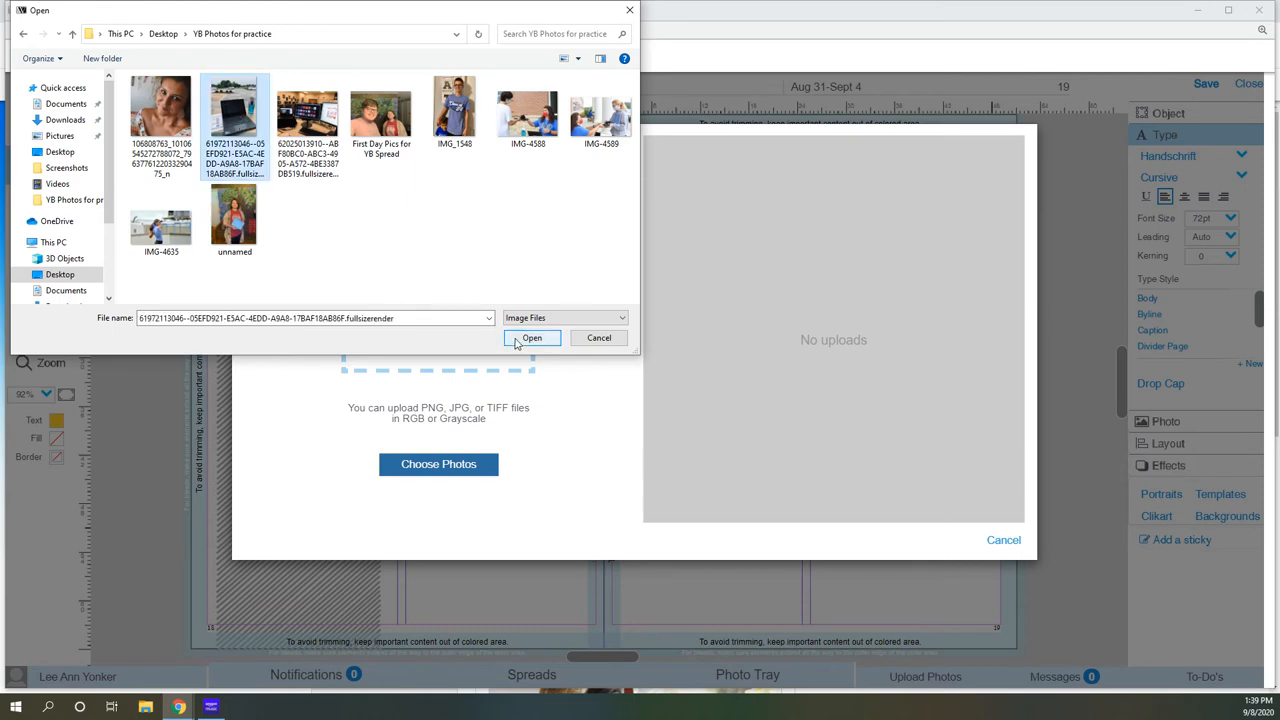
{"action": "left_click", "coordinate": [531, 337]}
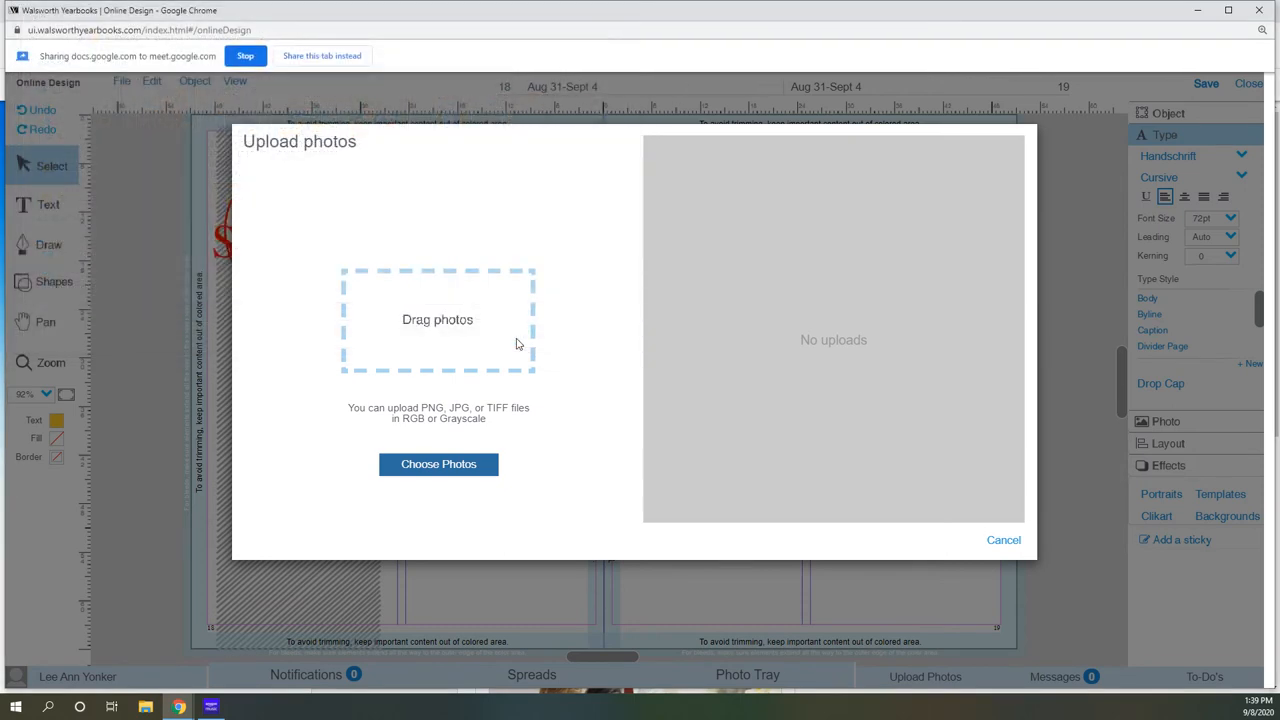
Create a new album named 'August' from the upload dialog's album list.
{"action": "left_click", "coordinate": [438, 464]}
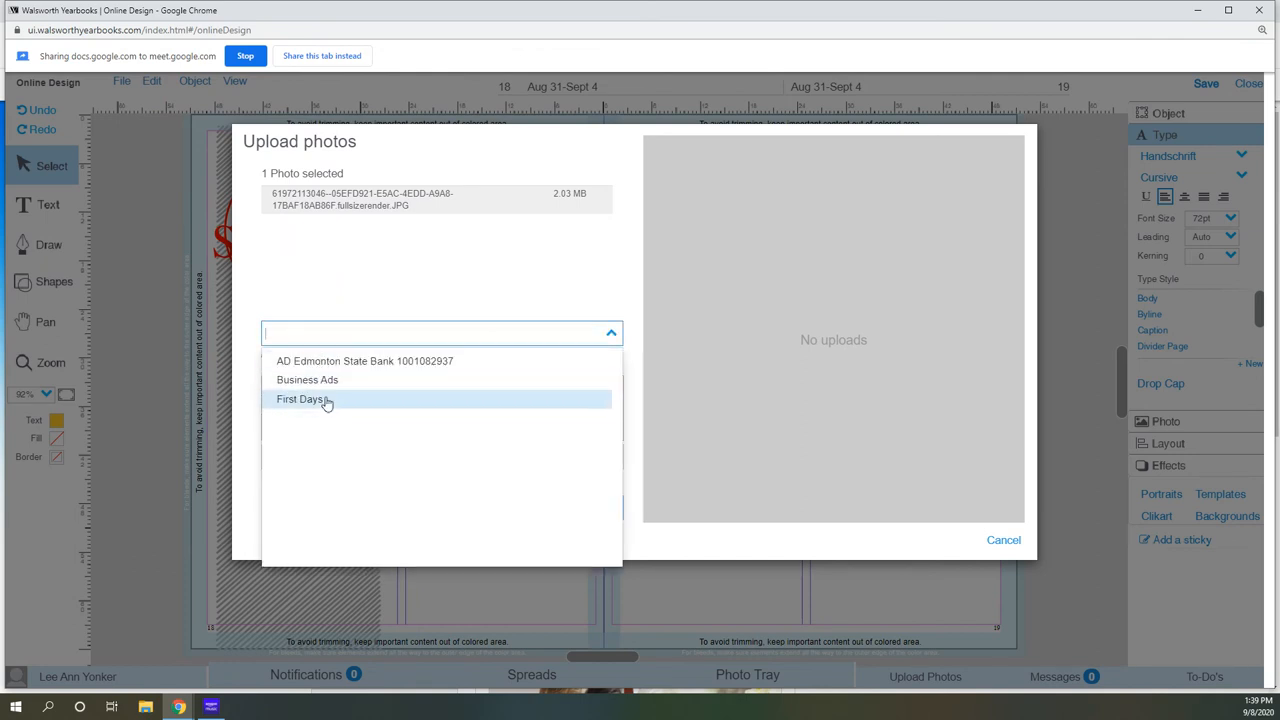
{"action": "mouse_move", "coordinate": [318, 404]}
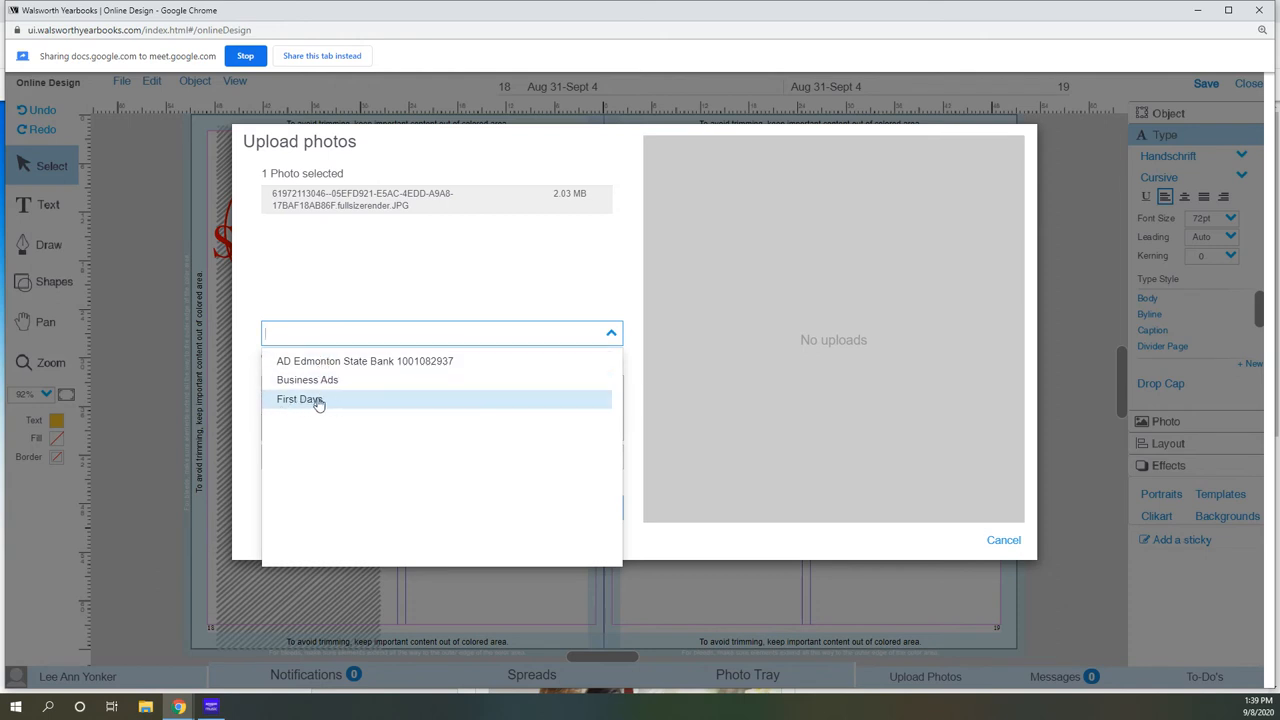
{"action": "mouse_move", "coordinate": [314, 403]}
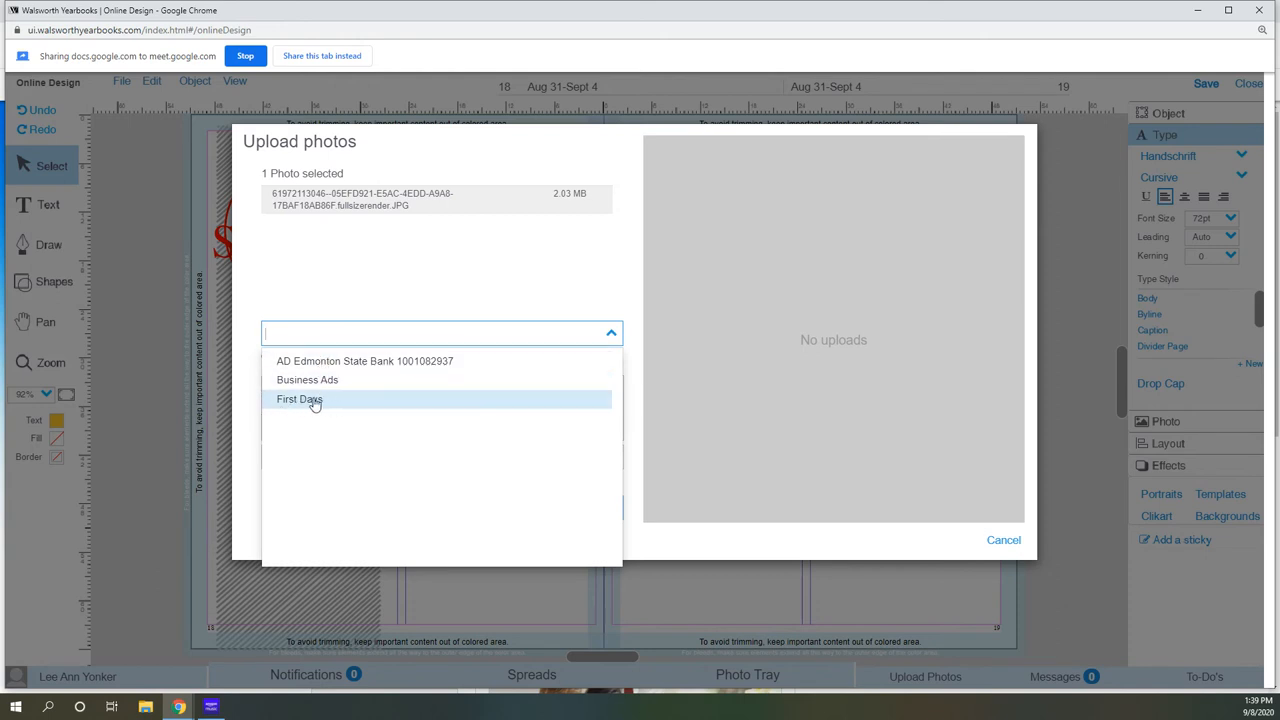
{"action": "mouse_move", "coordinate": [323, 403]}
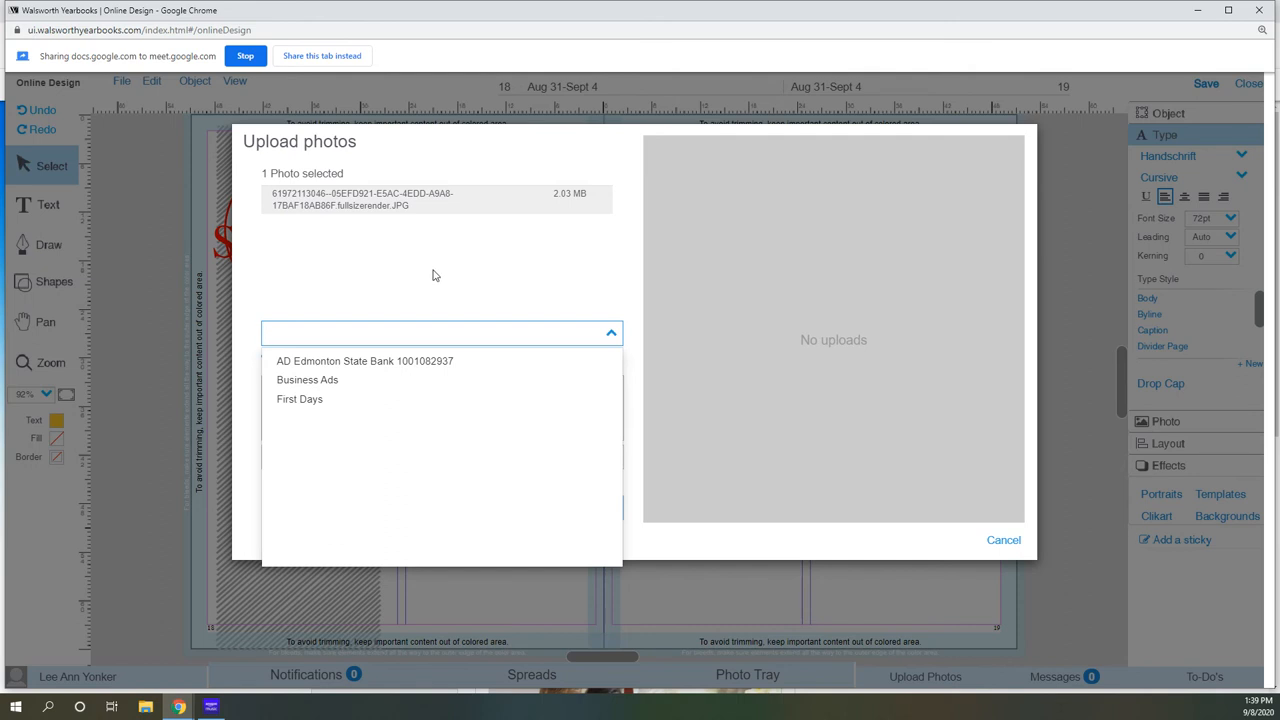
{"action": "type", "text": "Aug"}
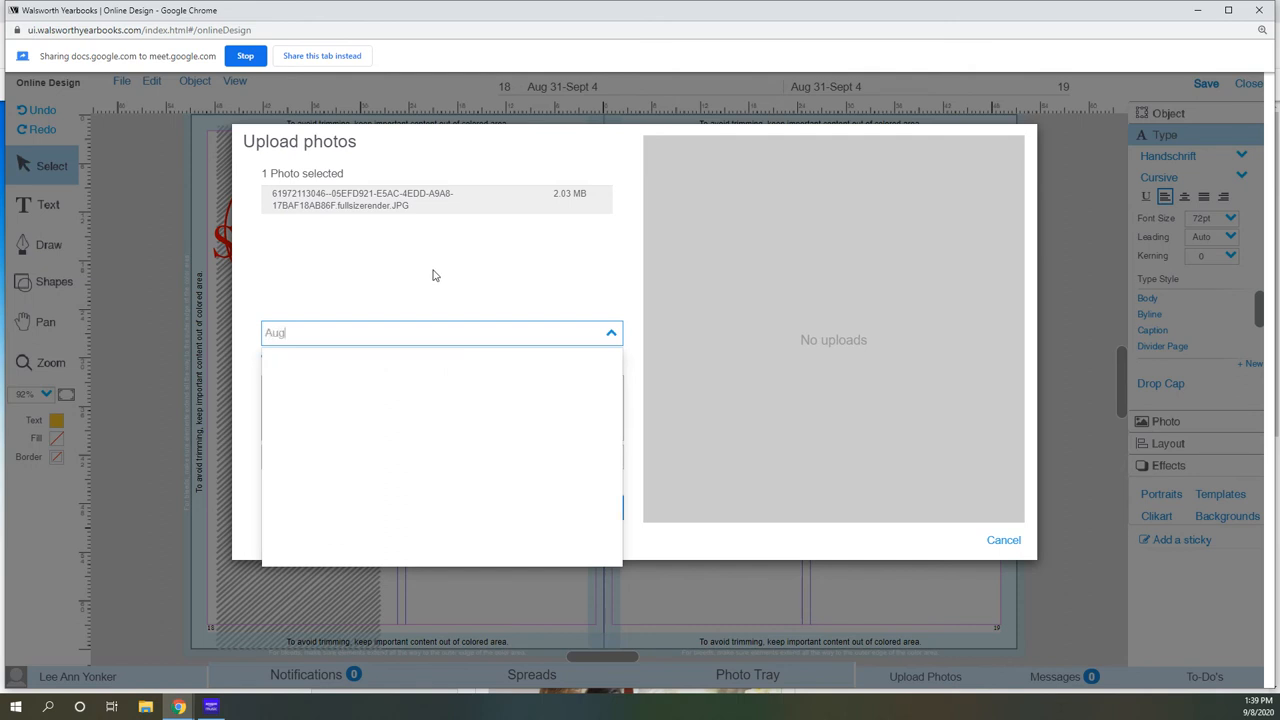
{"action": "type", "text": "ust"}
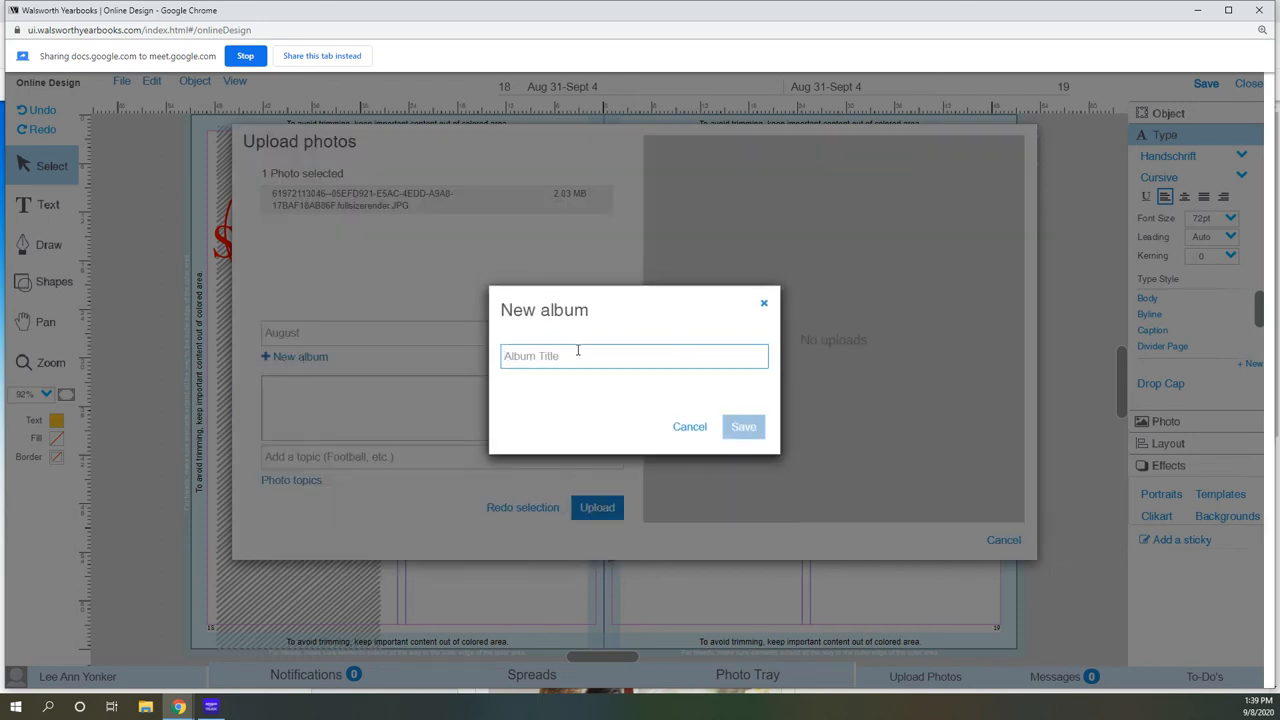
{"action": "type", "text": "Ausut"}
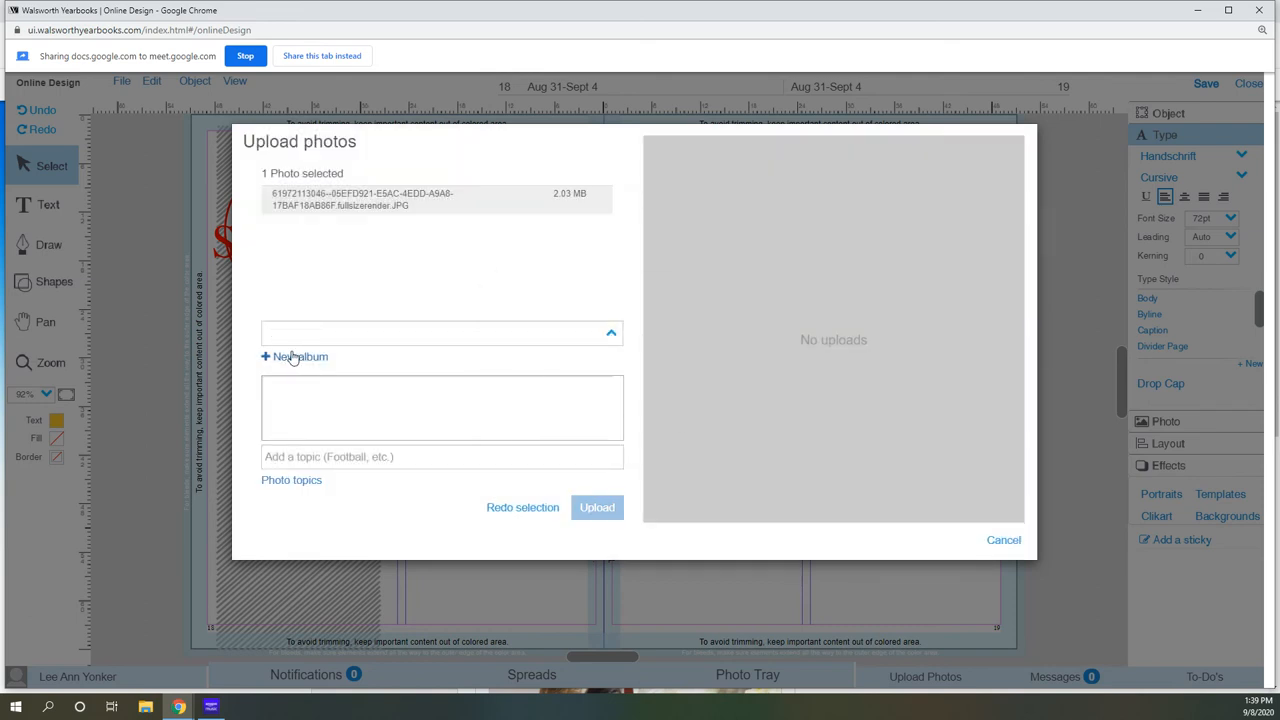
{"action": "left_click", "coordinate": [295, 356]}
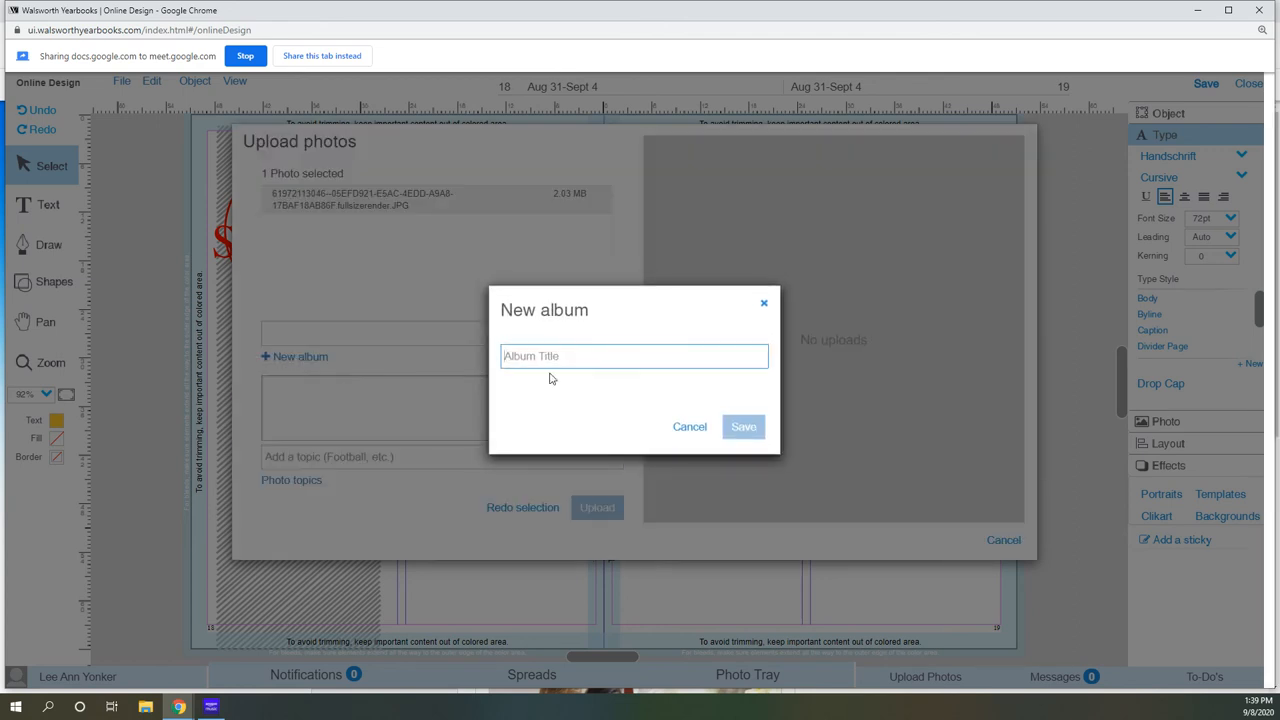
{"action": "type", "text": "August"}
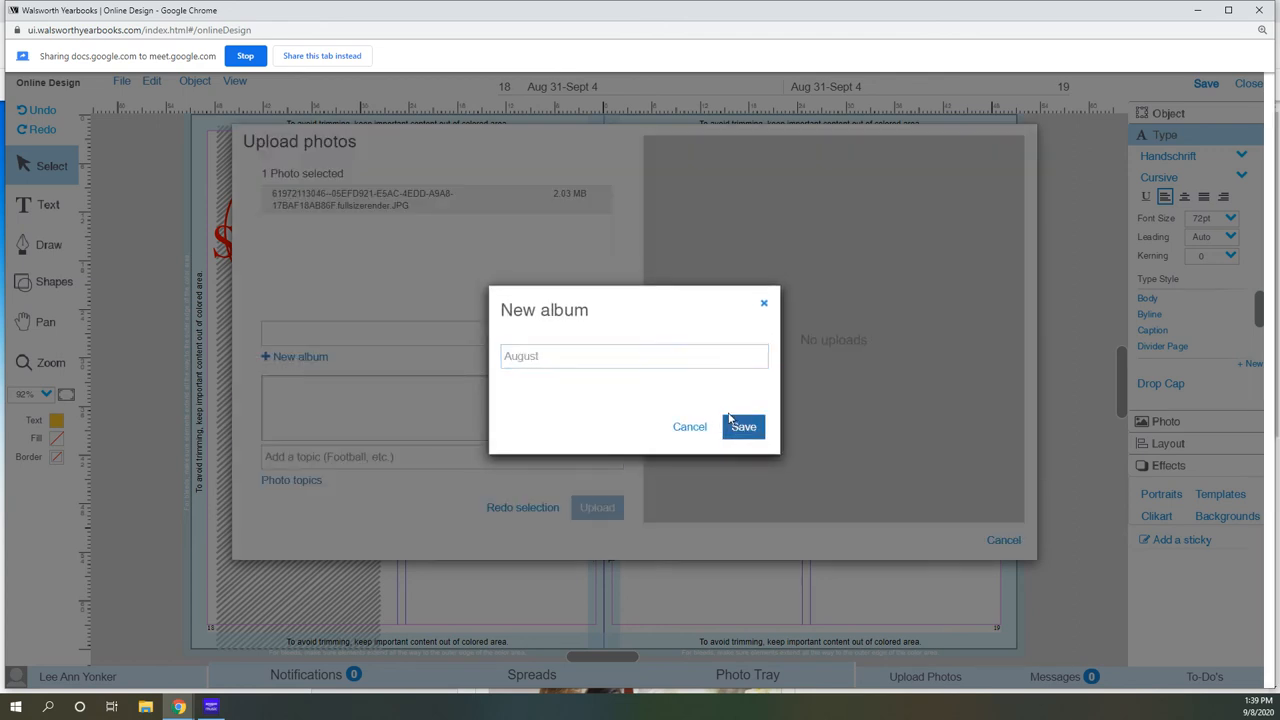
{"action": "left_click", "coordinate": [744, 427]}
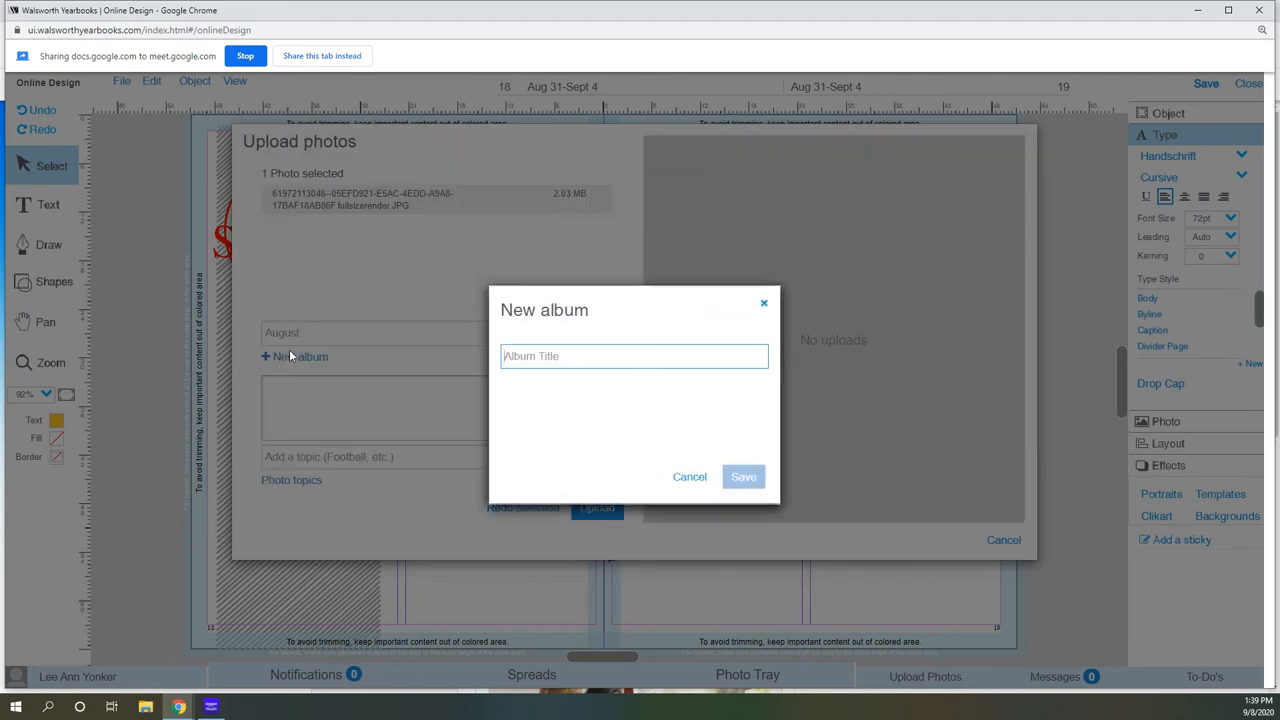
Create a second new album named 'September' and save it.
{"action": "type", "text": "September"}
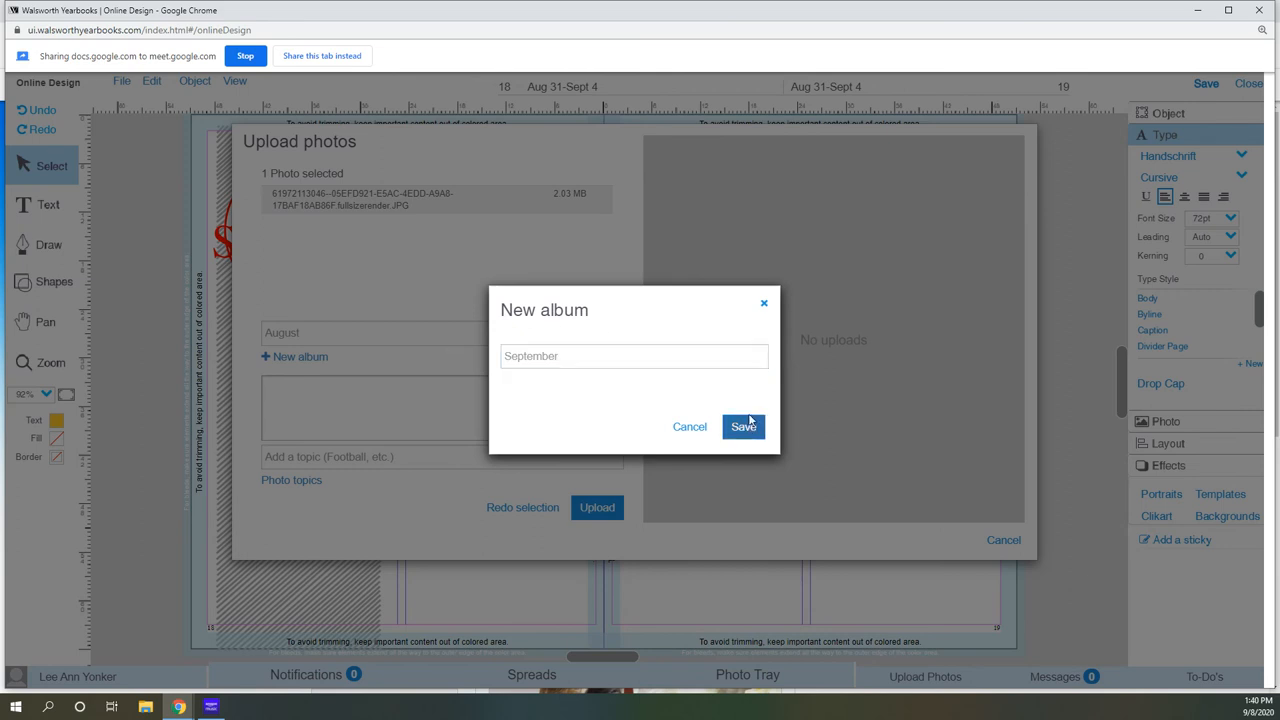
{"action": "left_click", "coordinate": [743, 426]}
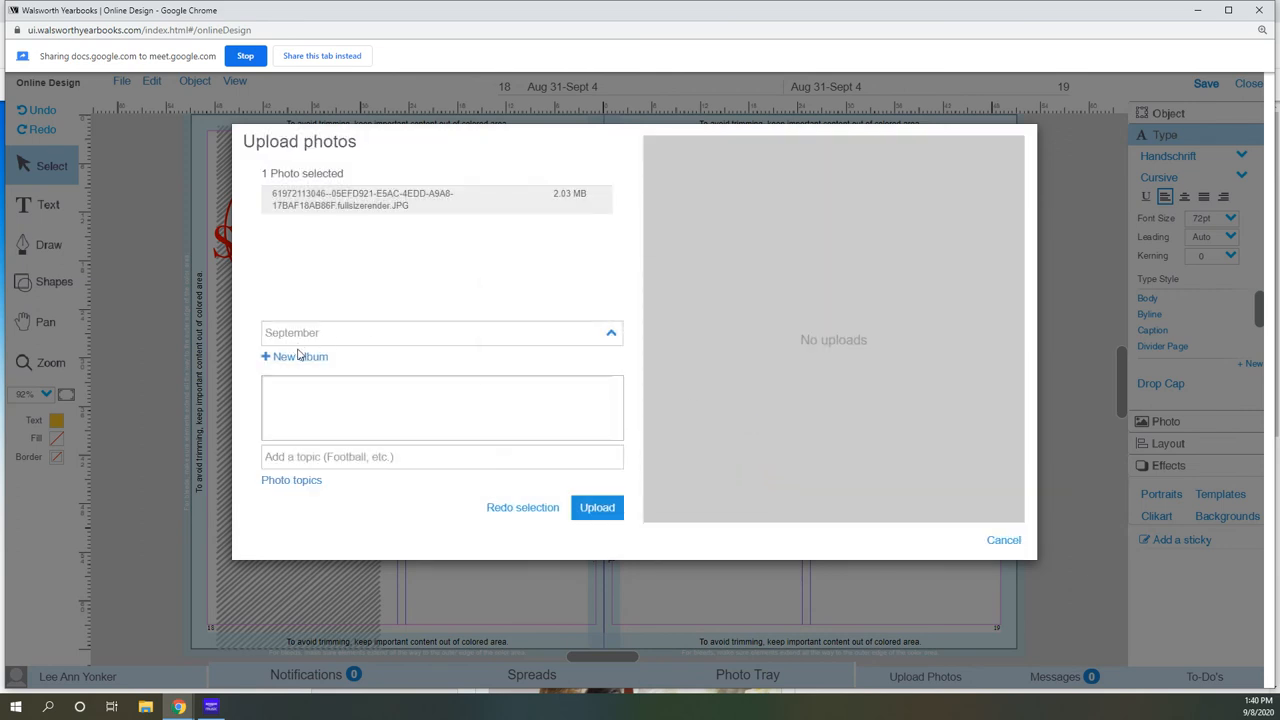
Upload the selected laptop photo into the August album and return to the spread.
{"action": "left_click", "coordinate": [440, 332]}
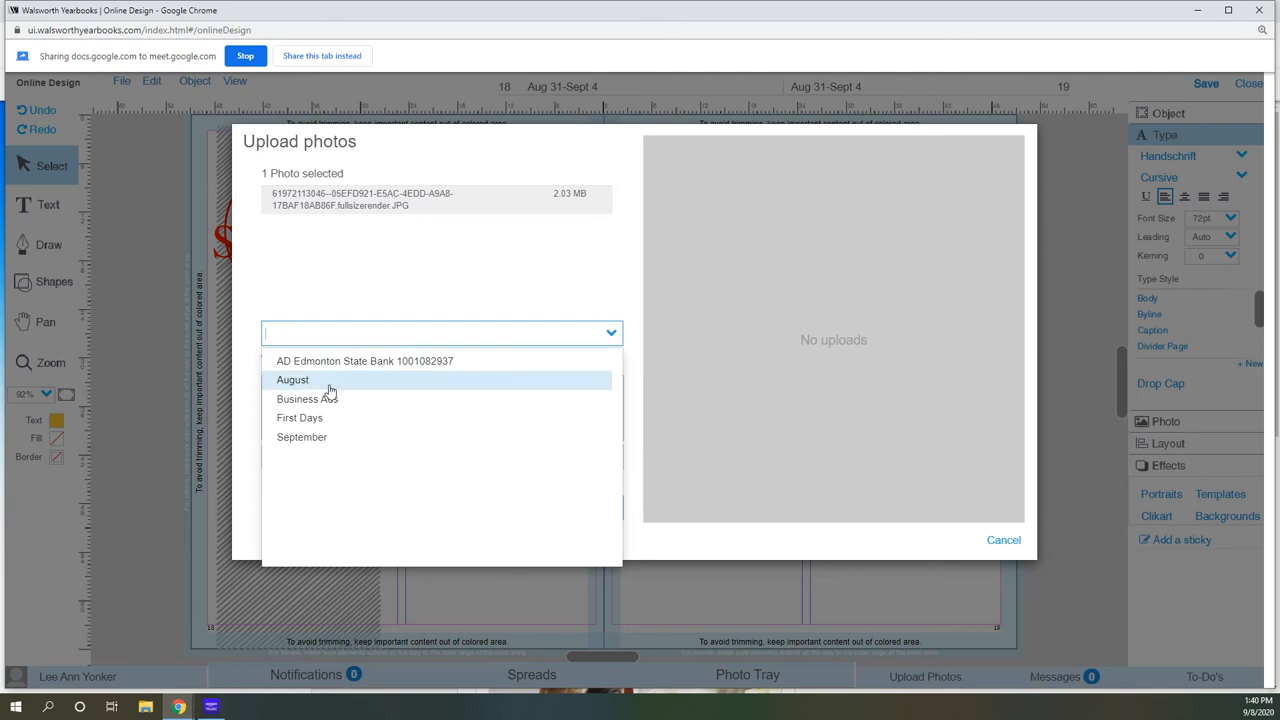
{"action": "mouse_move", "coordinate": [334, 385]}
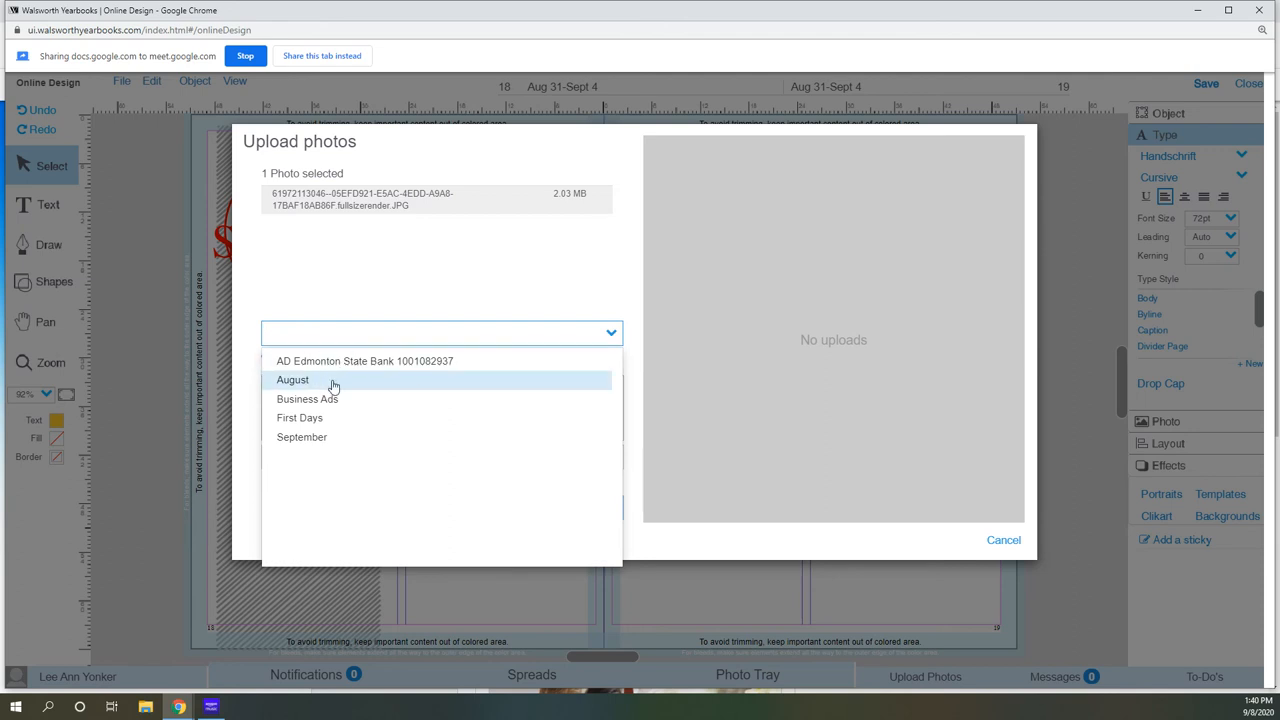
{"action": "left_click", "coordinate": [292, 380]}
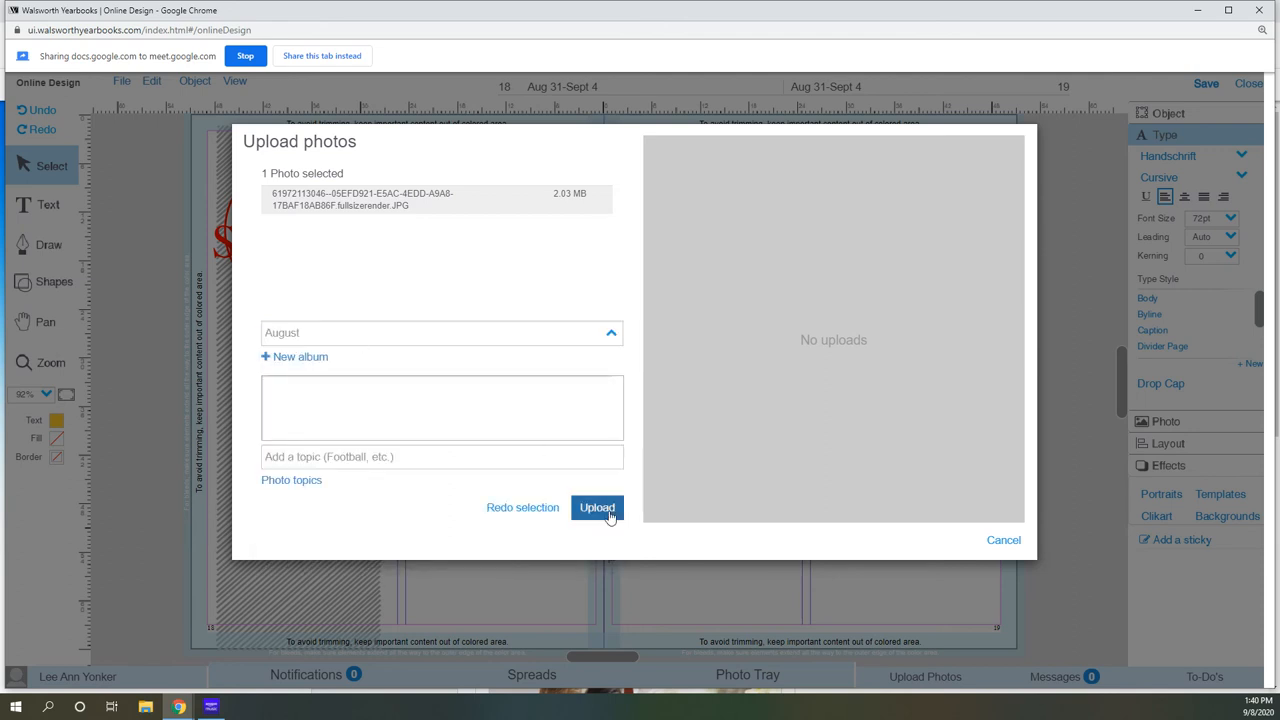
{"action": "left_click", "coordinate": [596, 508]}
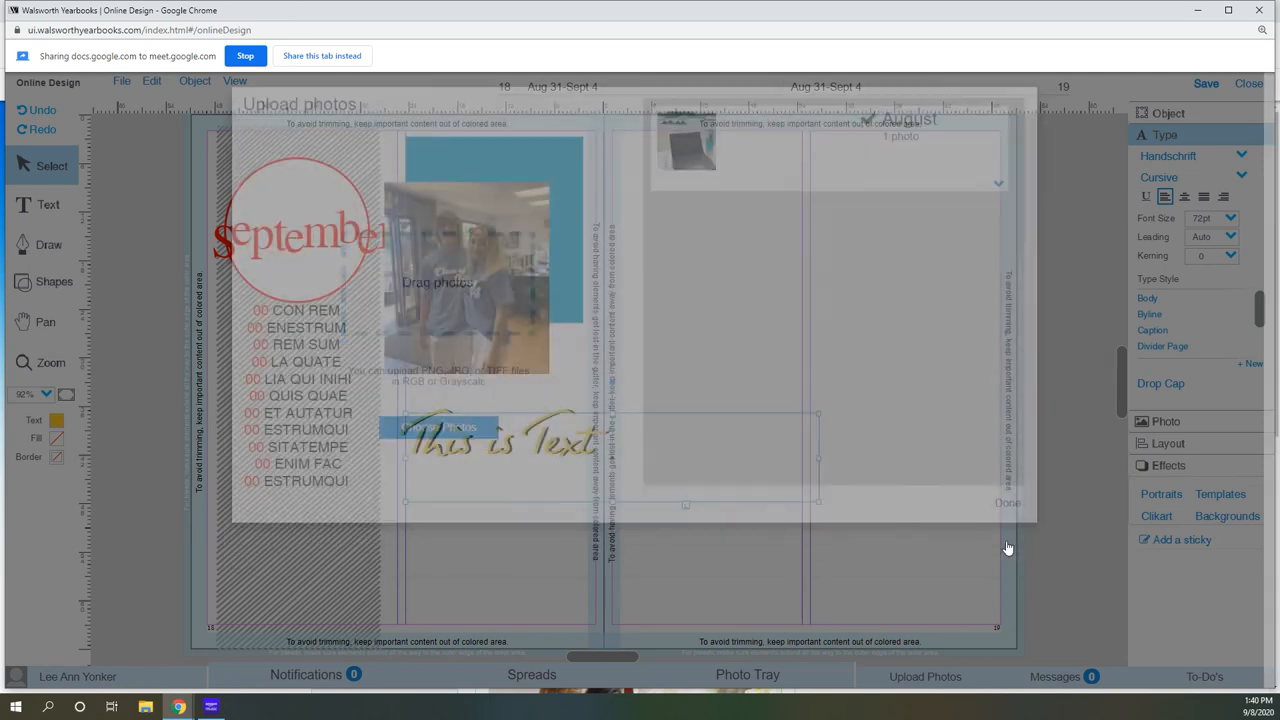
{"action": "left_click", "coordinate": [1007, 501]}
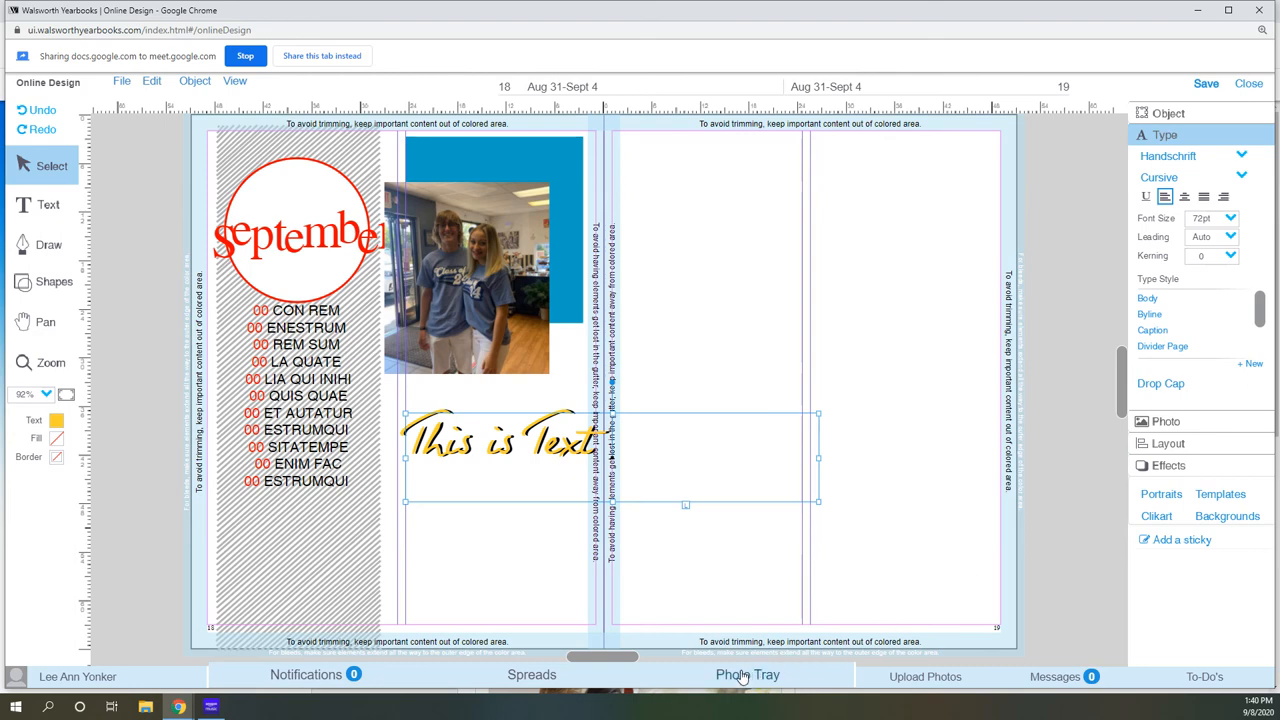
{"action": "mouse_move", "coordinate": [744, 675]}
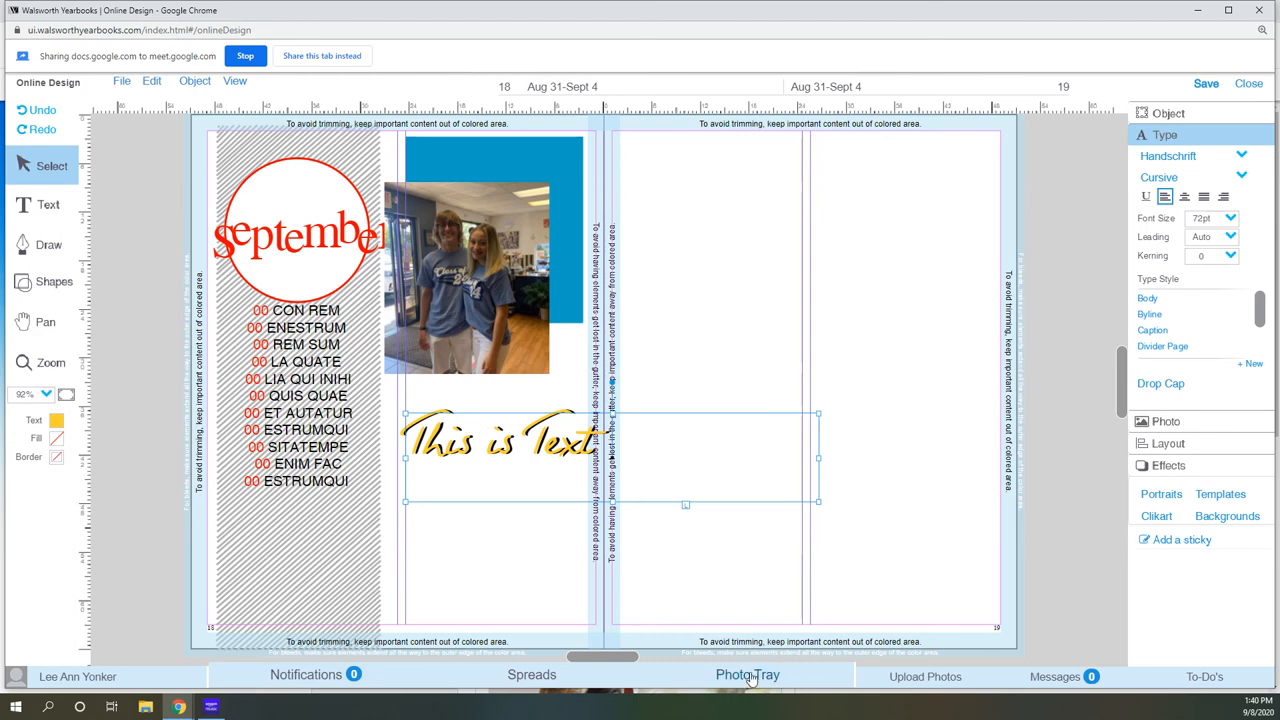
Show the August album's uploaded laptop photo in the Photo Tray.
{"action": "left_click", "coordinate": [747, 675]}
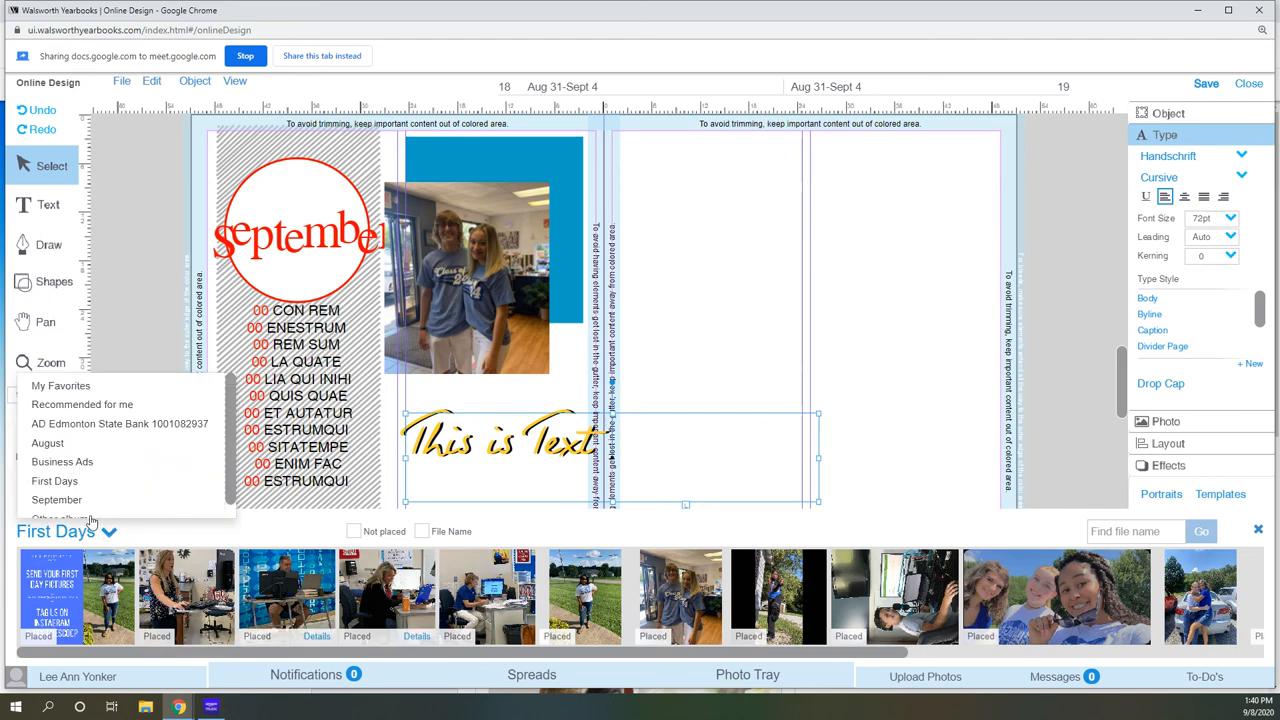
{"action": "left_click", "coordinate": [46, 443]}
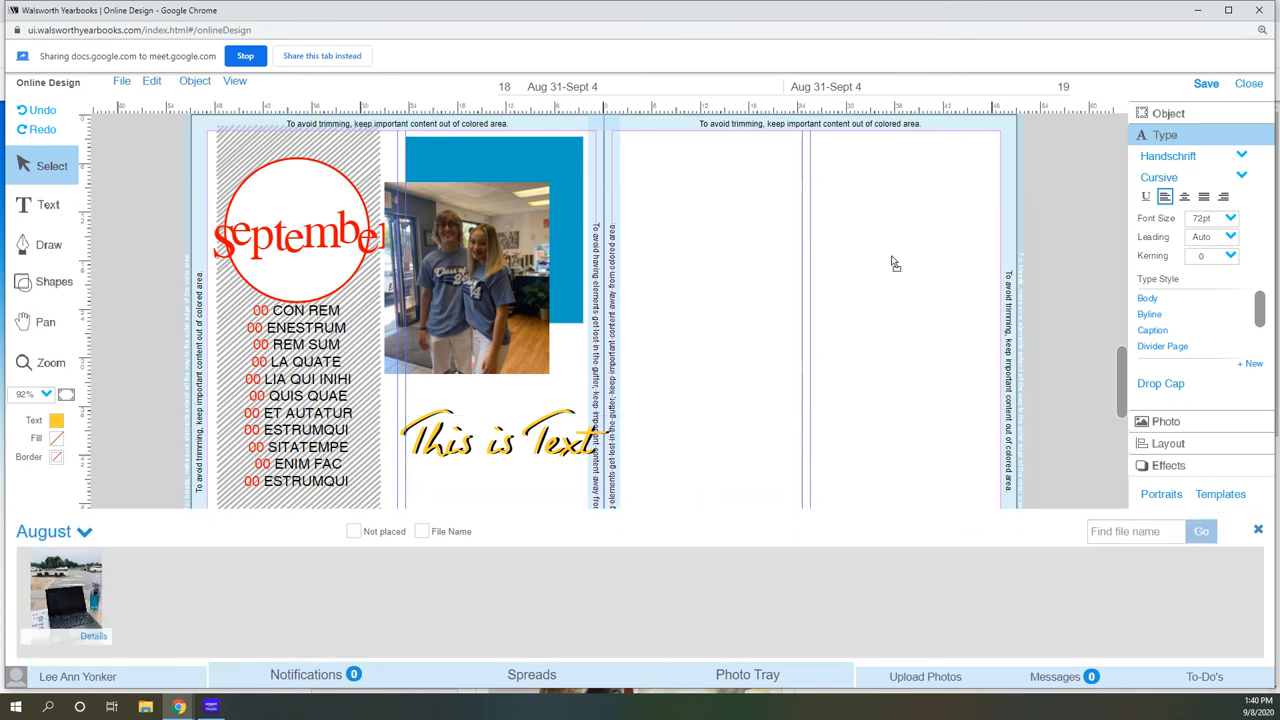
Place the laptop photo on the right page, positioned higher and further right.
{"action": "left_click_drag", "start_coordinate": [66, 595], "coordinate": [890, 315]}
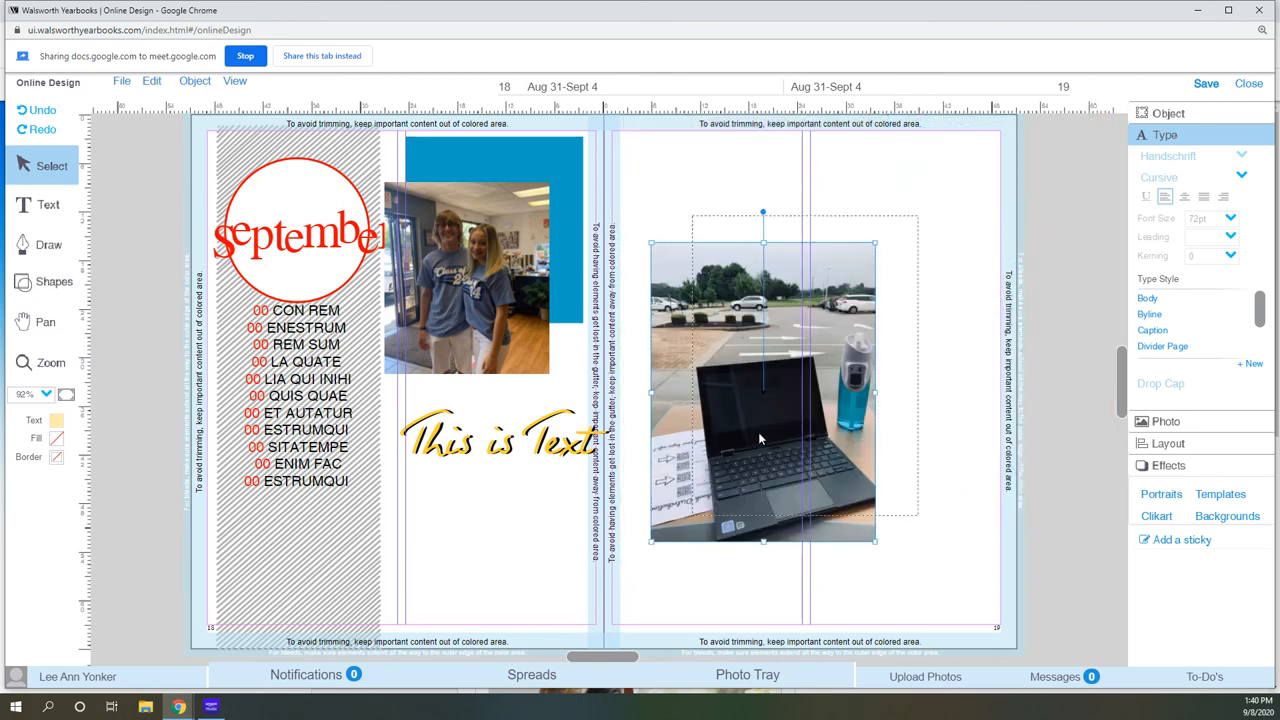
{"action": "left_click_drag", "start_coordinate": [762, 390], "coordinate": [853, 330]}
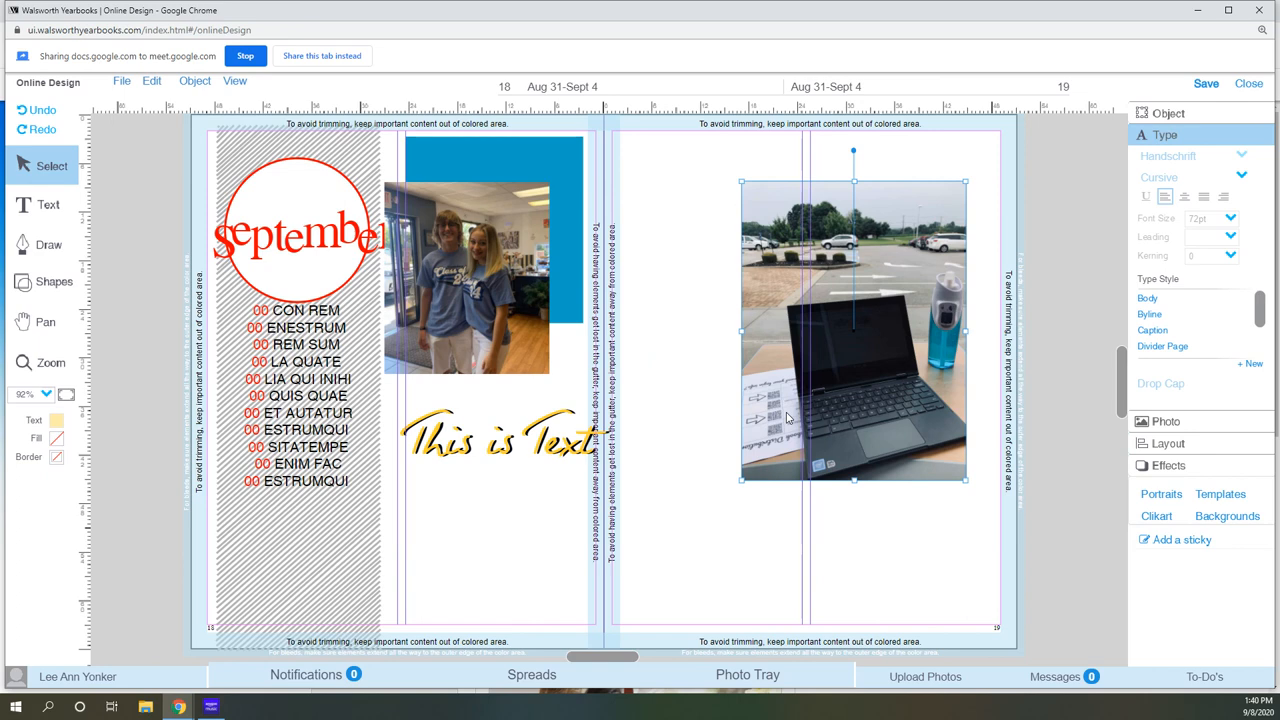
{"action": "mouse_move", "coordinate": [765, 433]}
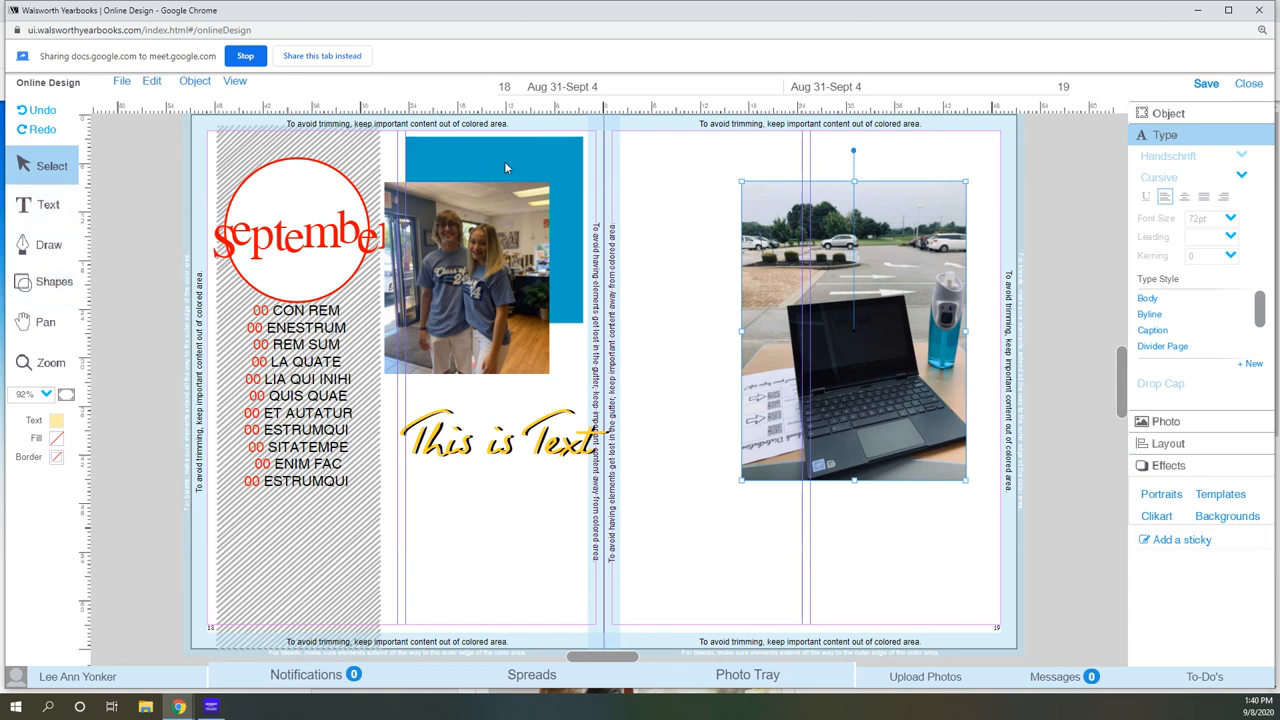
{"action": "mouse_move", "coordinate": [932, 345]}
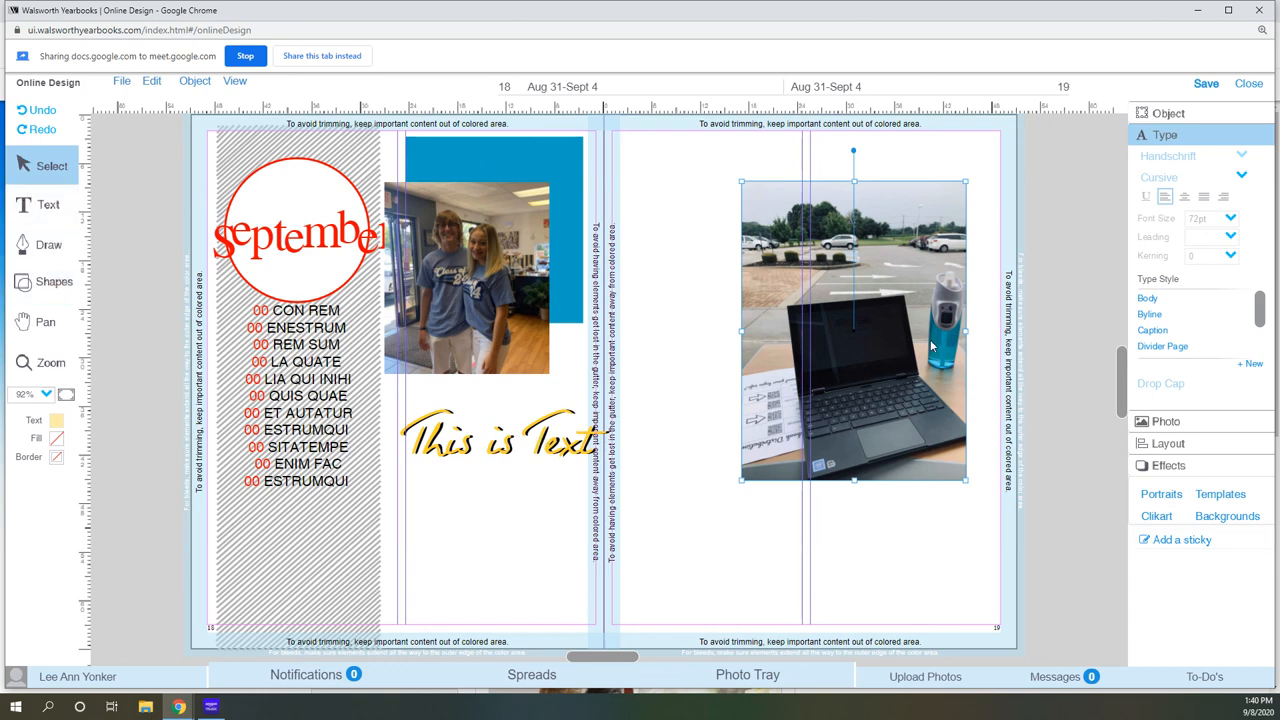
{"action": "mouse_move", "coordinate": [910, 362]}
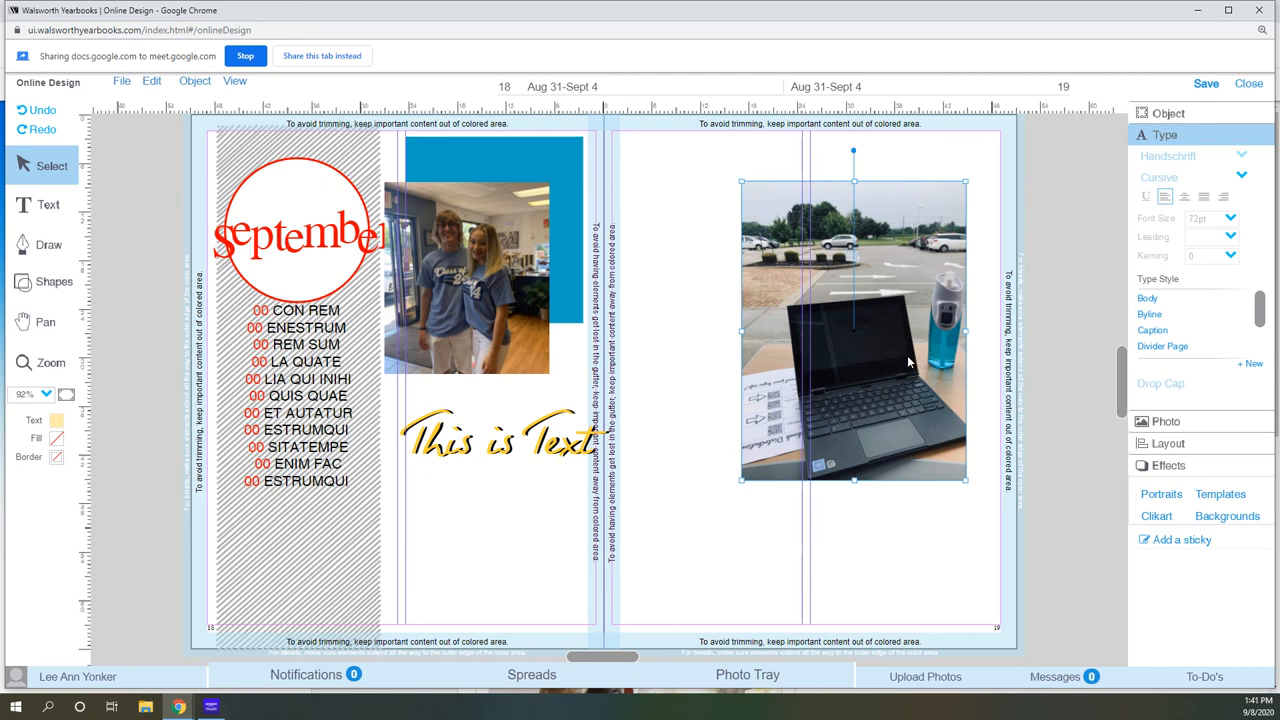
{"action": "mouse_move", "coordinate": [889, 368]}
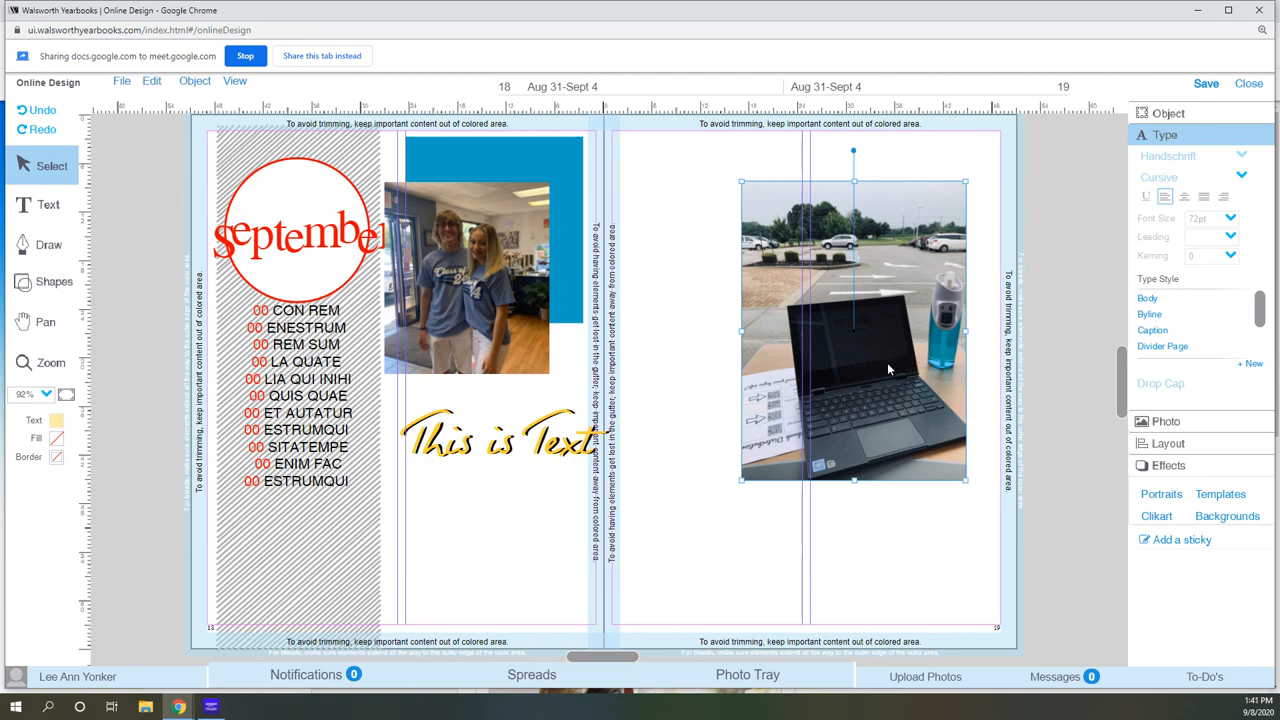